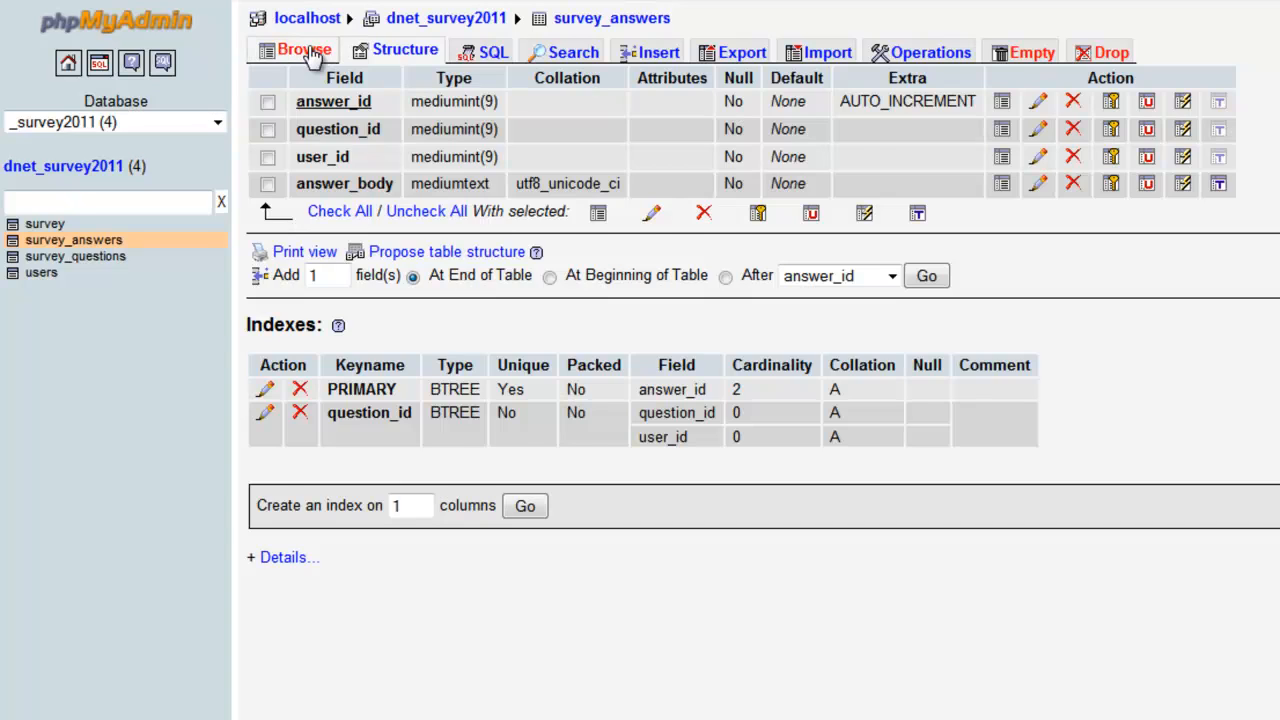
- Bring up the New Document dialog from the File menu
left_click(304, 50)
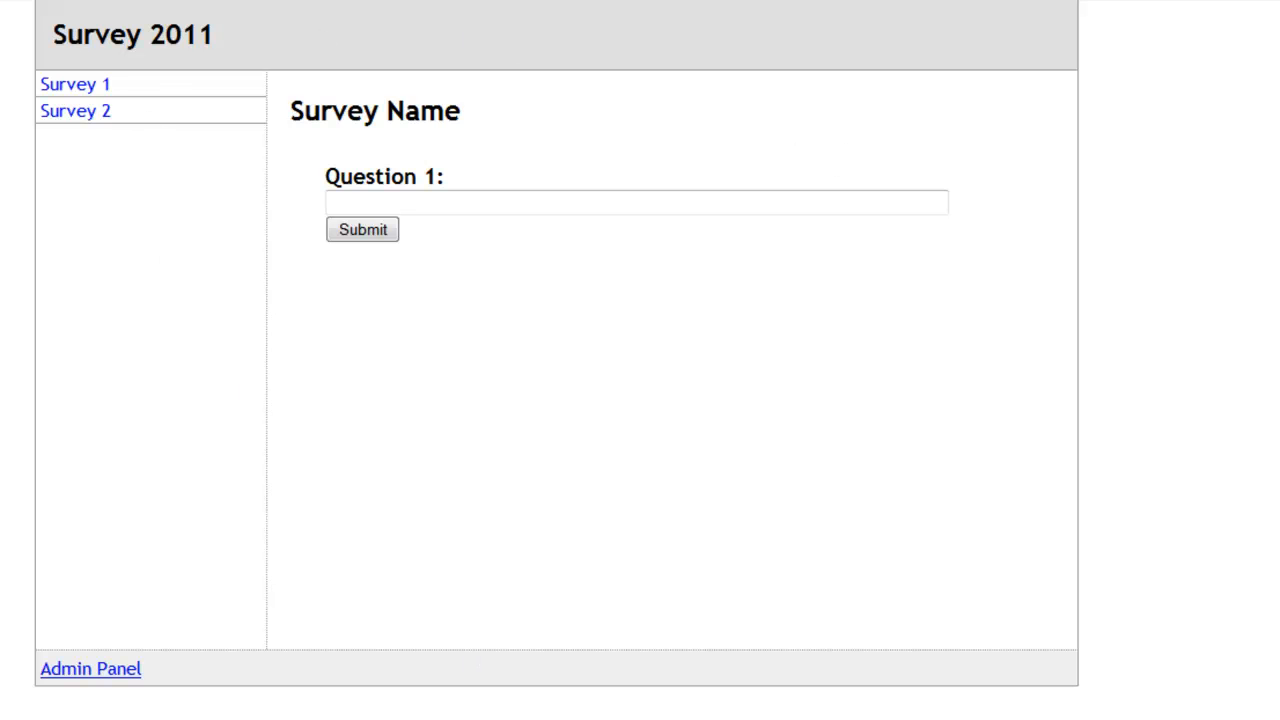
mouse_move(890, 654)
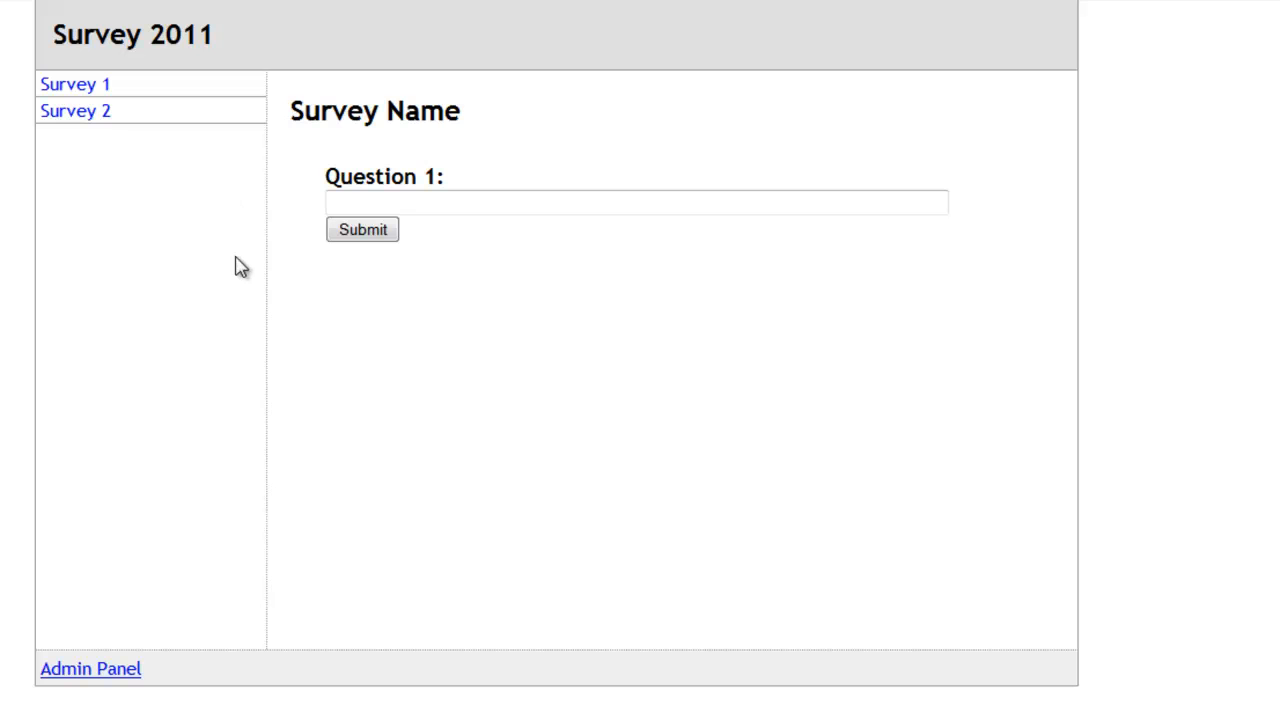
mouse_move(444, 486)
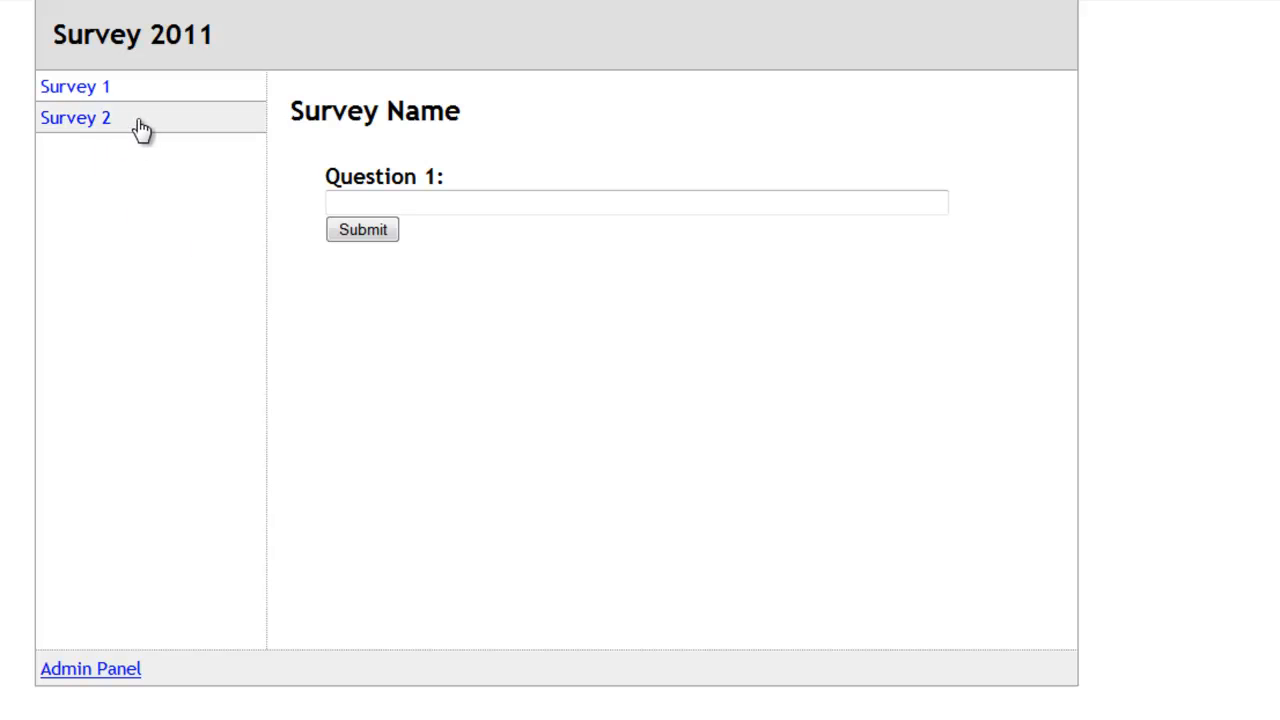
mouse_move(132, 130)
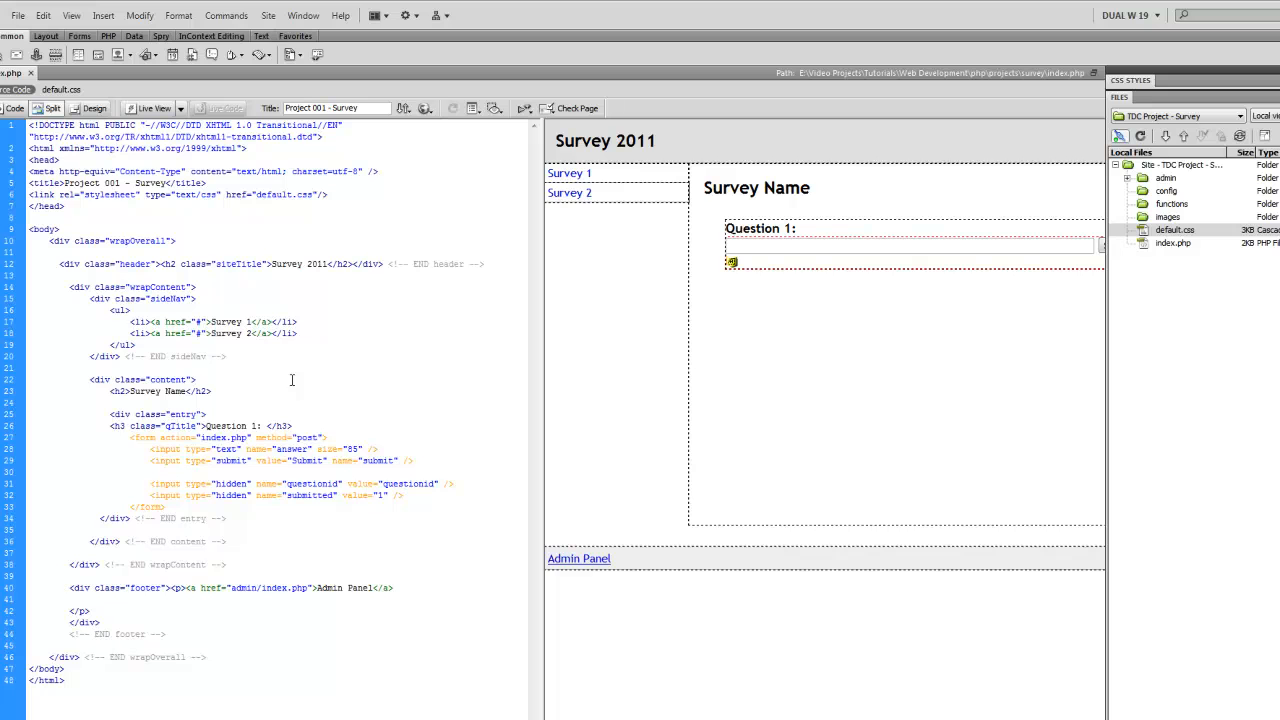
left_click(192, 380)
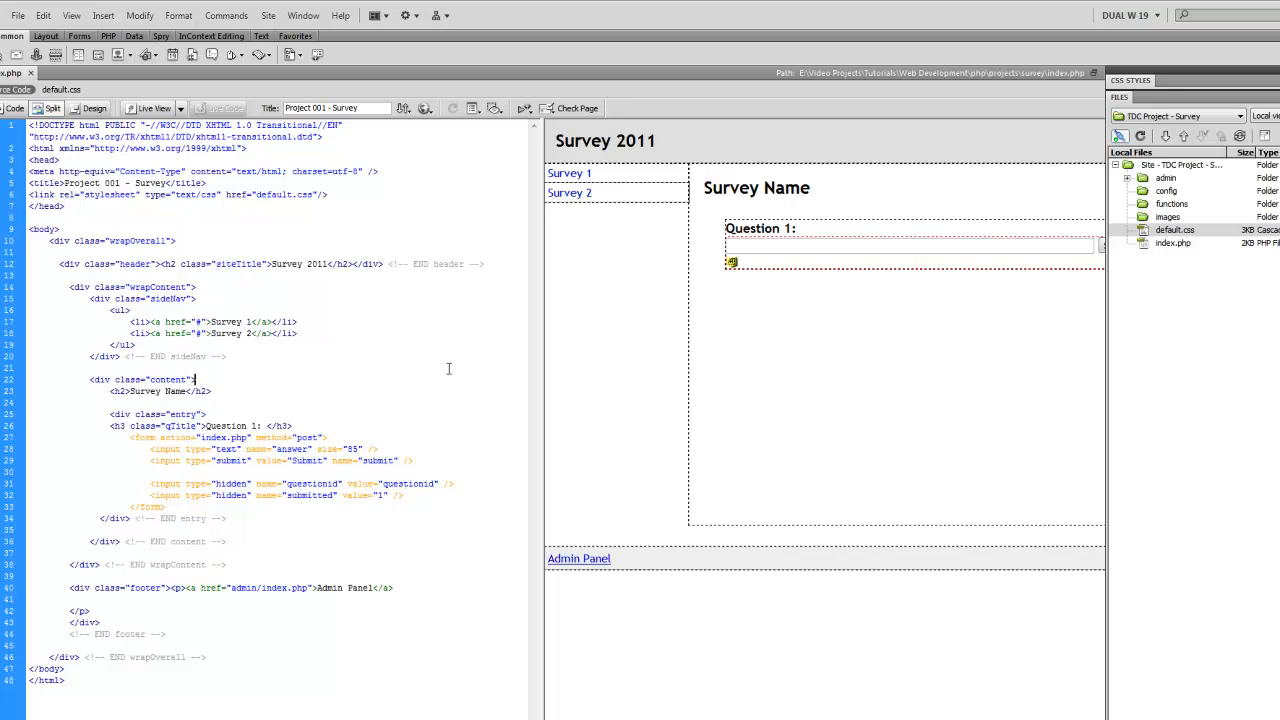
mouse_move(344, 388)
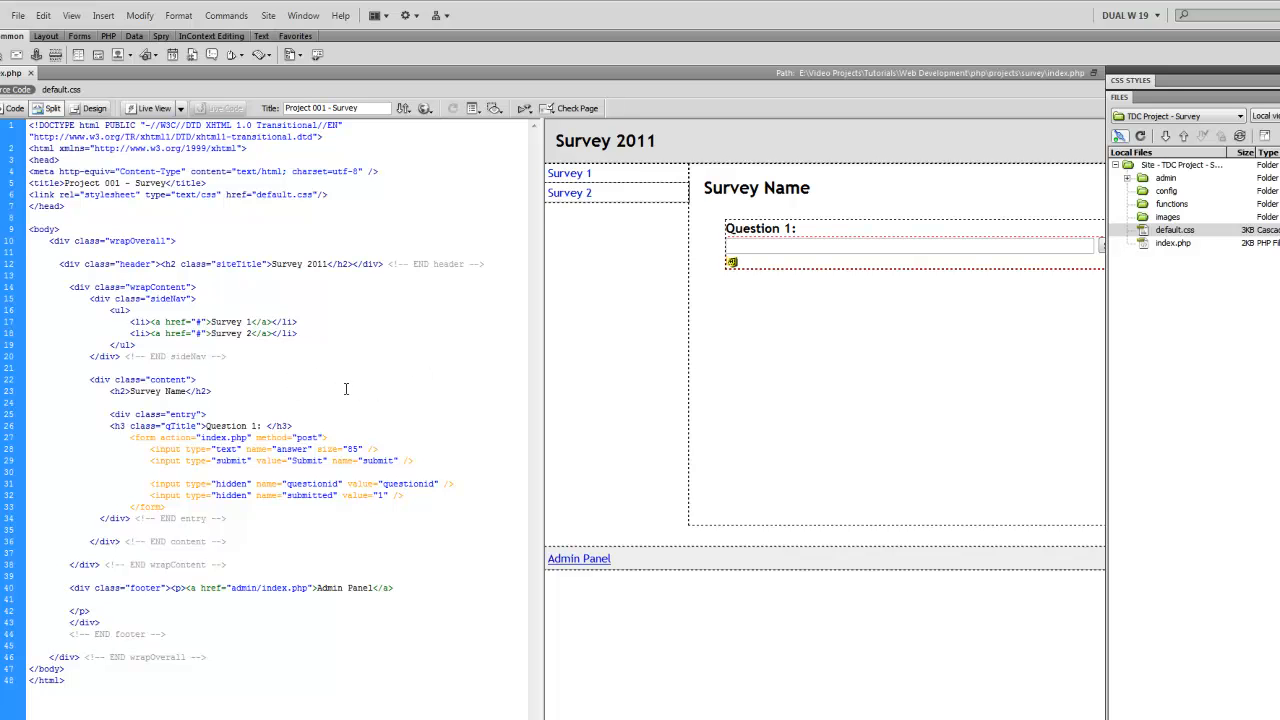
left_click(196, 380)
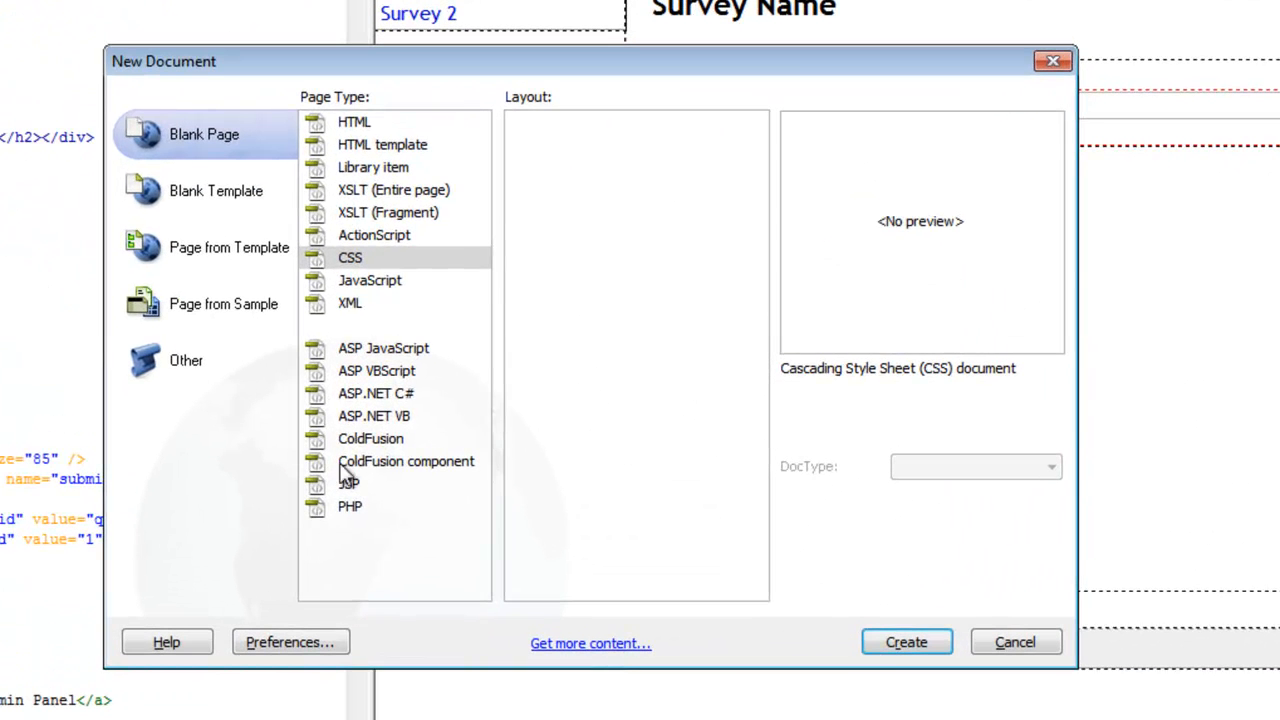
- Create a new PHP page and replace its boilerplate with an empty <?php ... ?> block
left_click(350, 506)
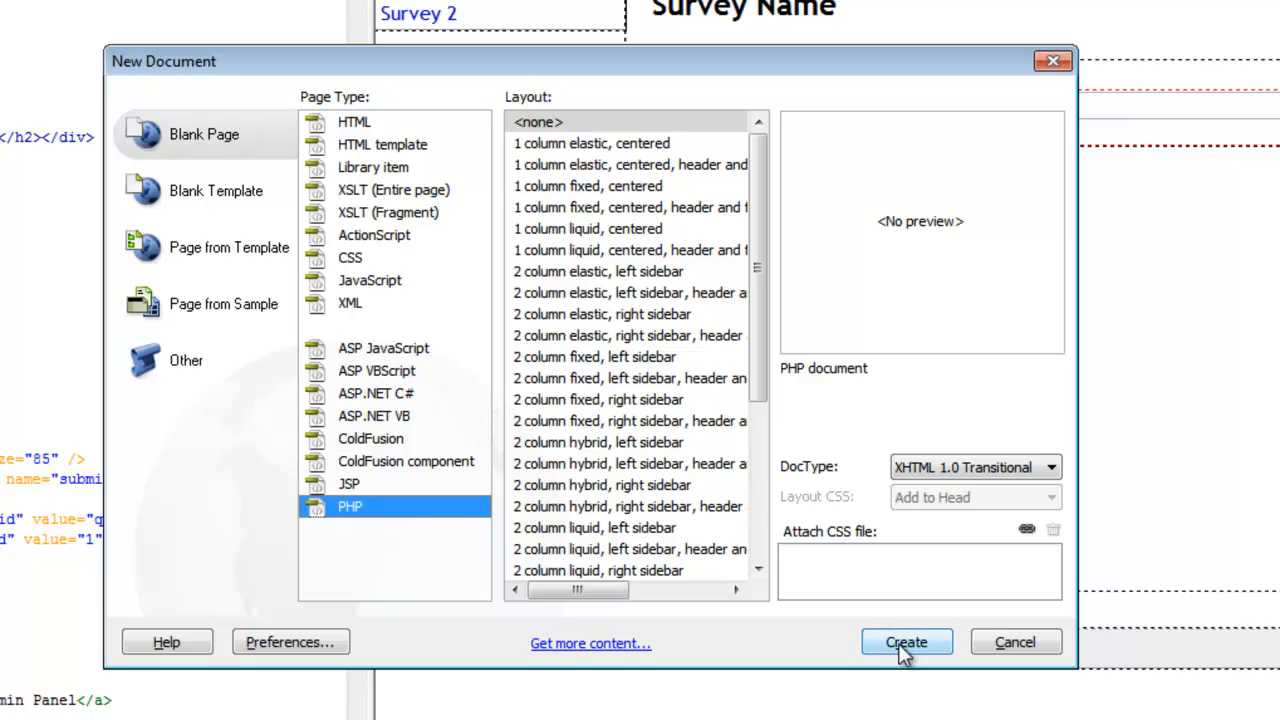
left_click(906, 642)
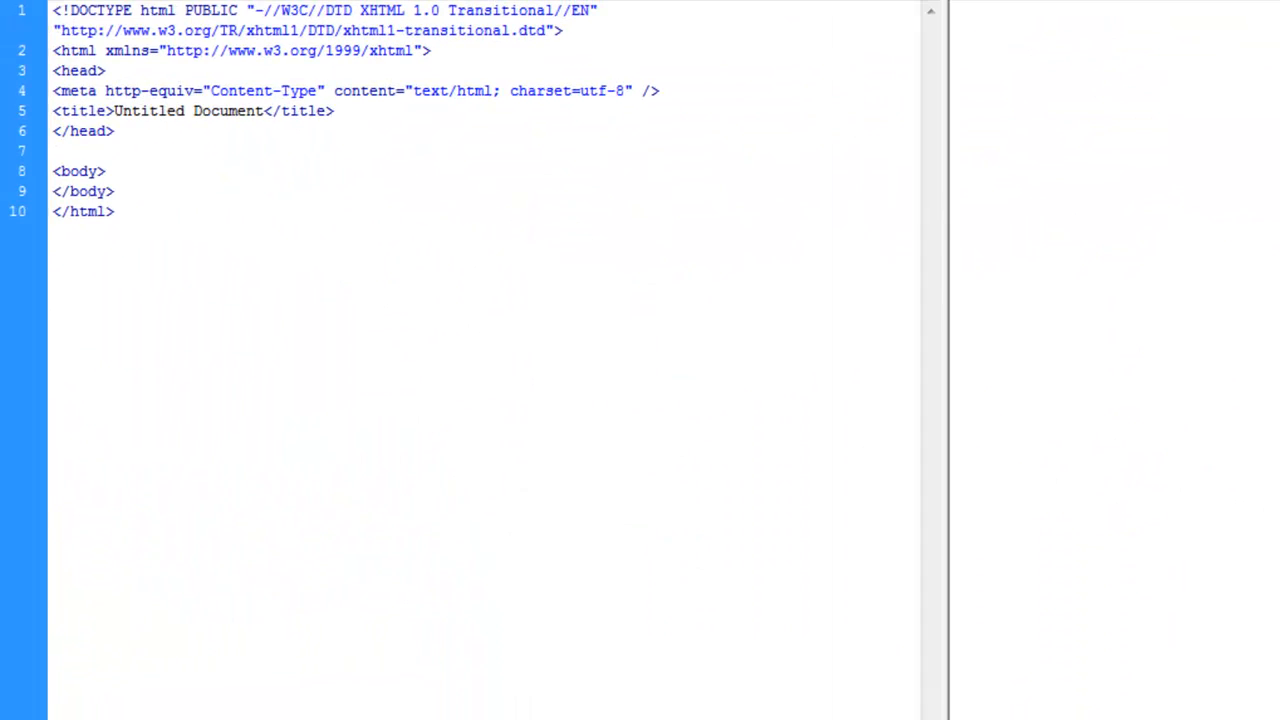
key("ctrl+a")
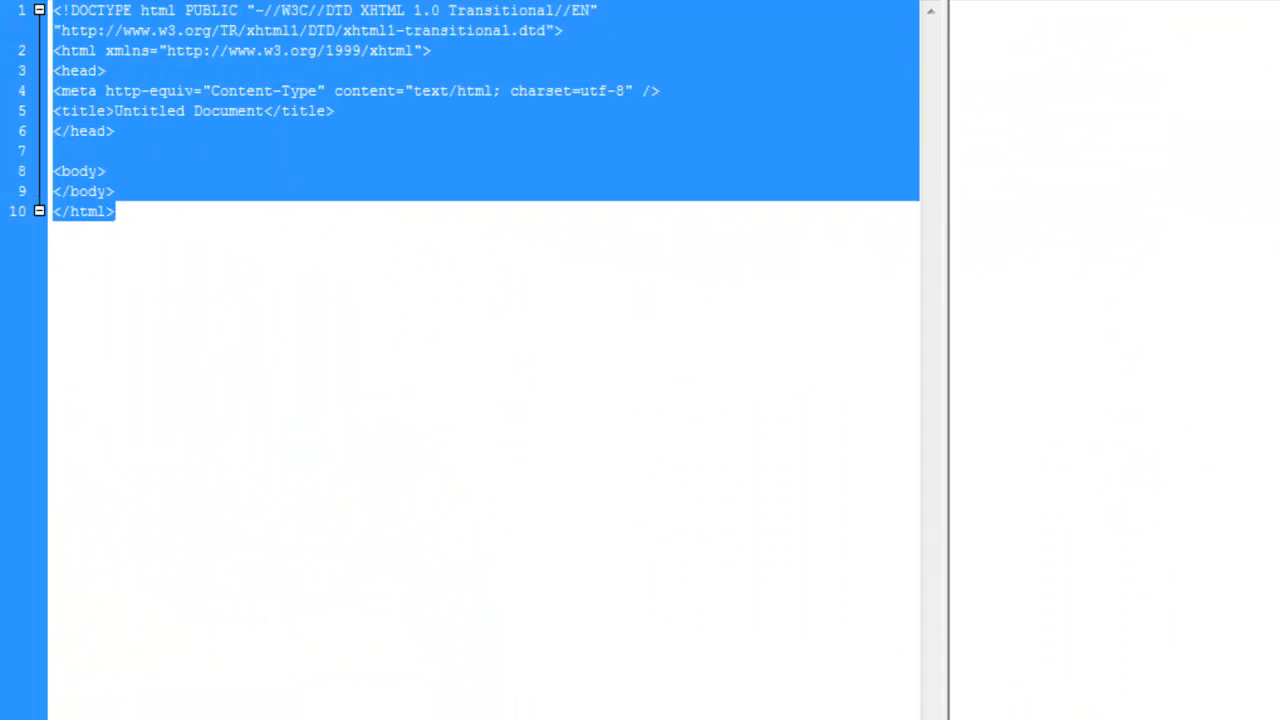
type("<?php")
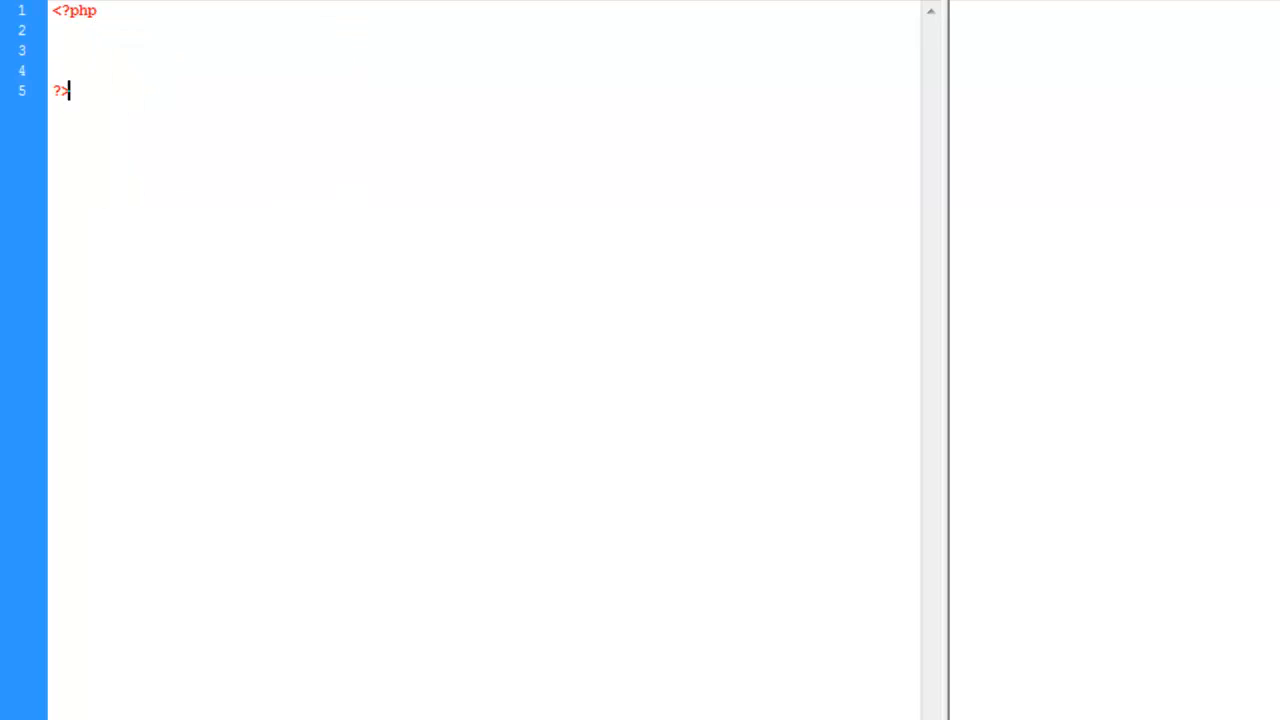
key("enter")
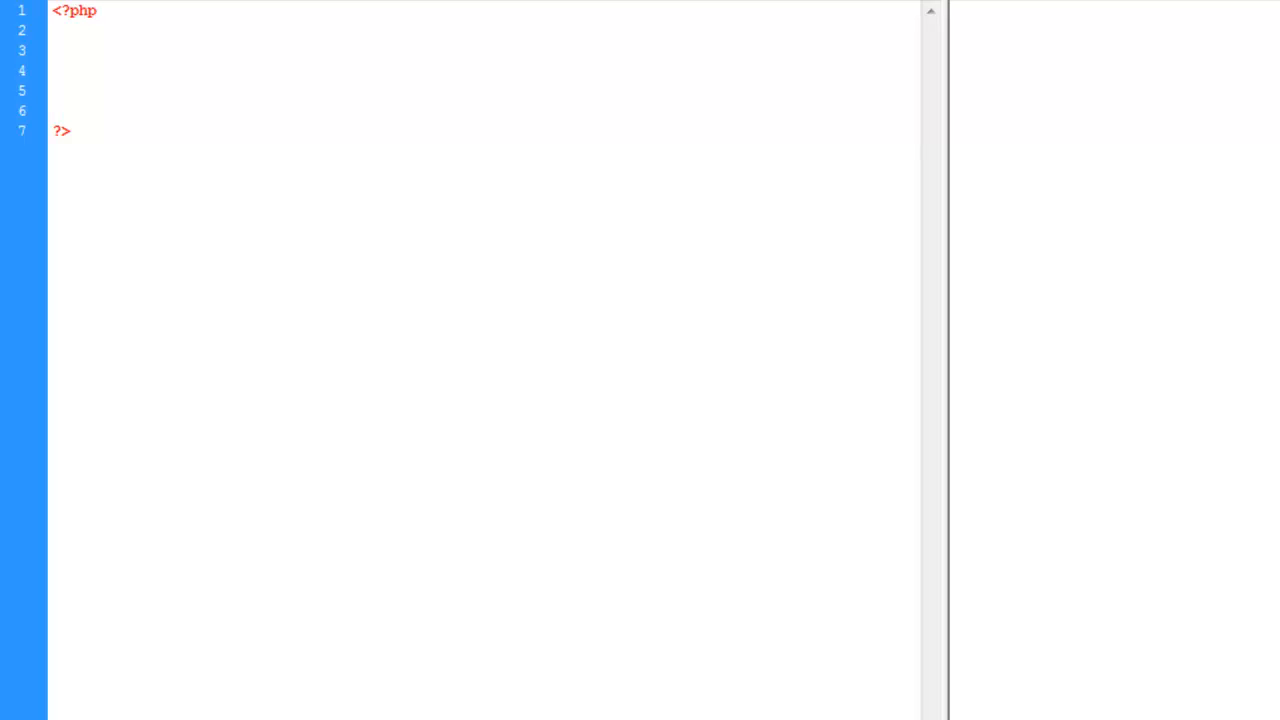
left_click(56, 30)
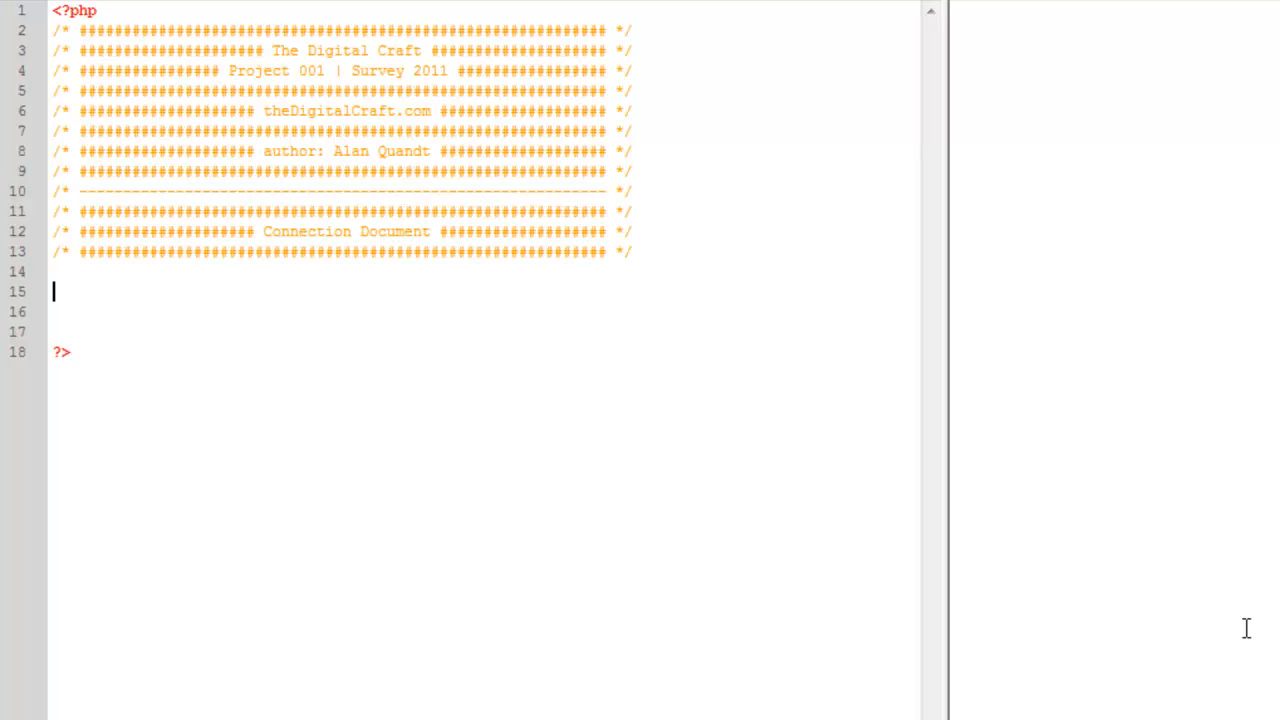
mouse_move(78, 252)
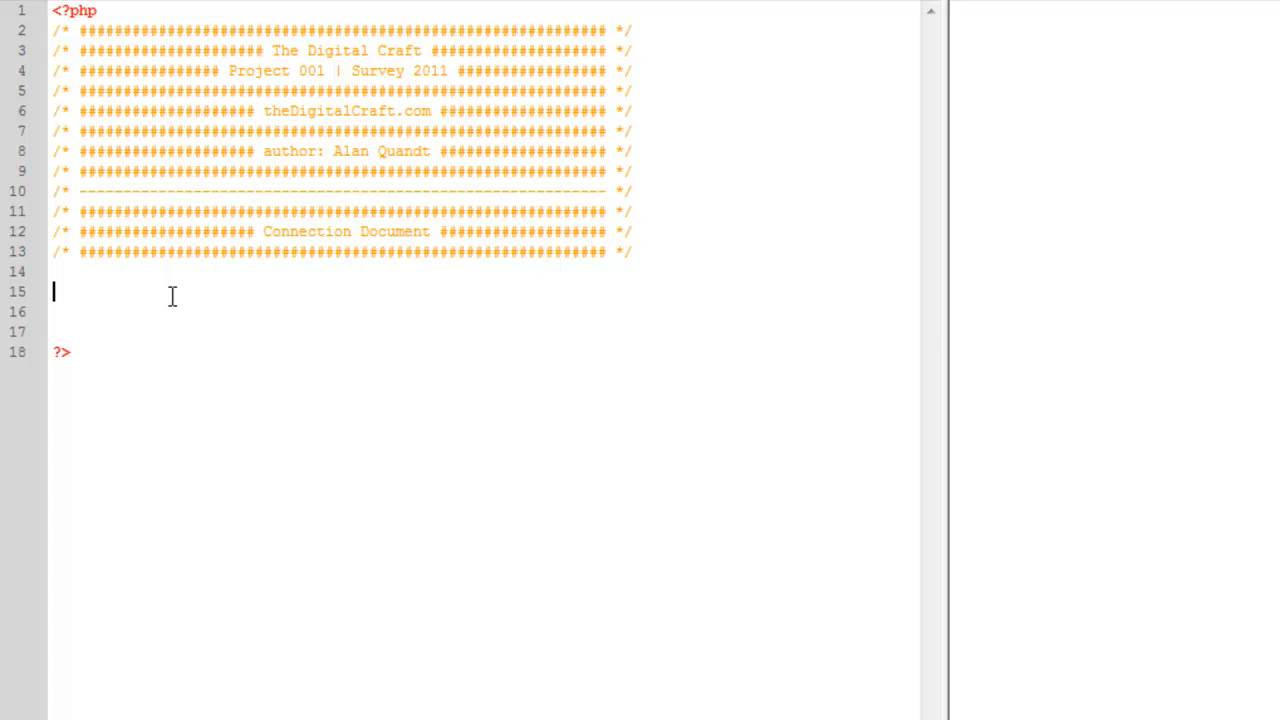
mouse_move(340, 272)
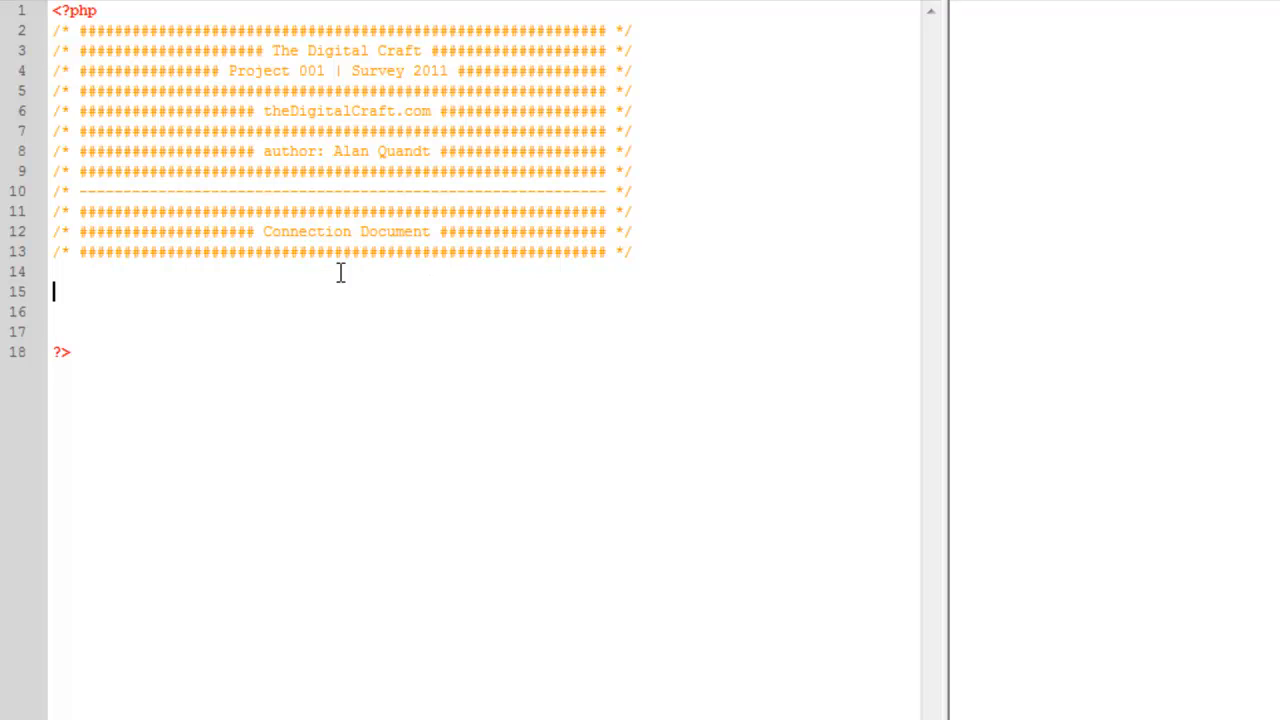
mouse_move(118, 300)
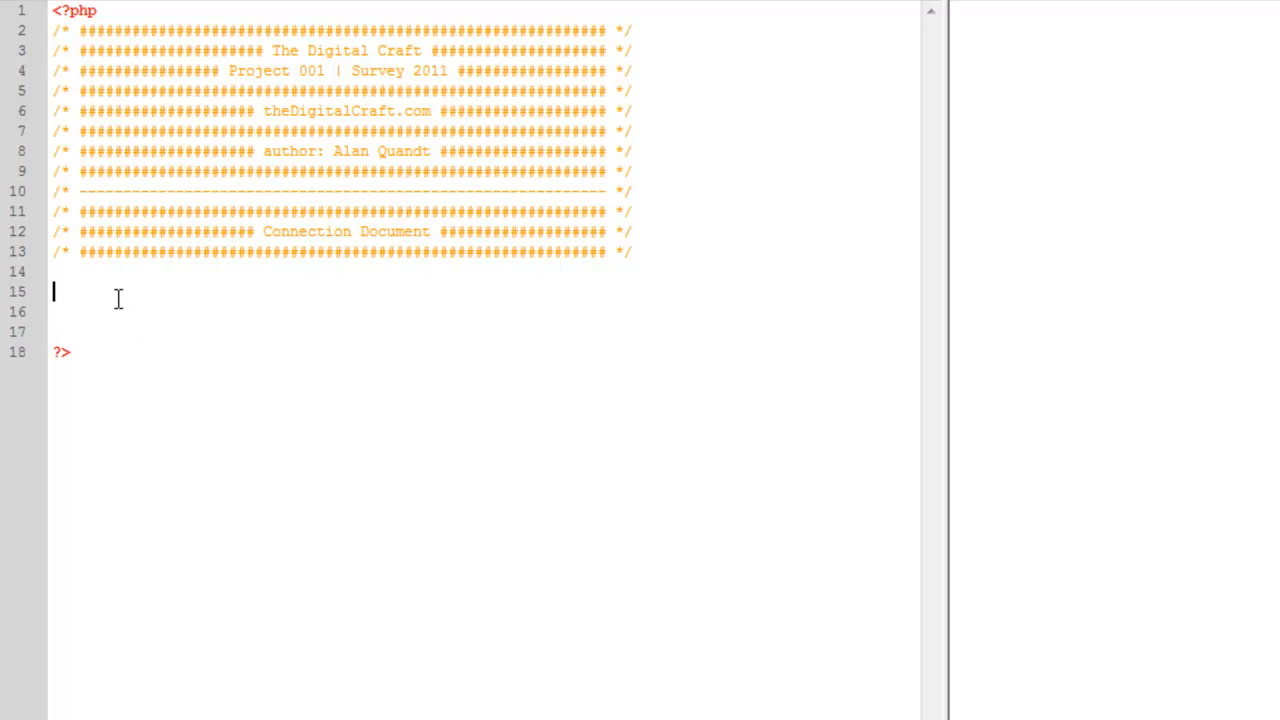
mouse_move(134, 274)
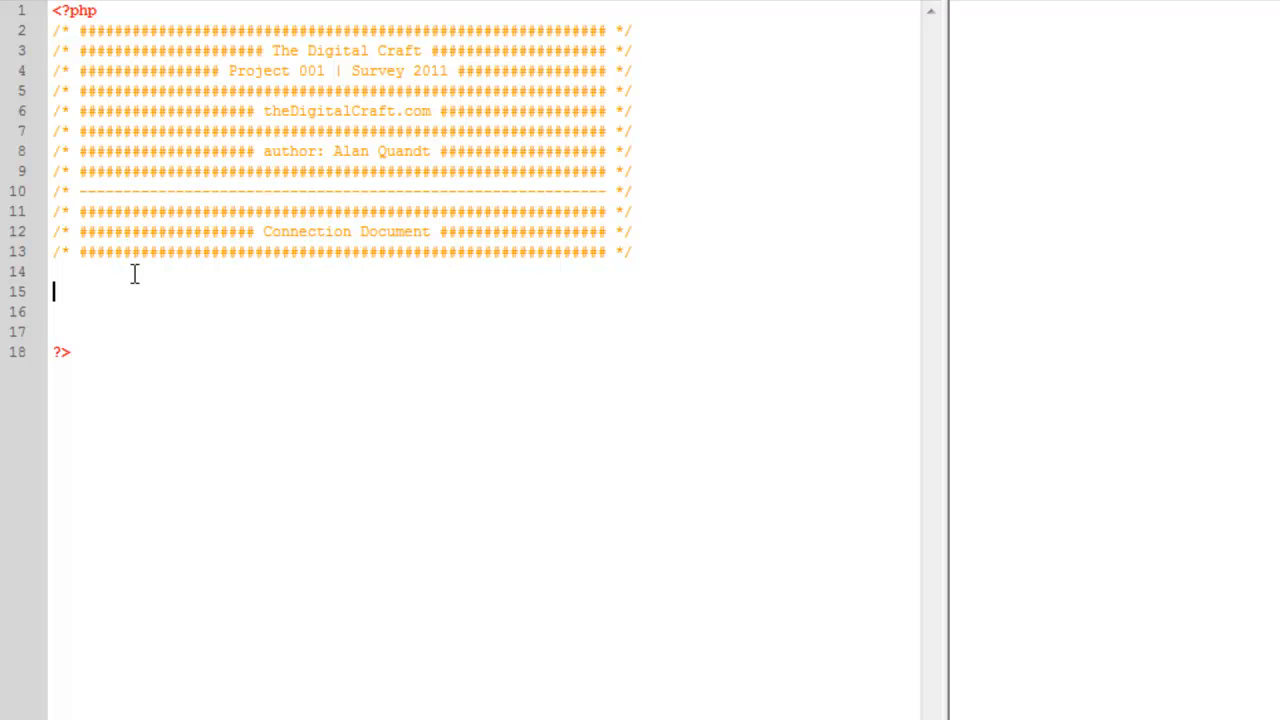
mouse_move(510, 212)
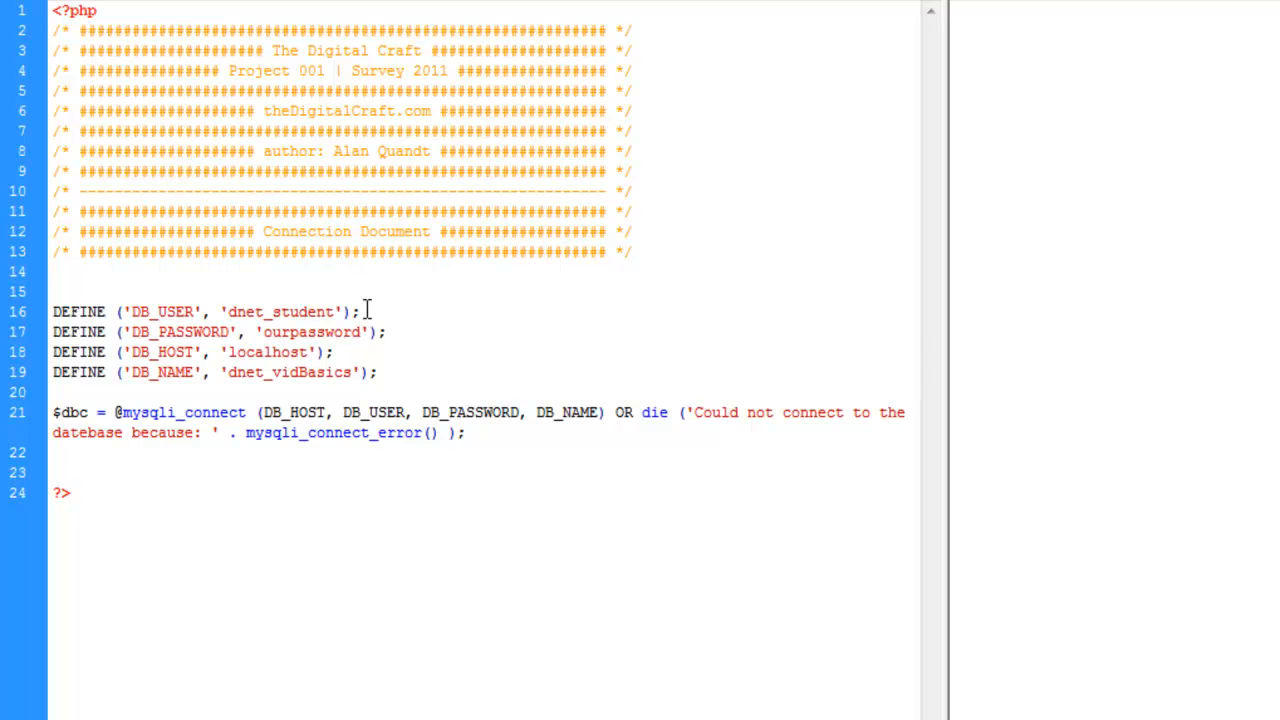
double_click(162, 312)
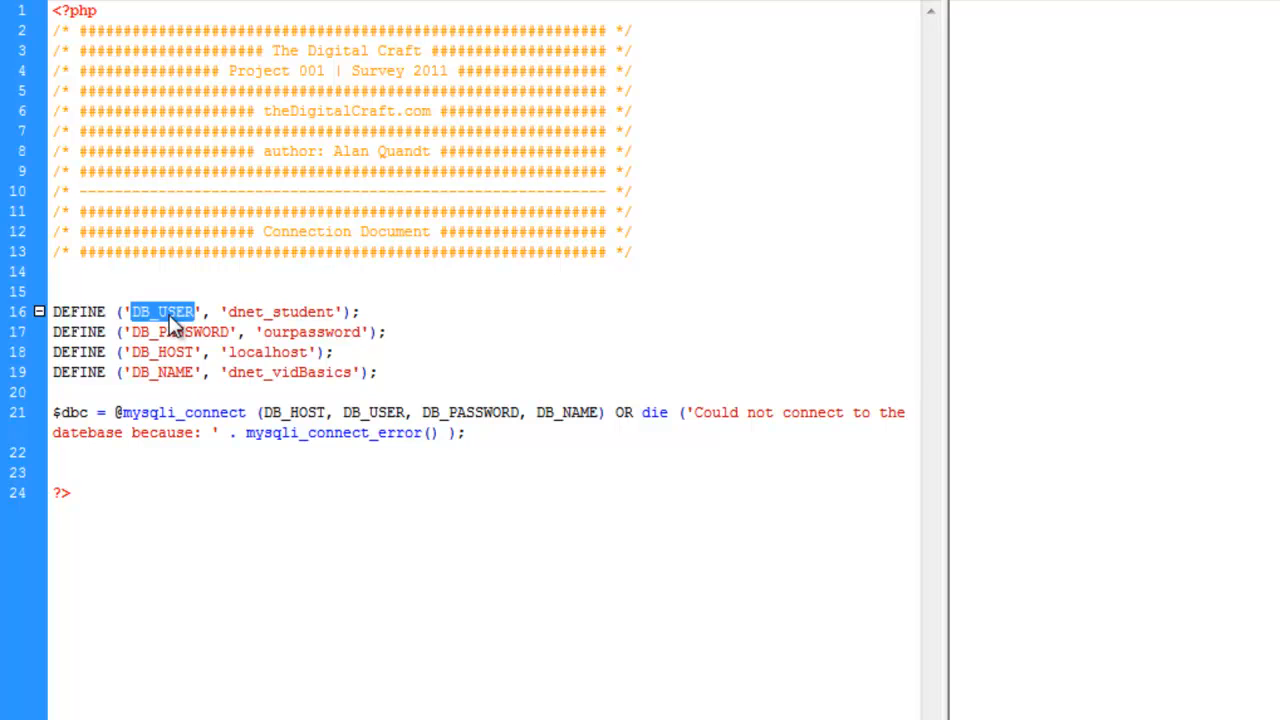
left_click(150, 312)
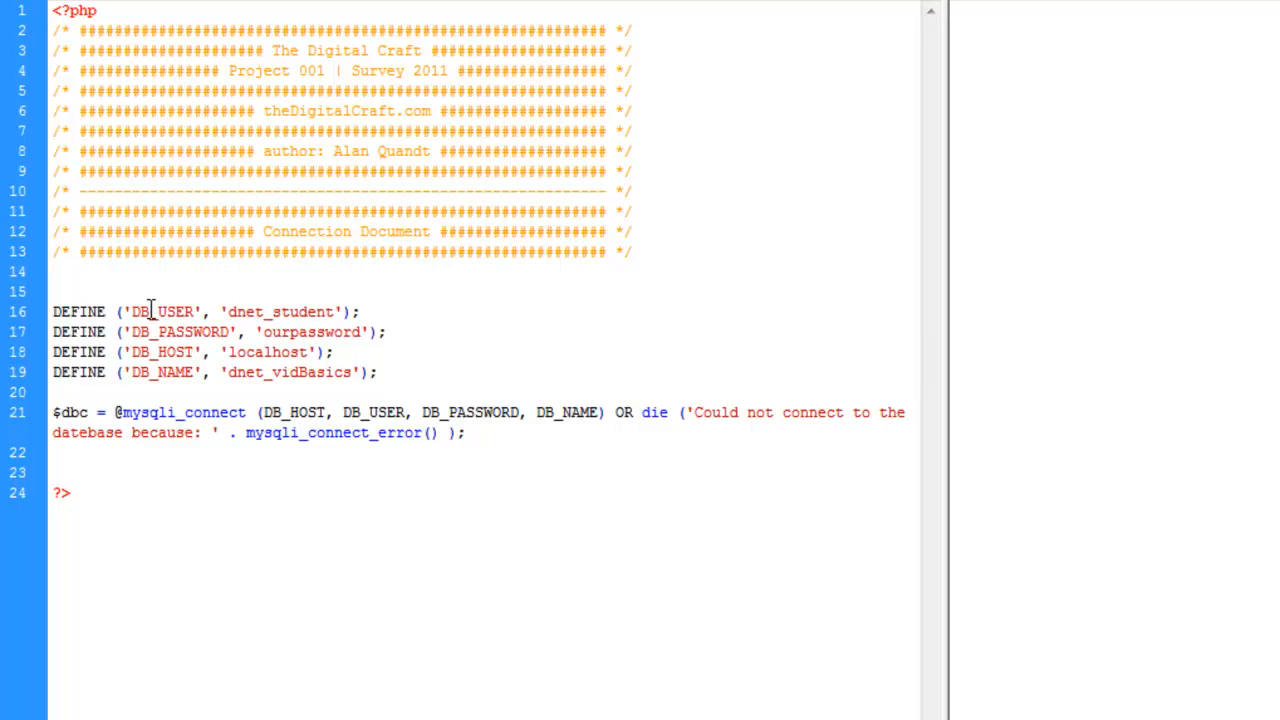
double_click(162, 312)
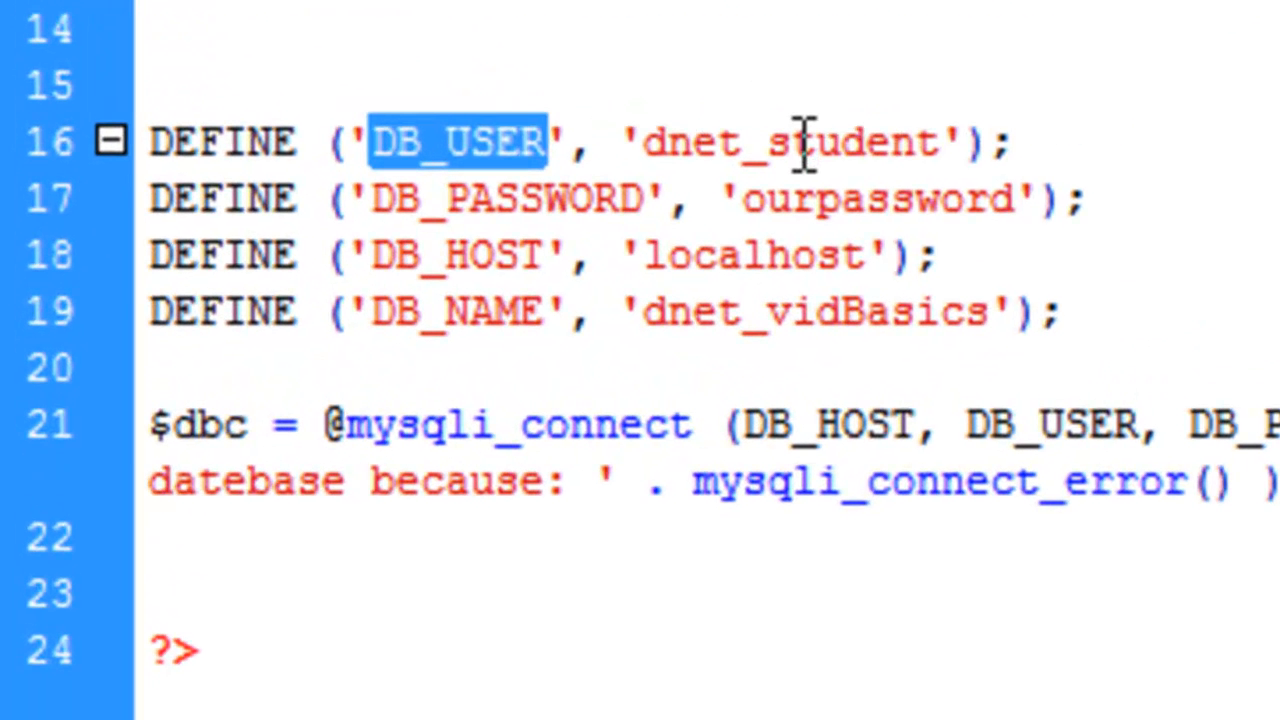
mouse_move(524, 180)
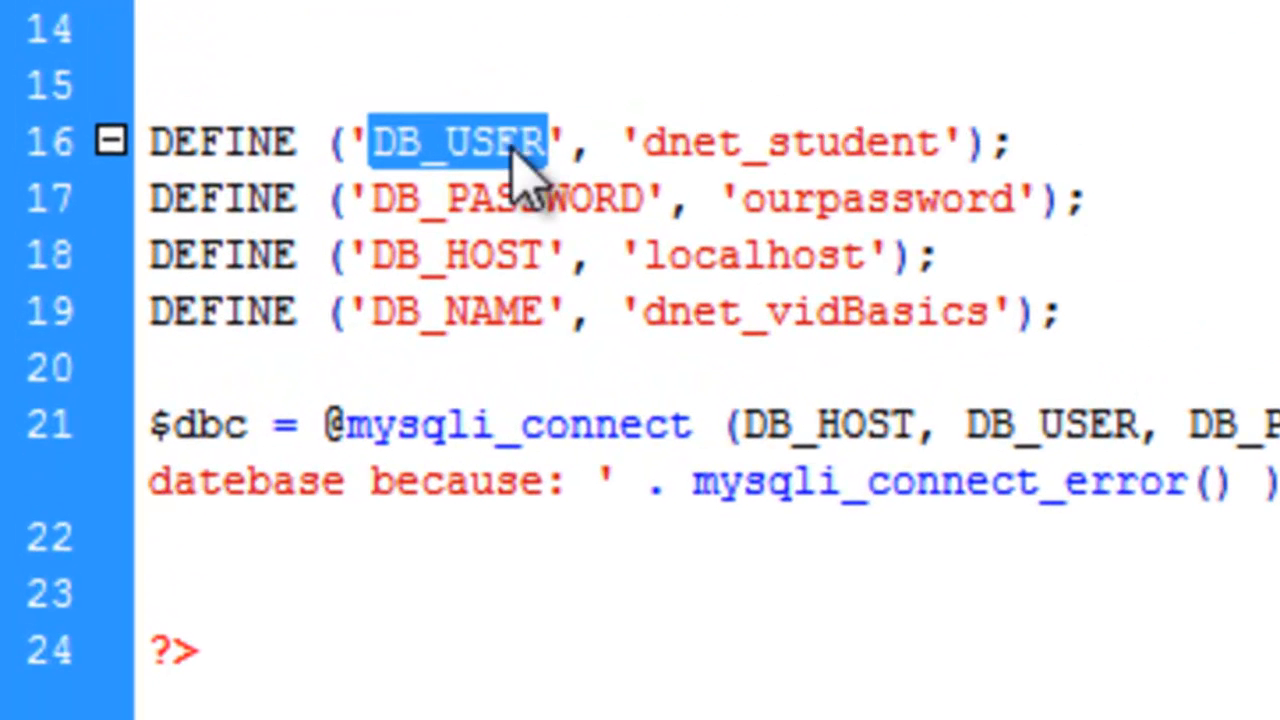
mouse_move(540, 270)
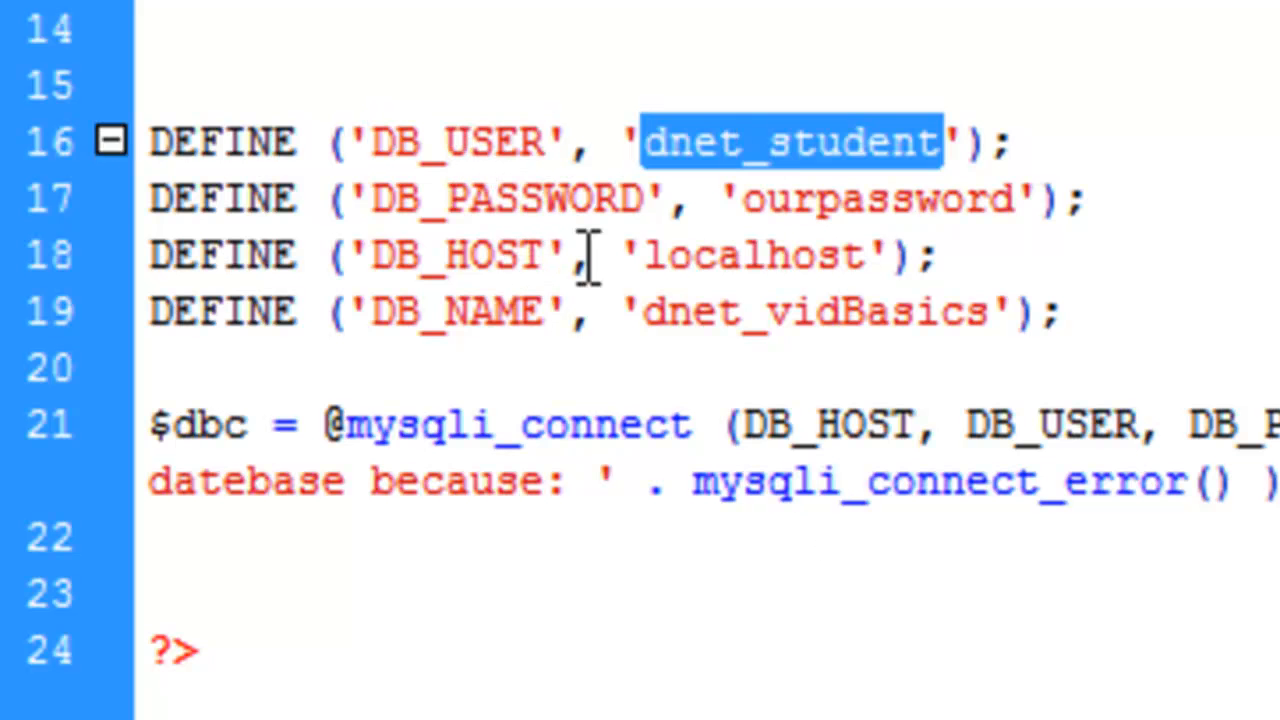
double_click(508, 198)
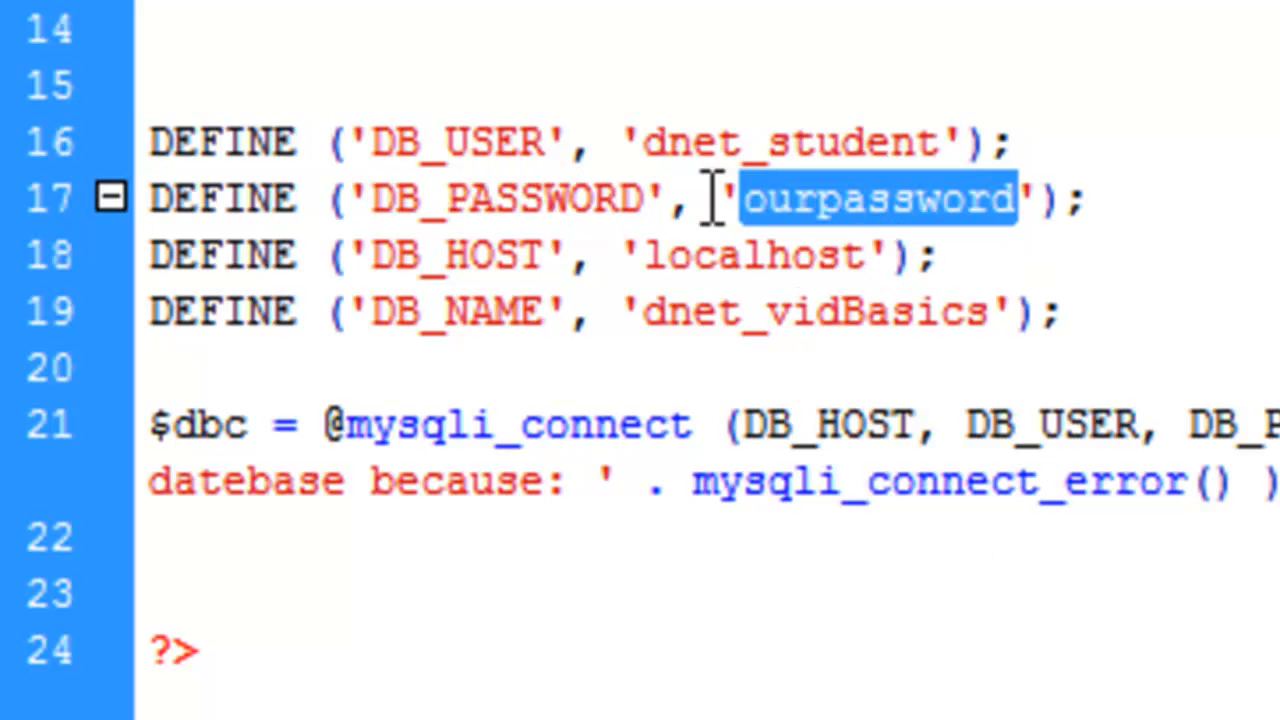
mouse_move(836, 240)
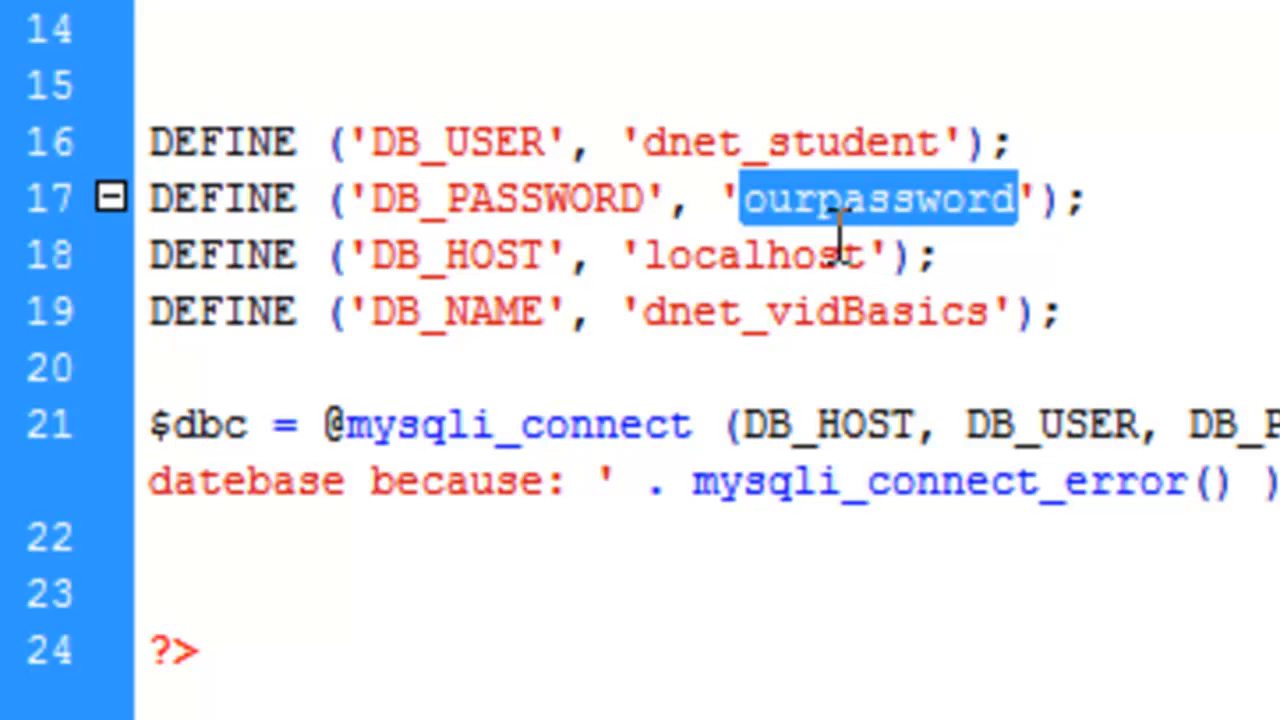
mouse_move(930, 210)
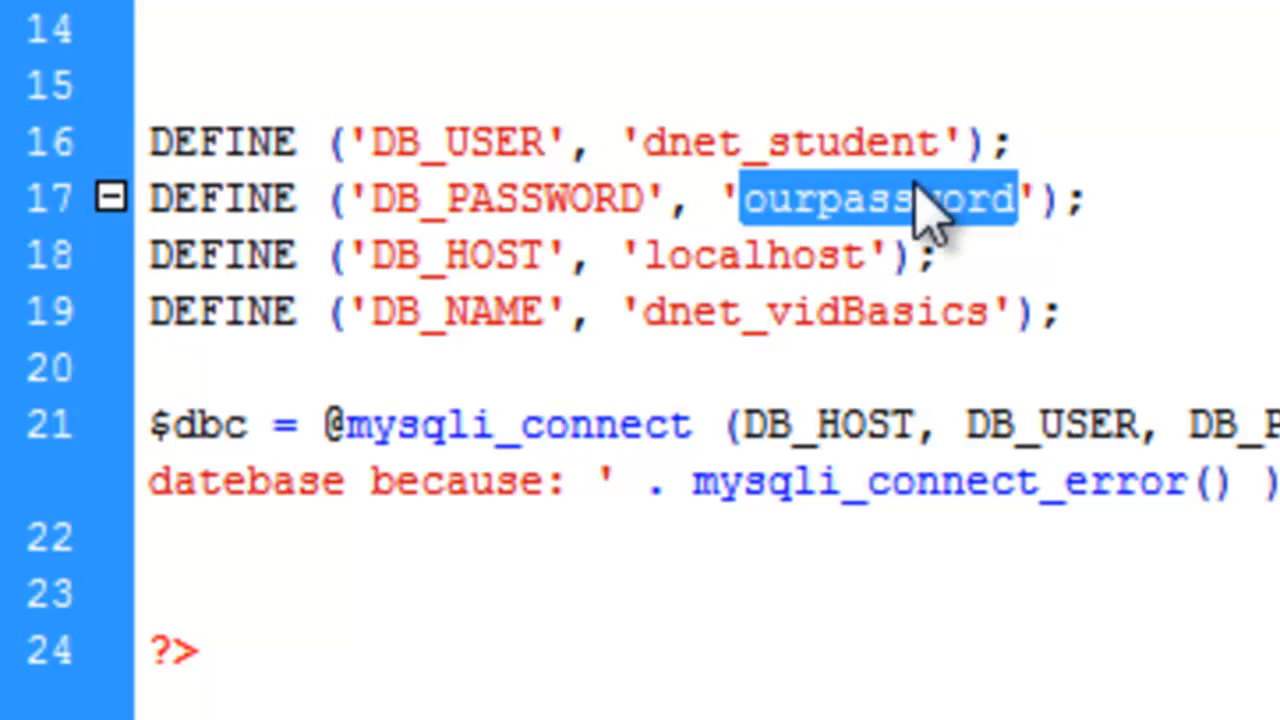
mouse_move(960, 230)
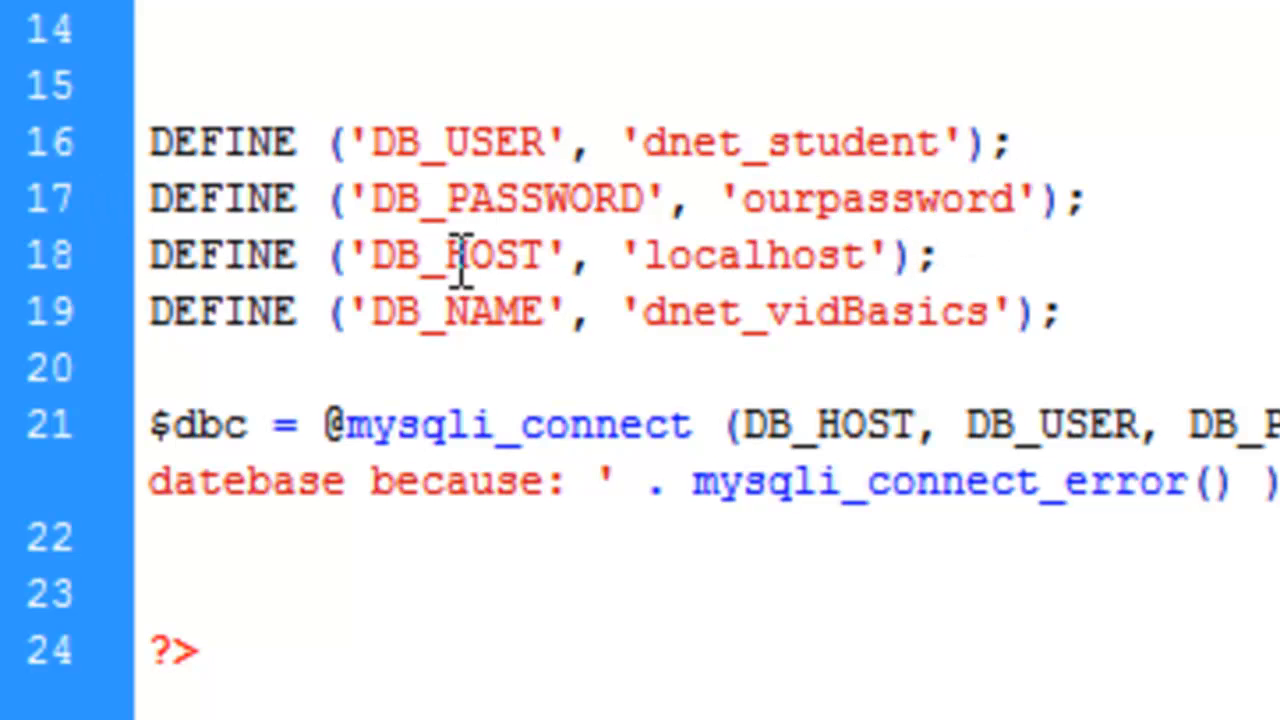
double_click(456, 256)
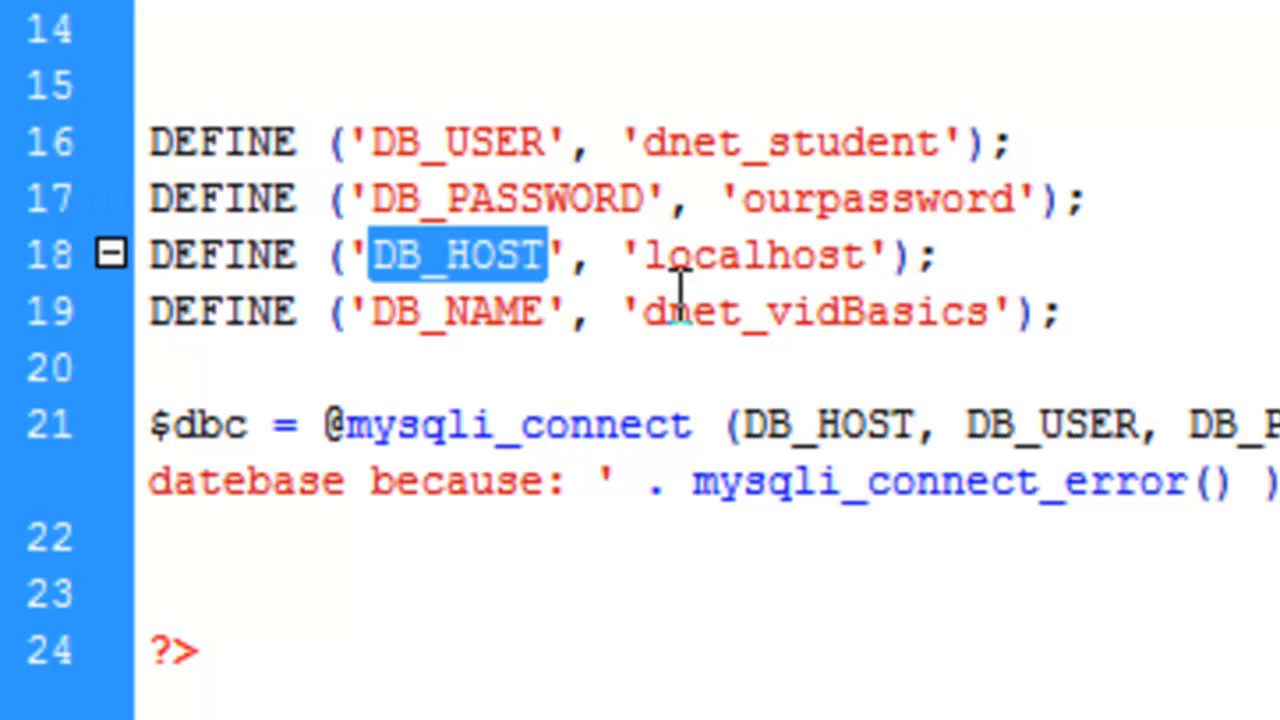
double_click(752, 256)
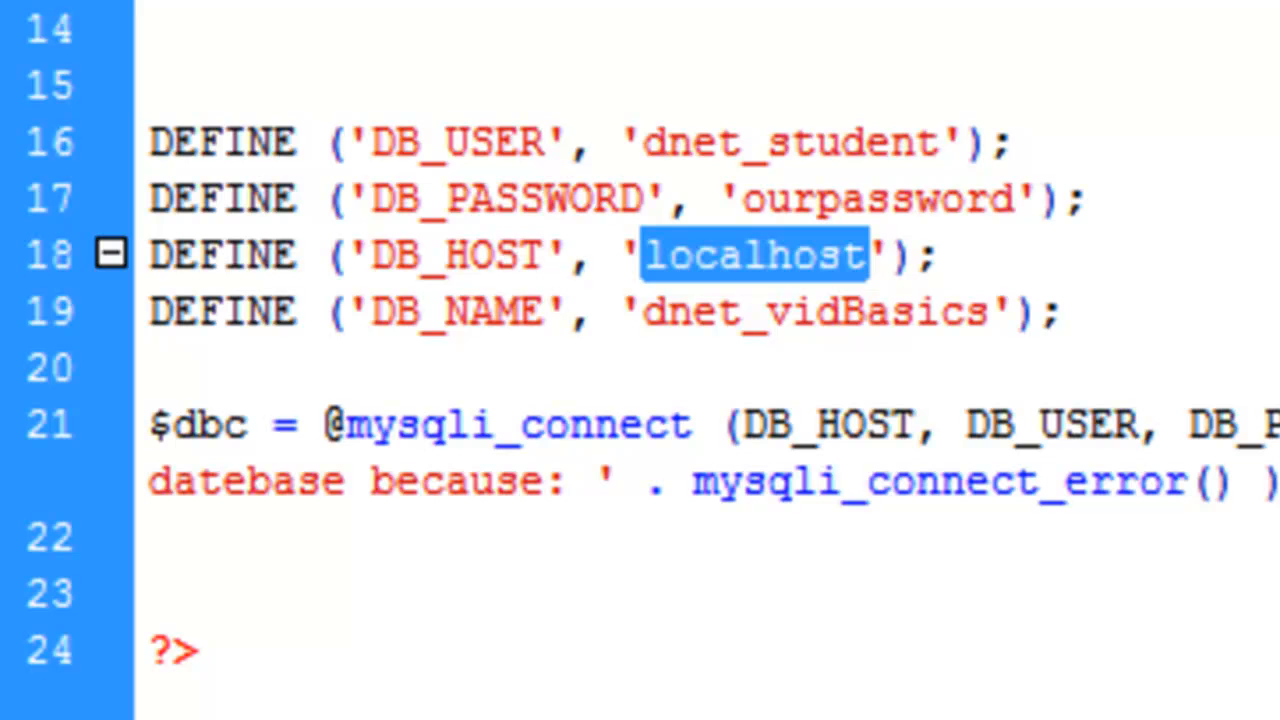
double_click(456, 312)
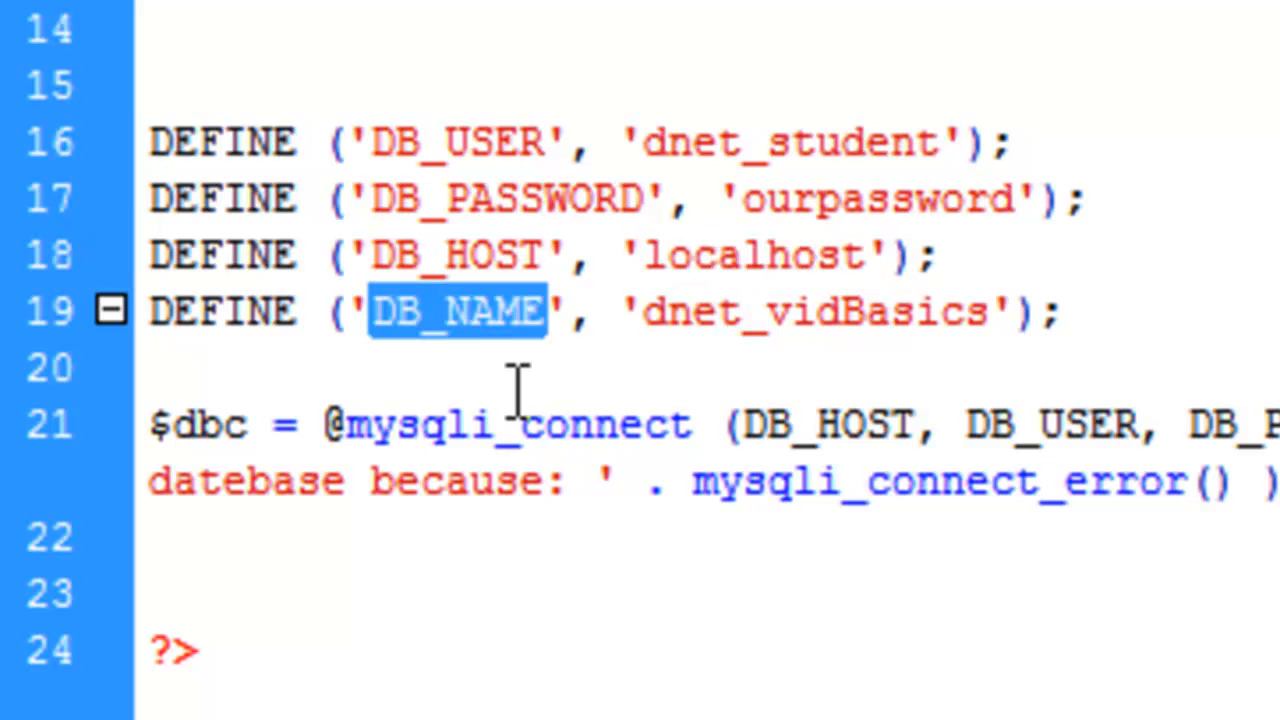
double_click(830, 312)
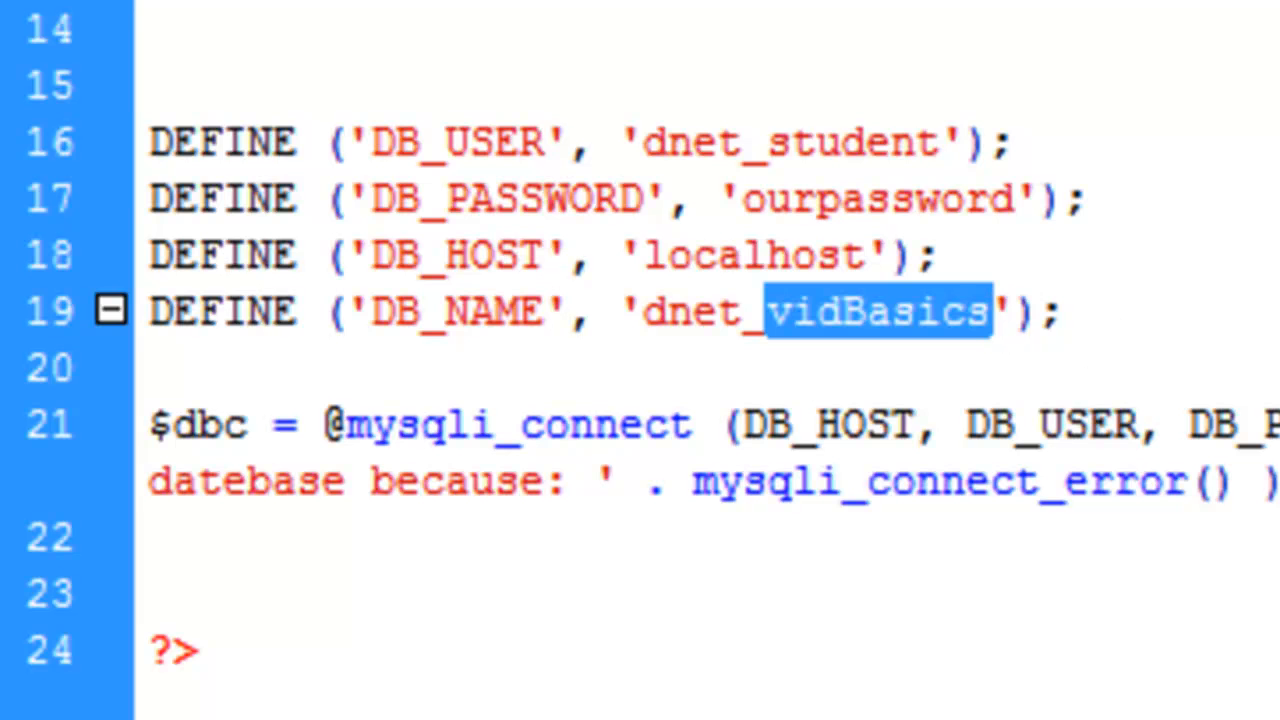
- Change the DB_NAME constant to dnet_survey2011
type("s")
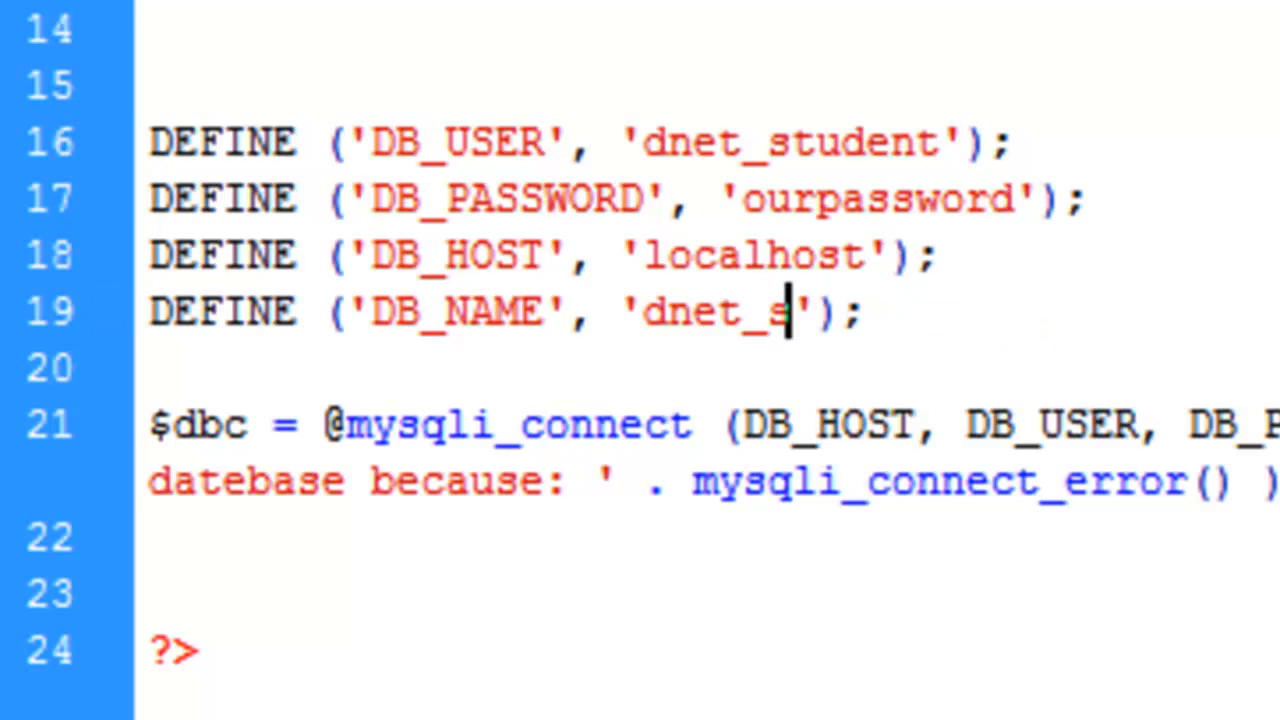
type("urvey201")
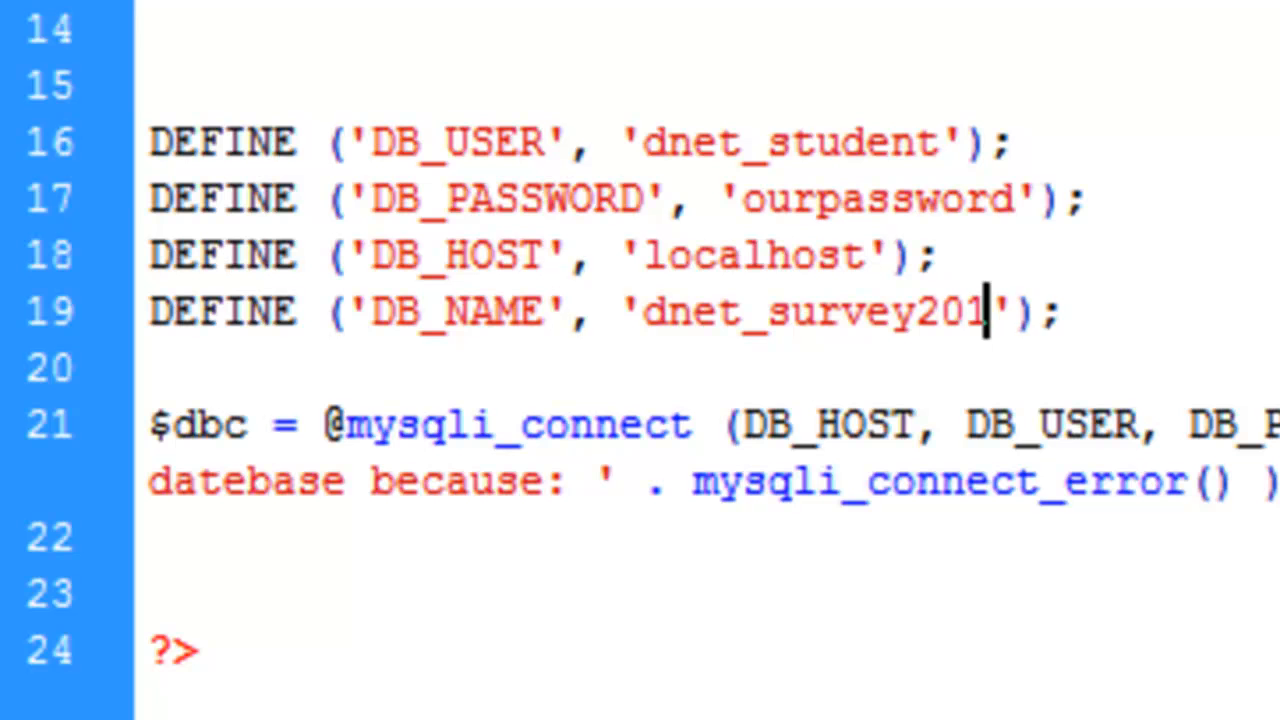
type("1")
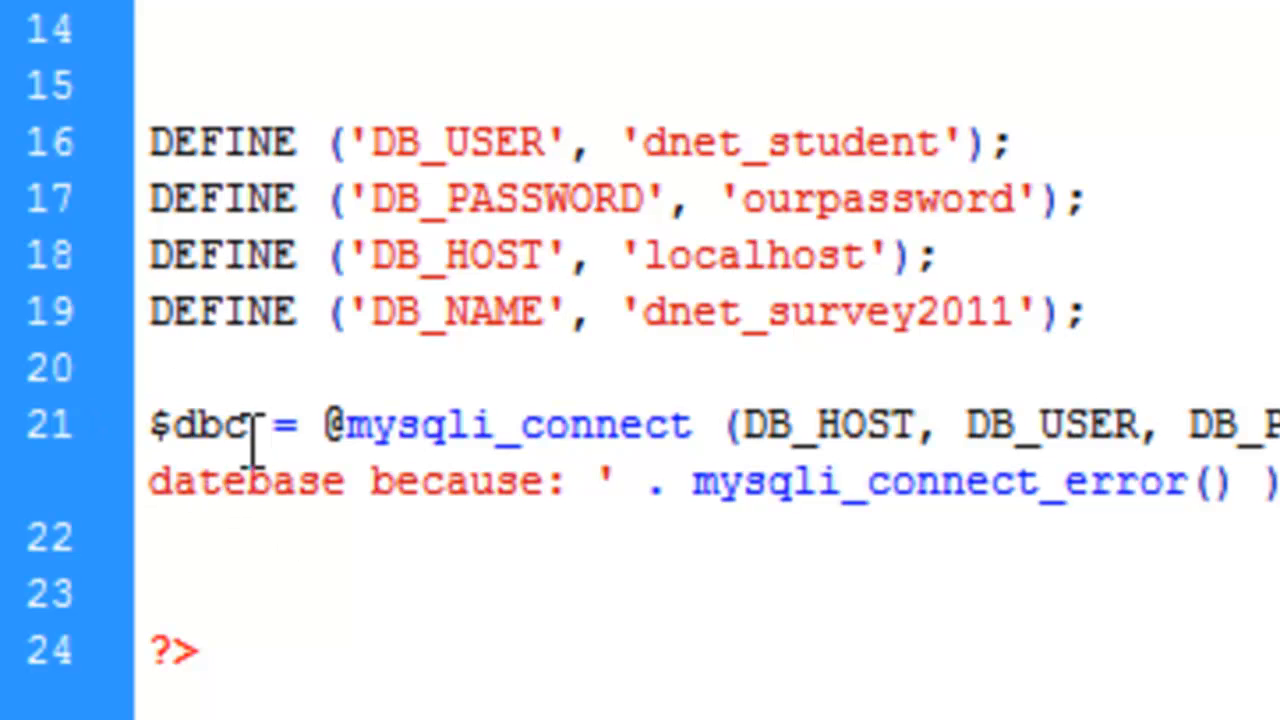
left_click(150, 538)
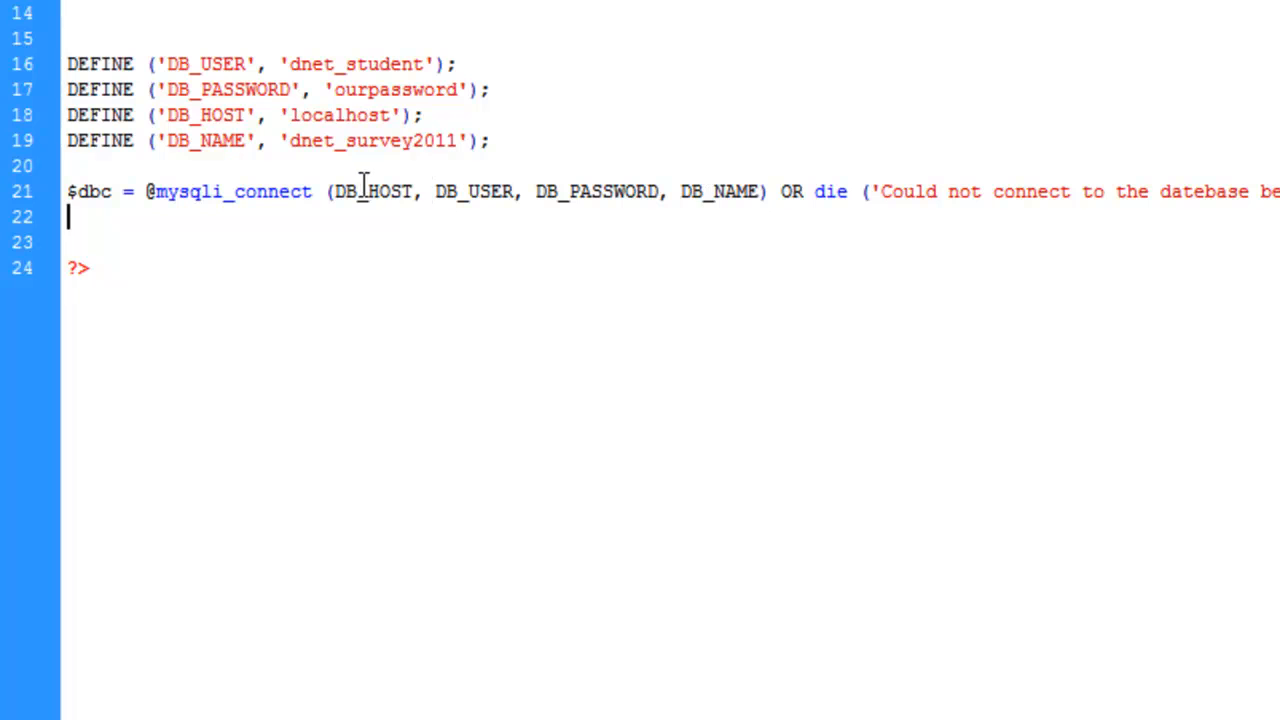
- Review the mysqli_connect line, selecting DB_HOST and the mysqli_connect_error() call
double_click(372, 192)
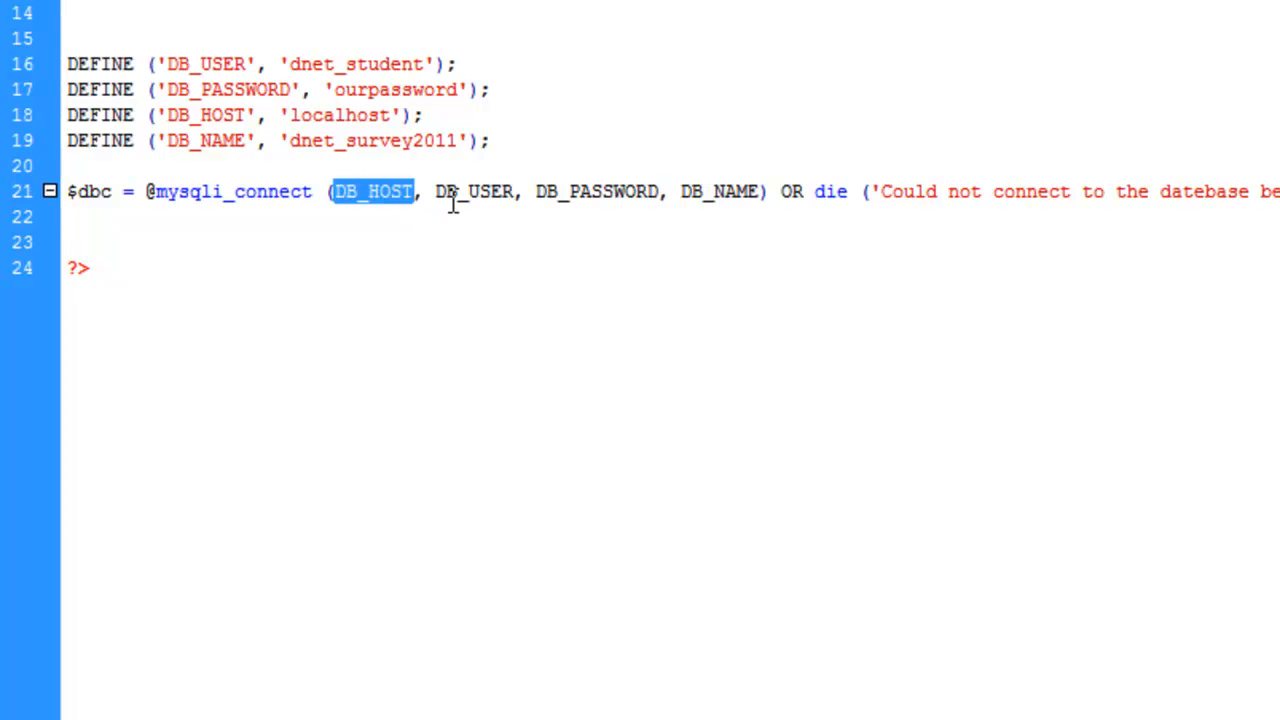
mouse_move(700, 192)
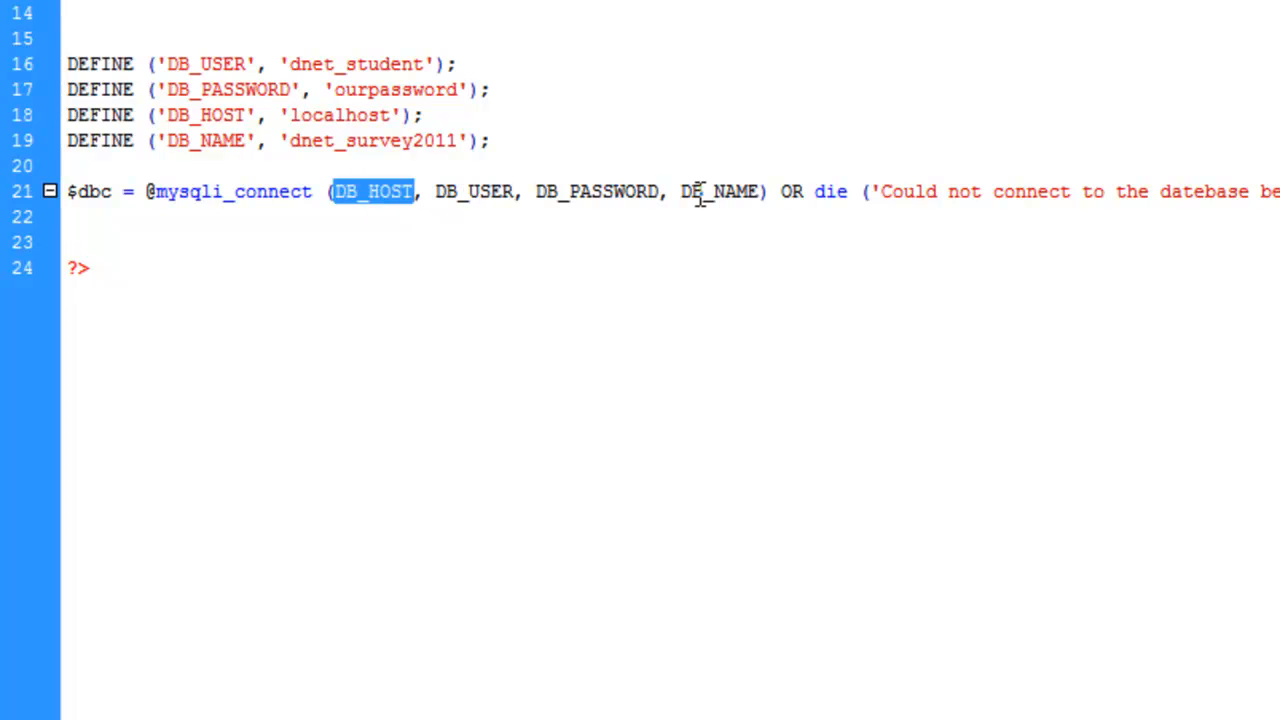
left_click(856, 192)
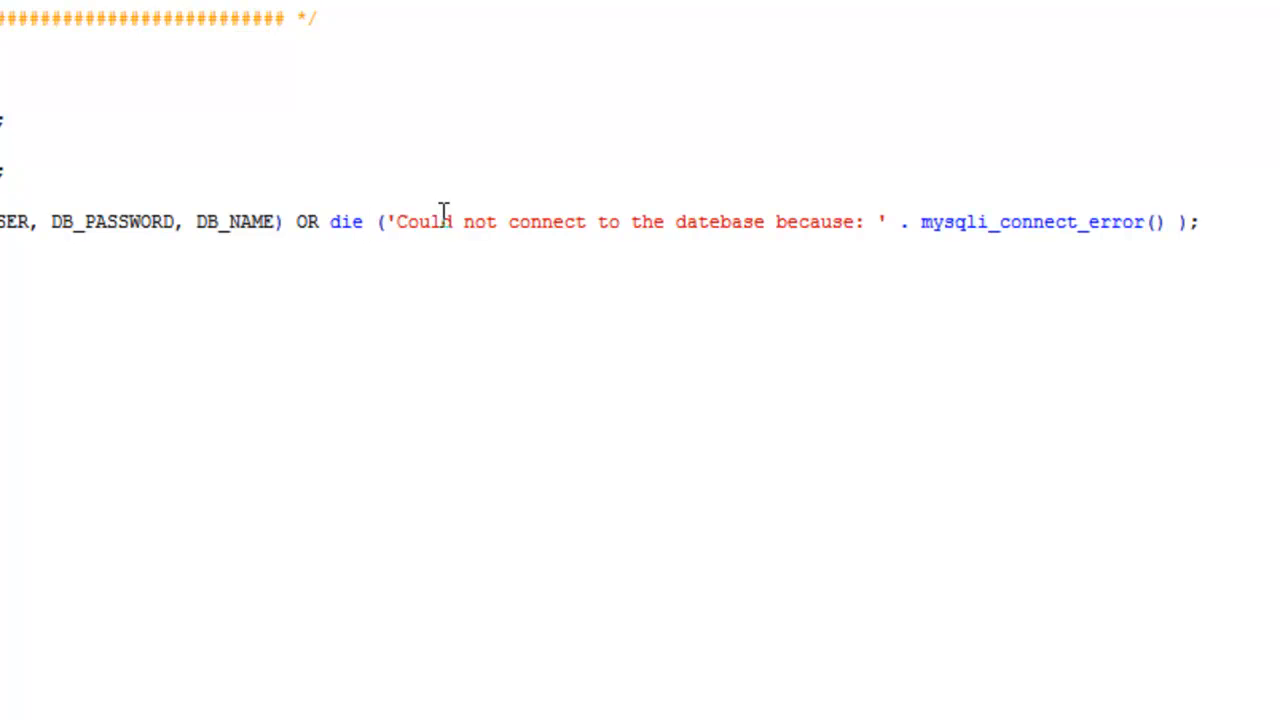
left_click_drag(396, 220, 850, 220)
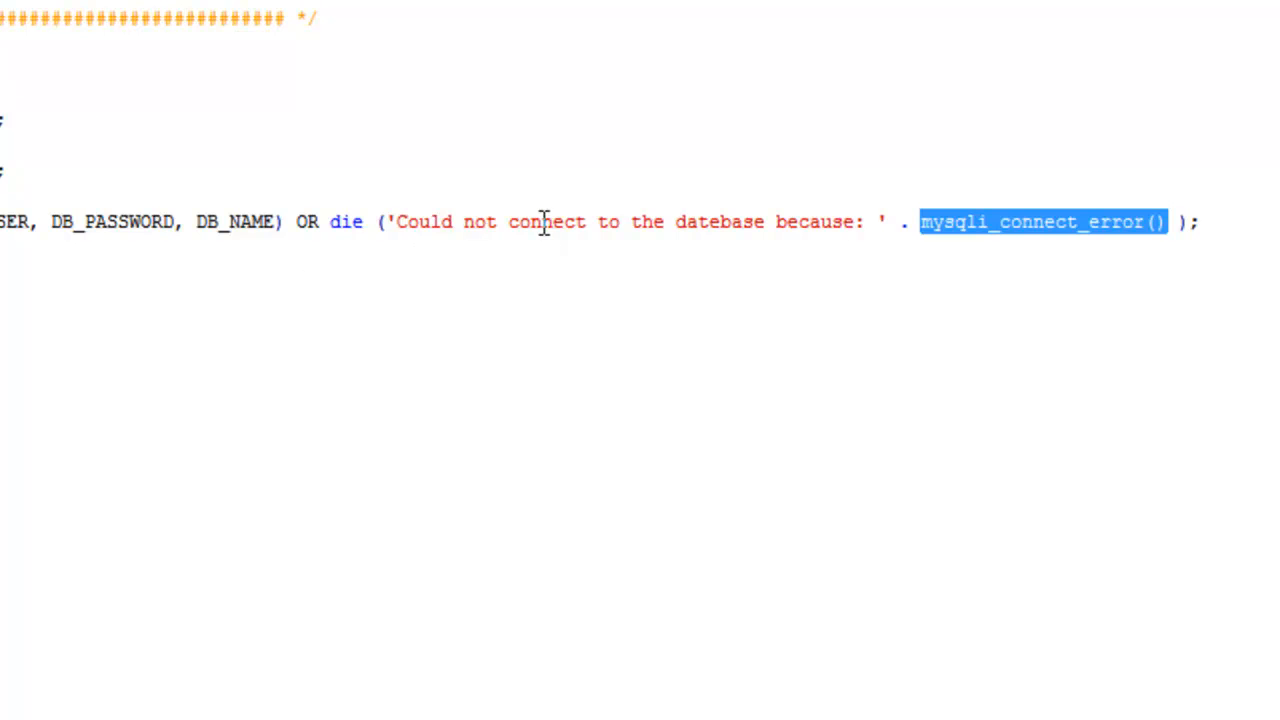
mouse_move(1056, 230)
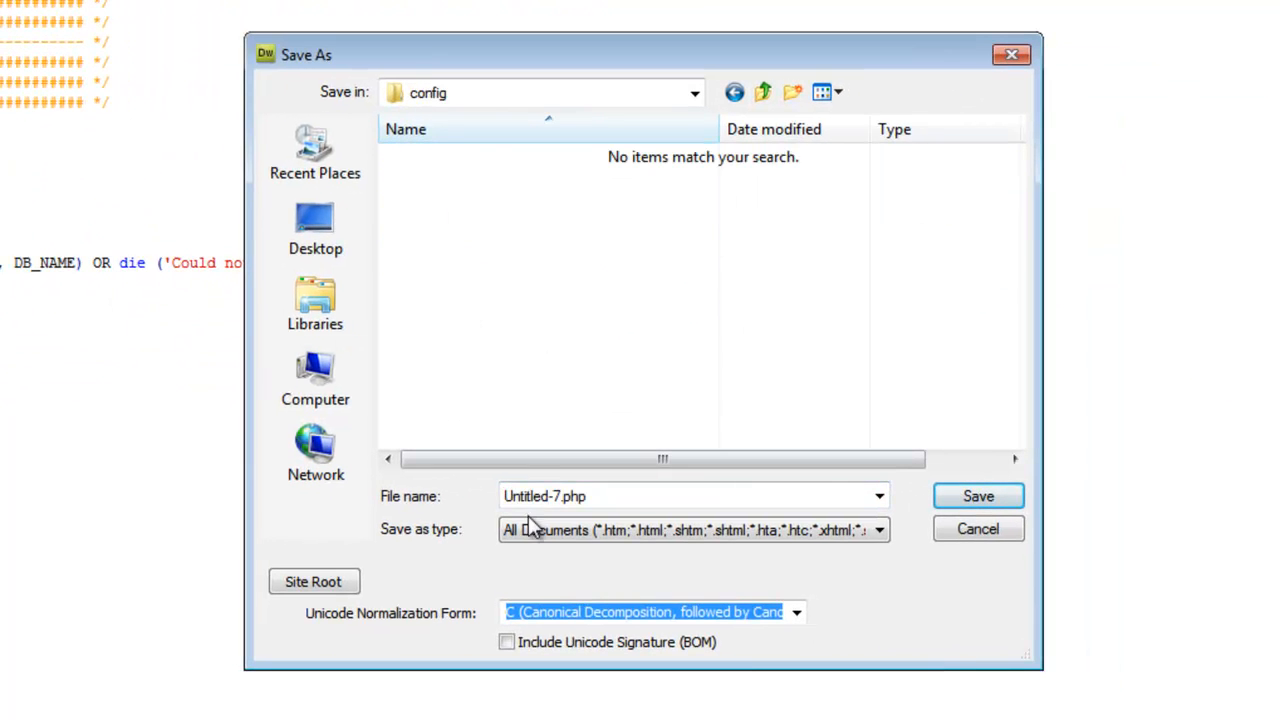
- Start saving the file as connection.php in the config folder
left_click(692, 496)
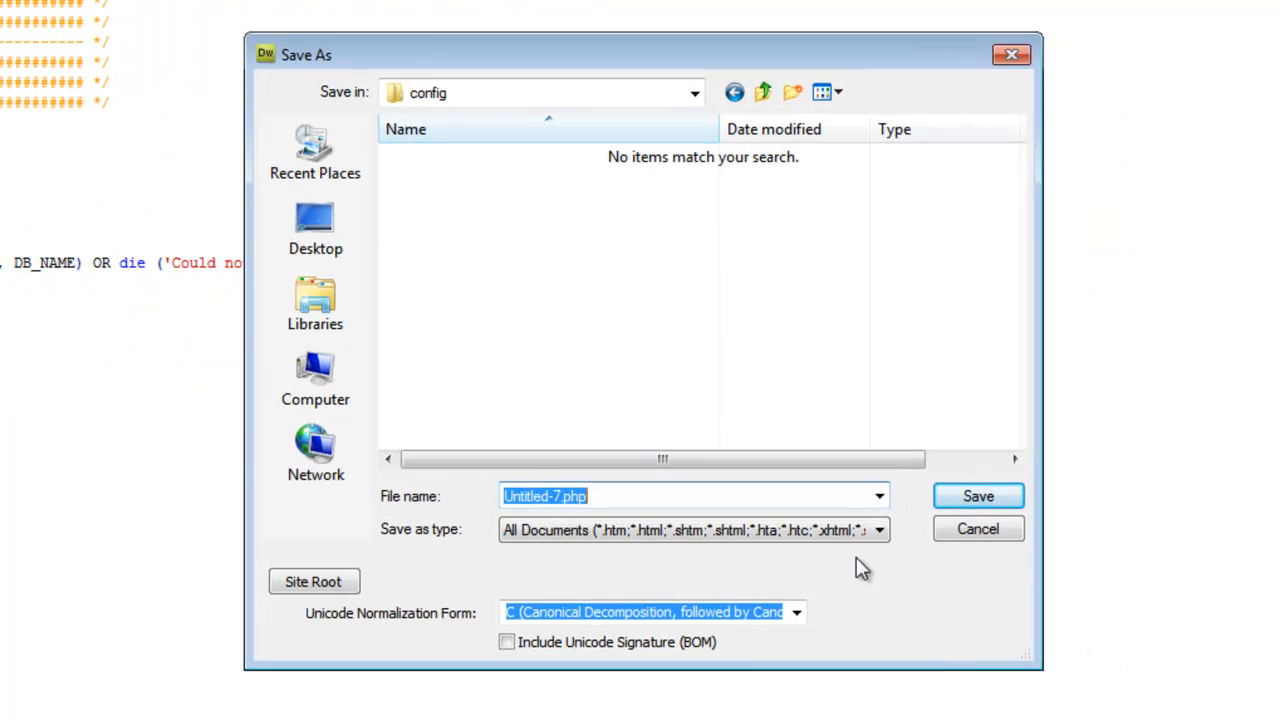
type("conne")
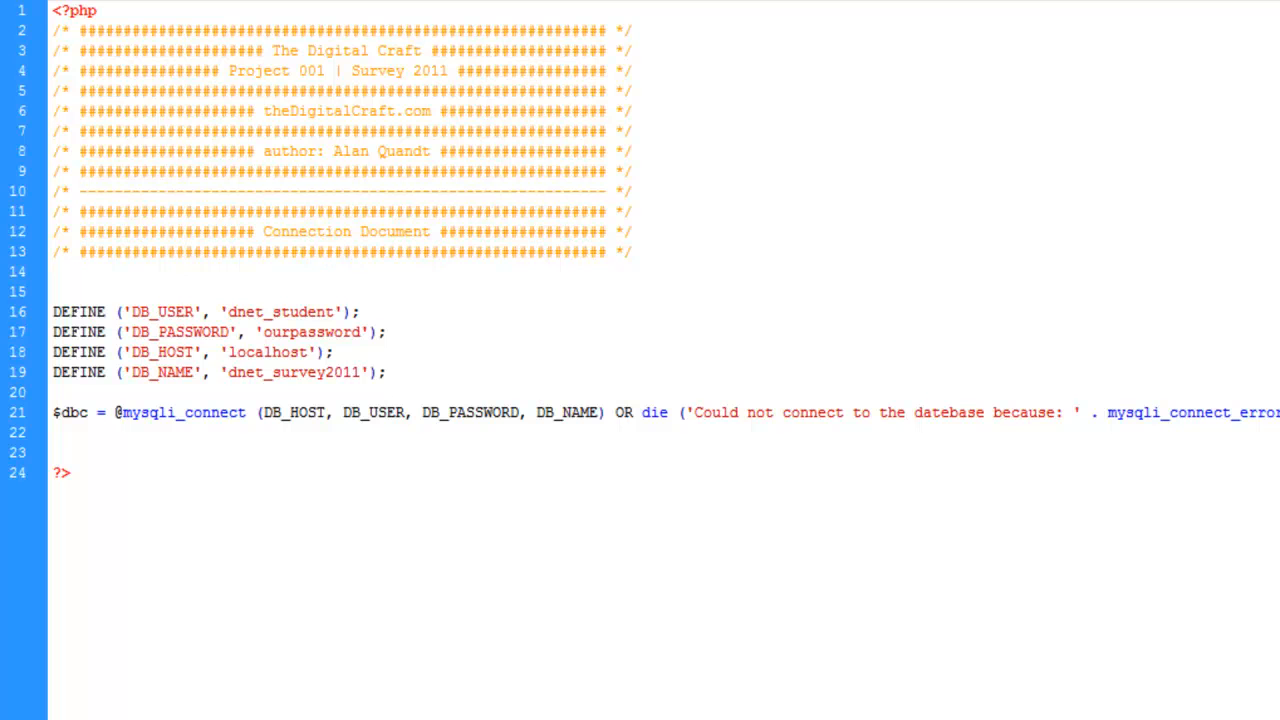
left_click(118, 412)
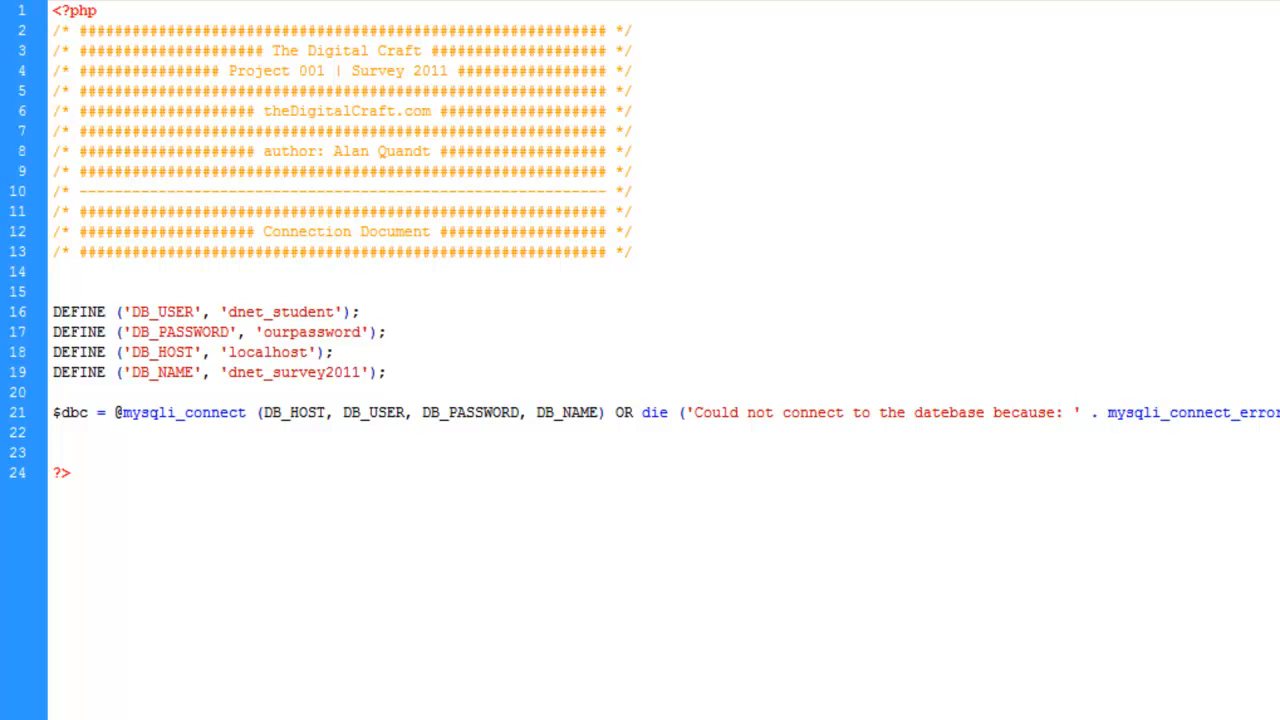
left_click(120, 412)
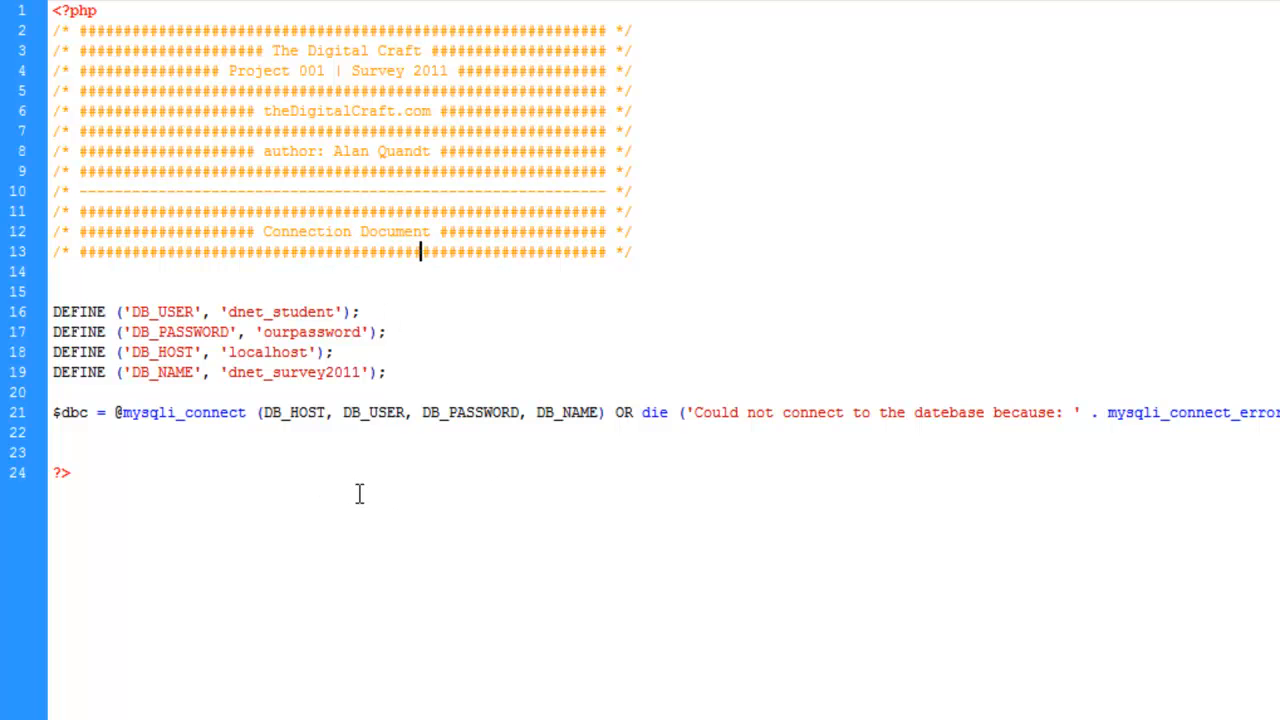
mouse_move(404, 522)
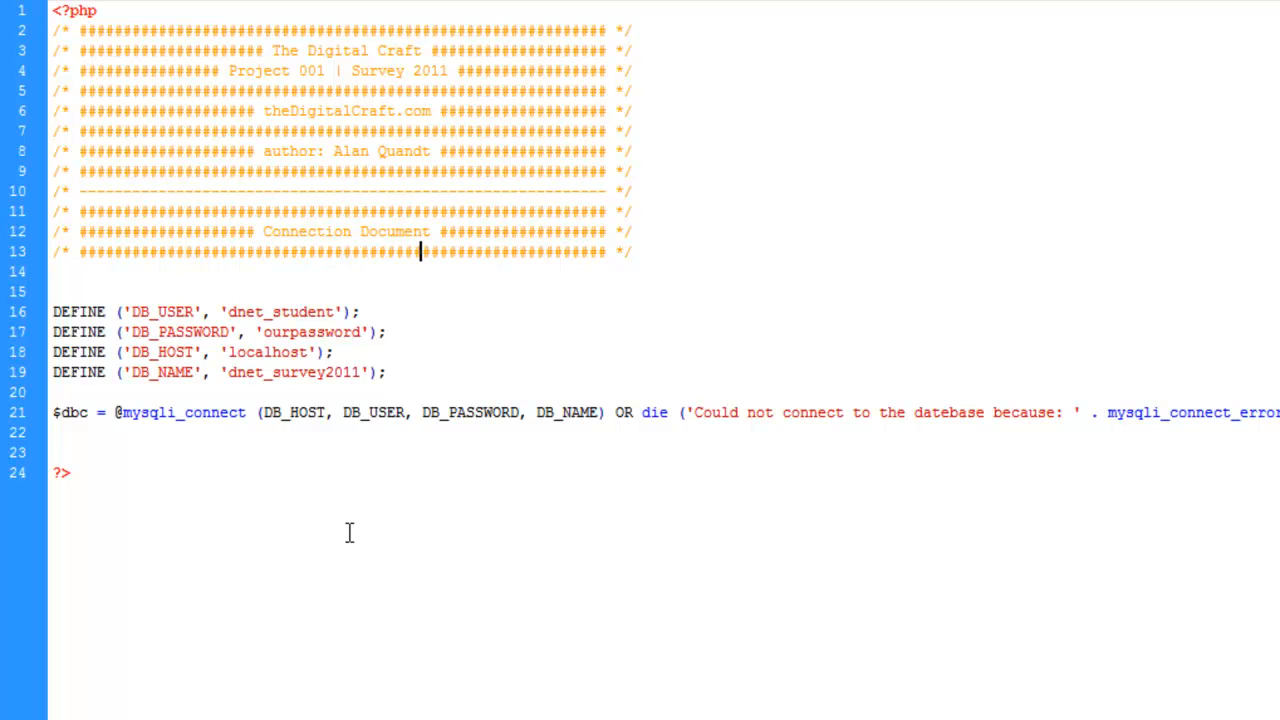
mouse_move(370, 488)
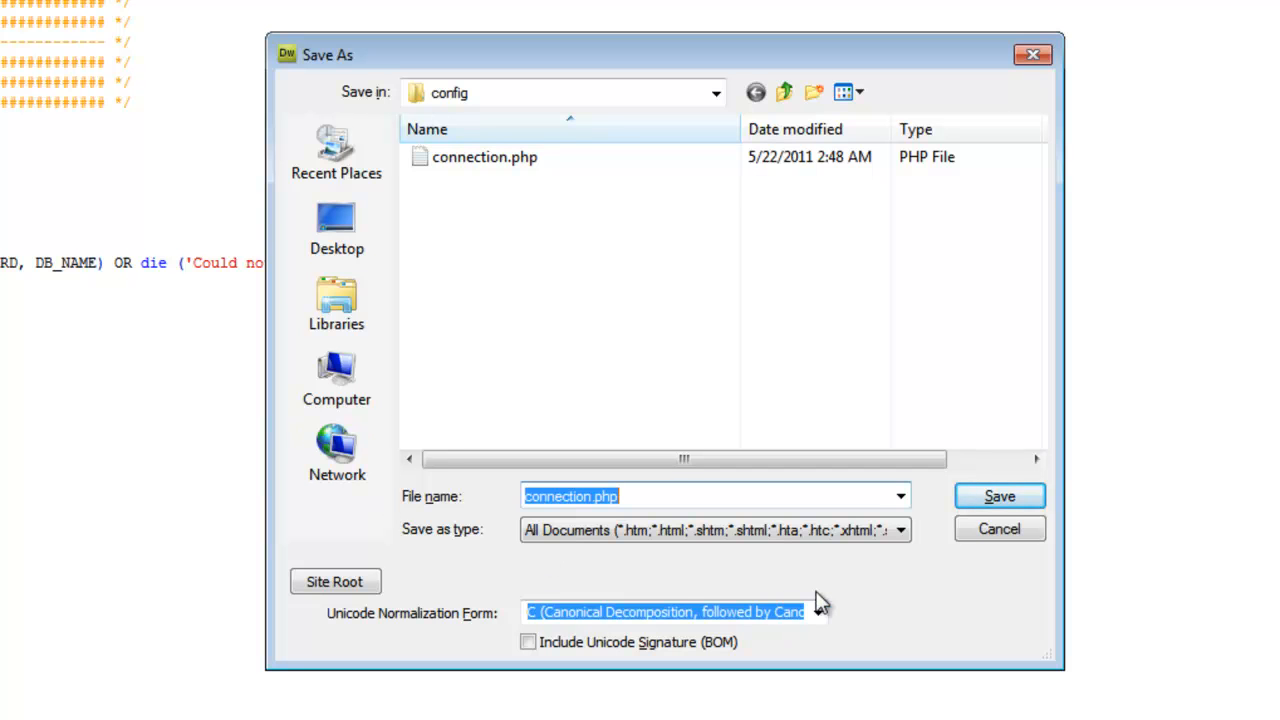
- Save a copy of the file as config in the config folder
type("config")
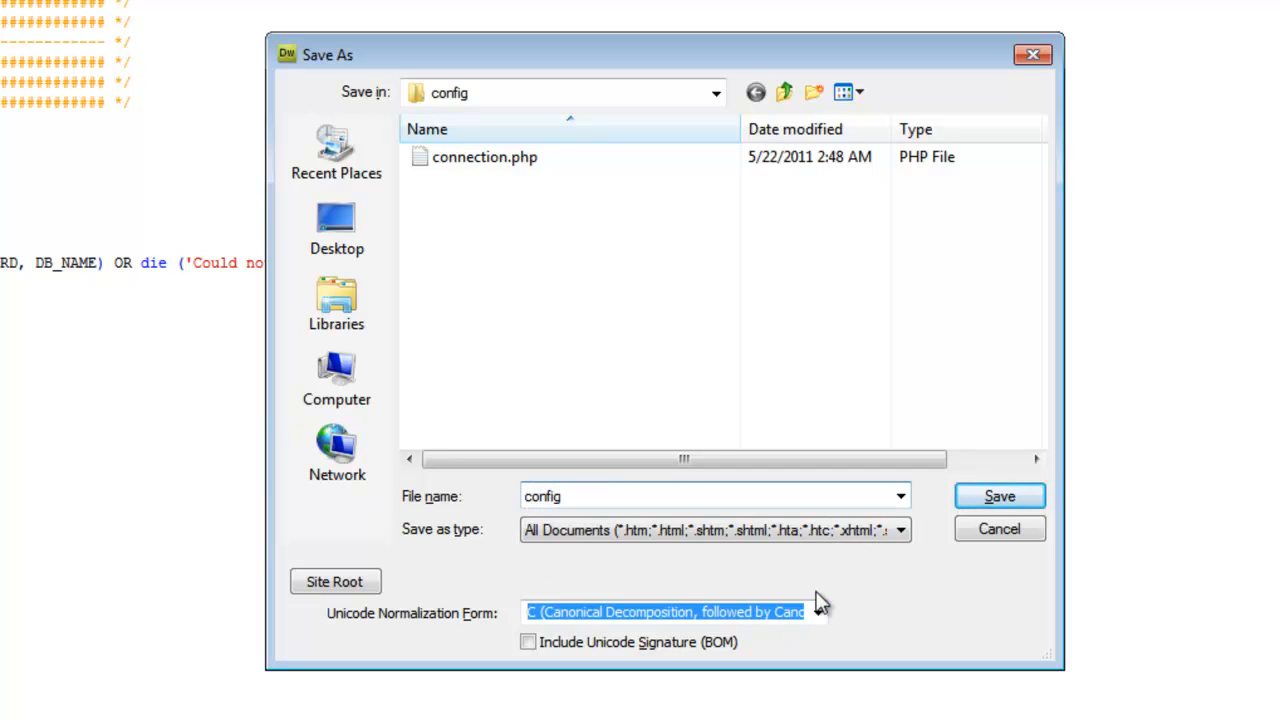
left_click(998, 496)
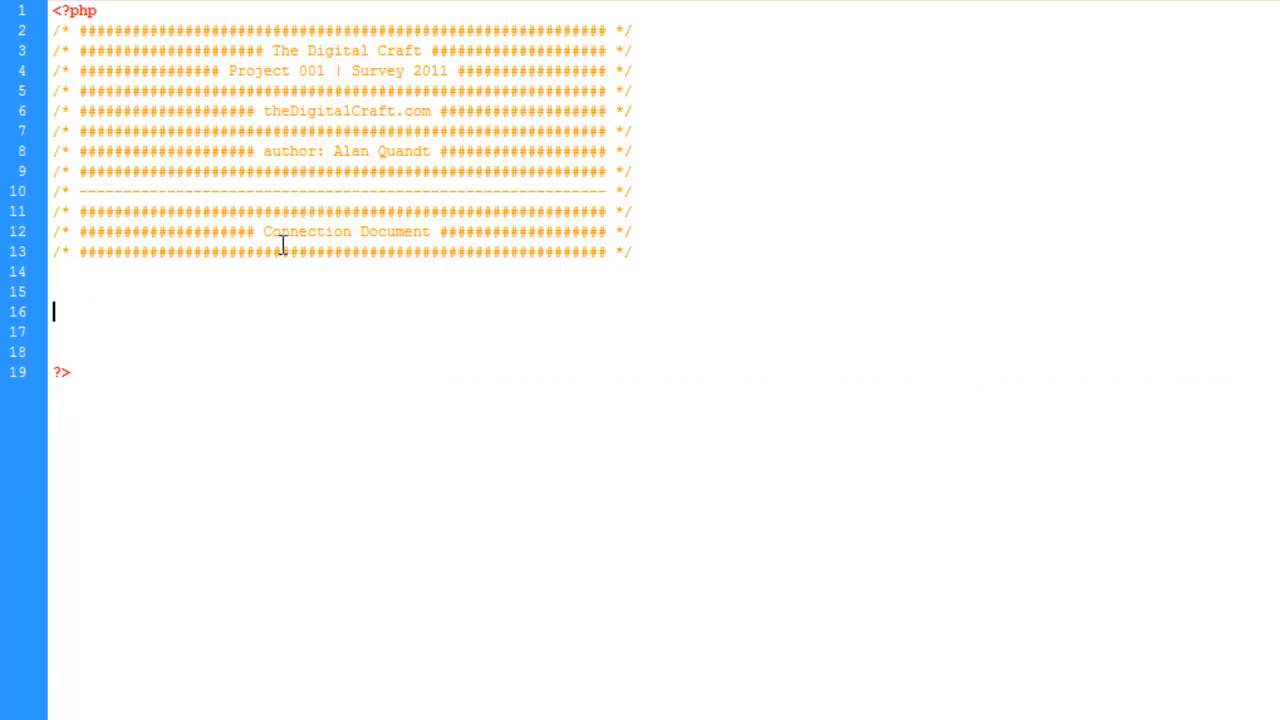
- Change the header comment title from Connection Document to Config Document
double_click(308, 232)
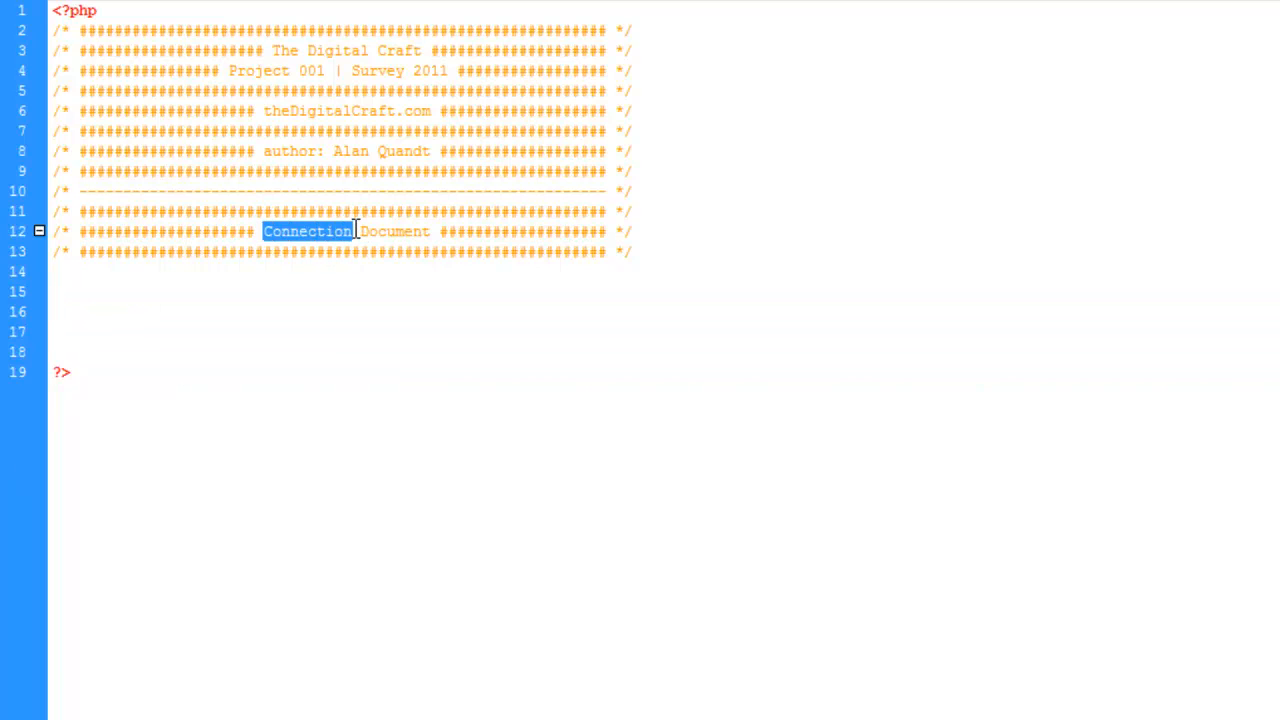
type("Config")
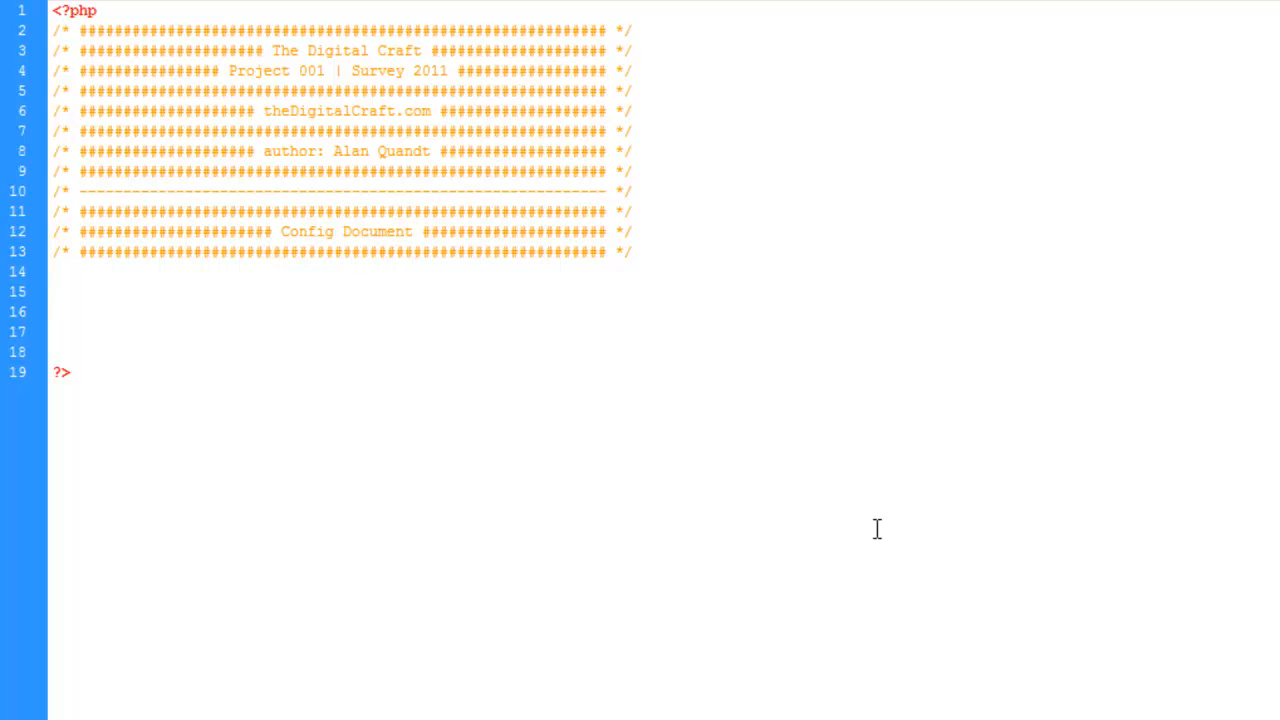
type("include")
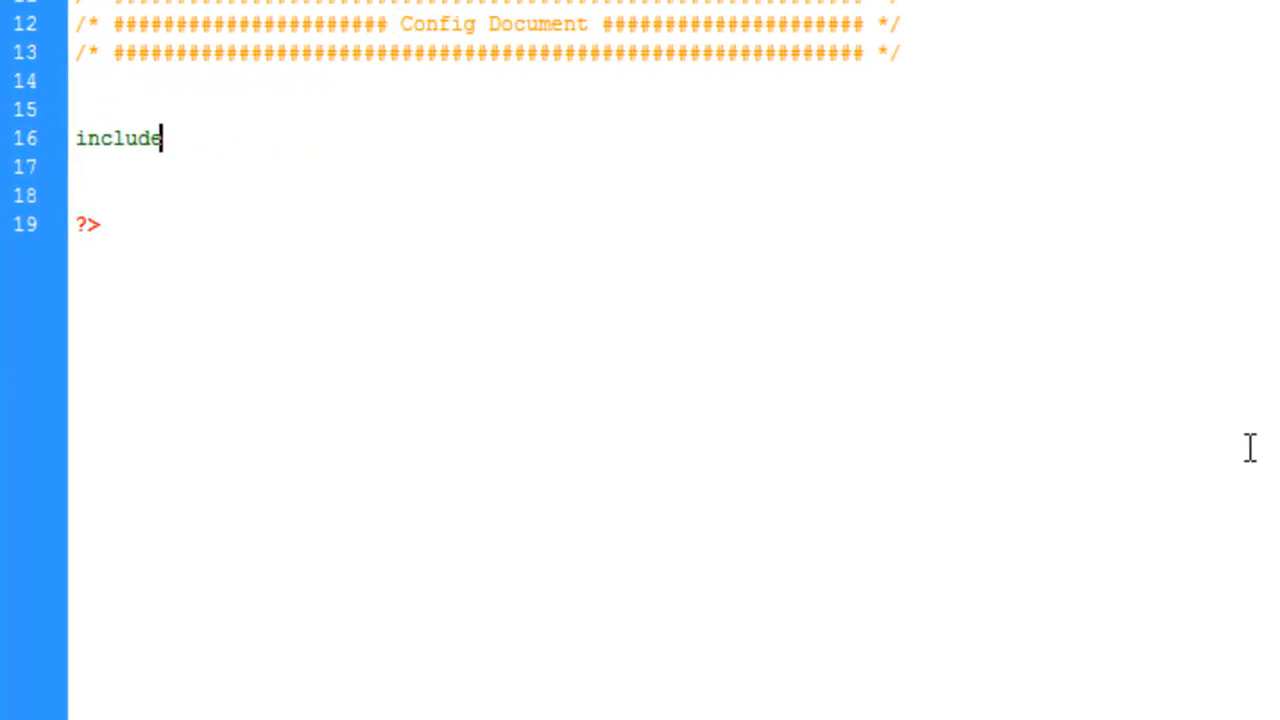
type("()")
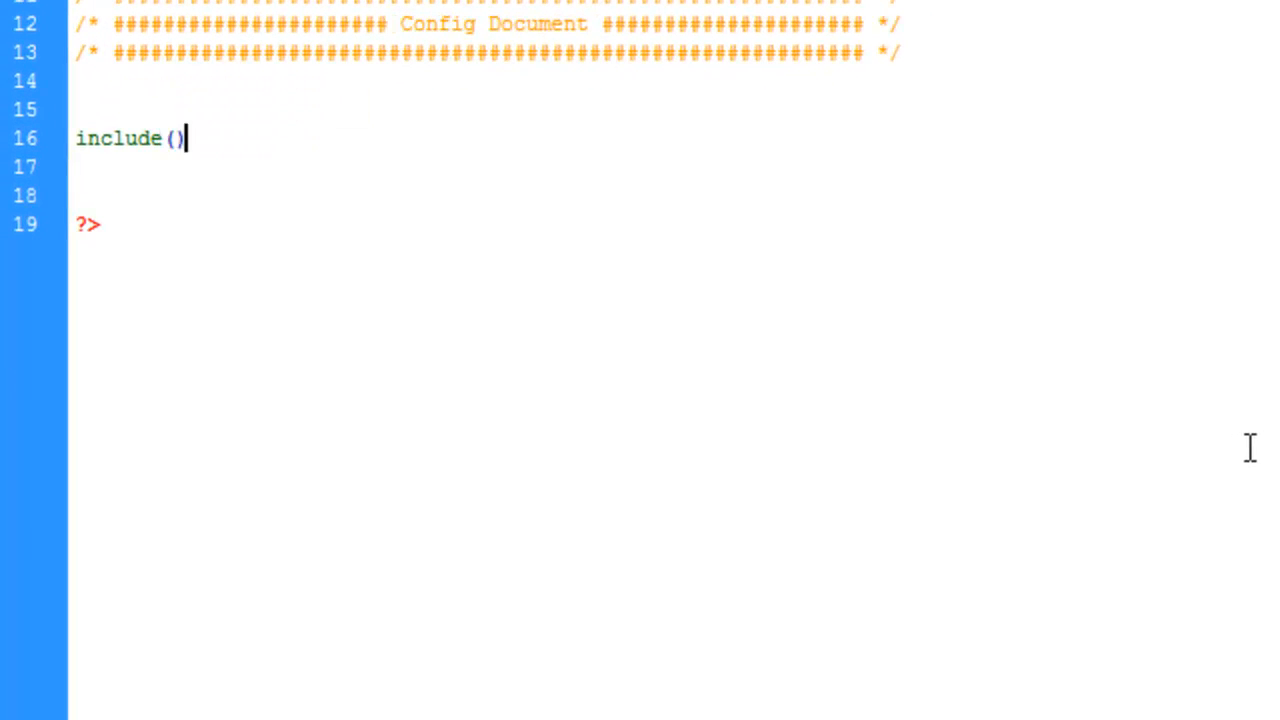
type("'")
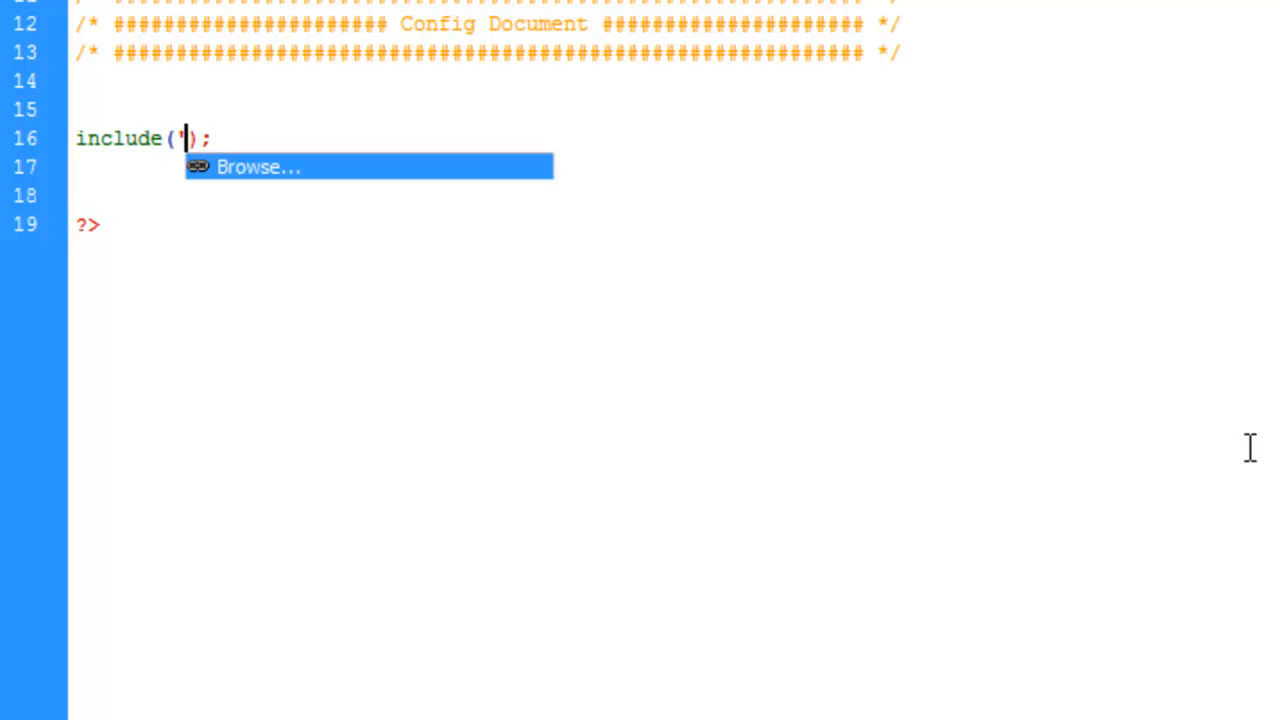
type("'")
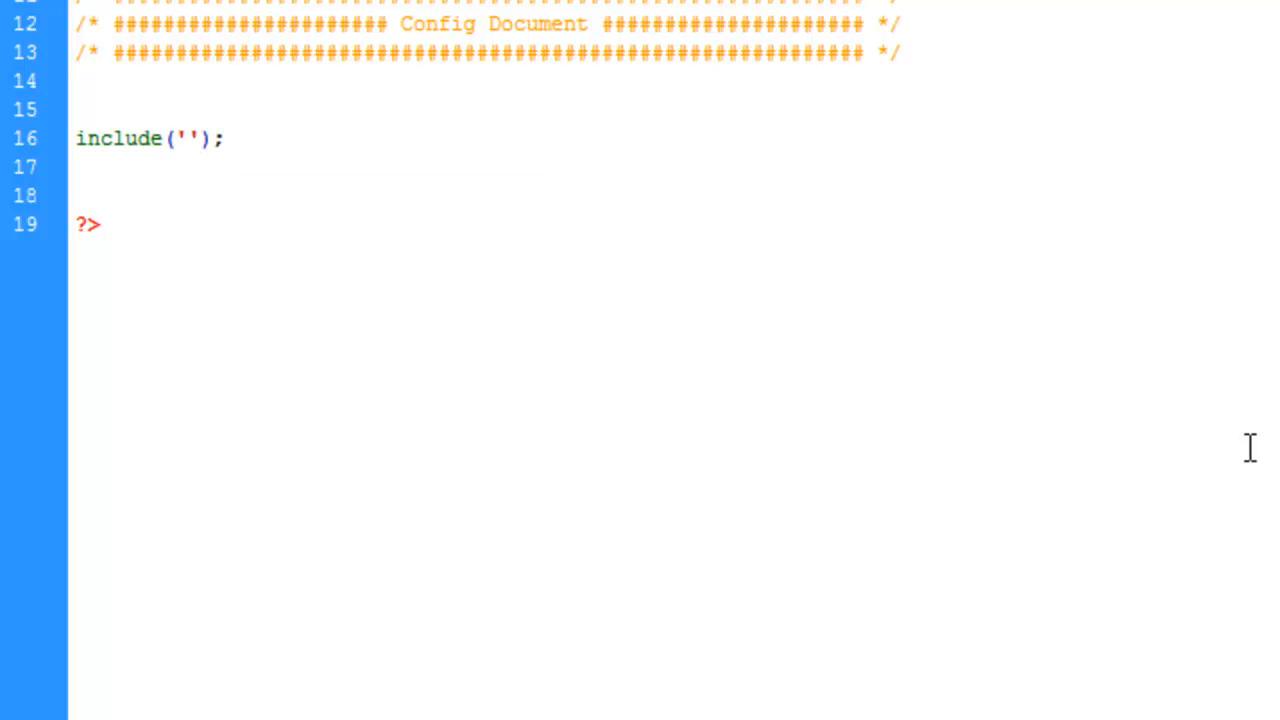
left_click(184, 138)
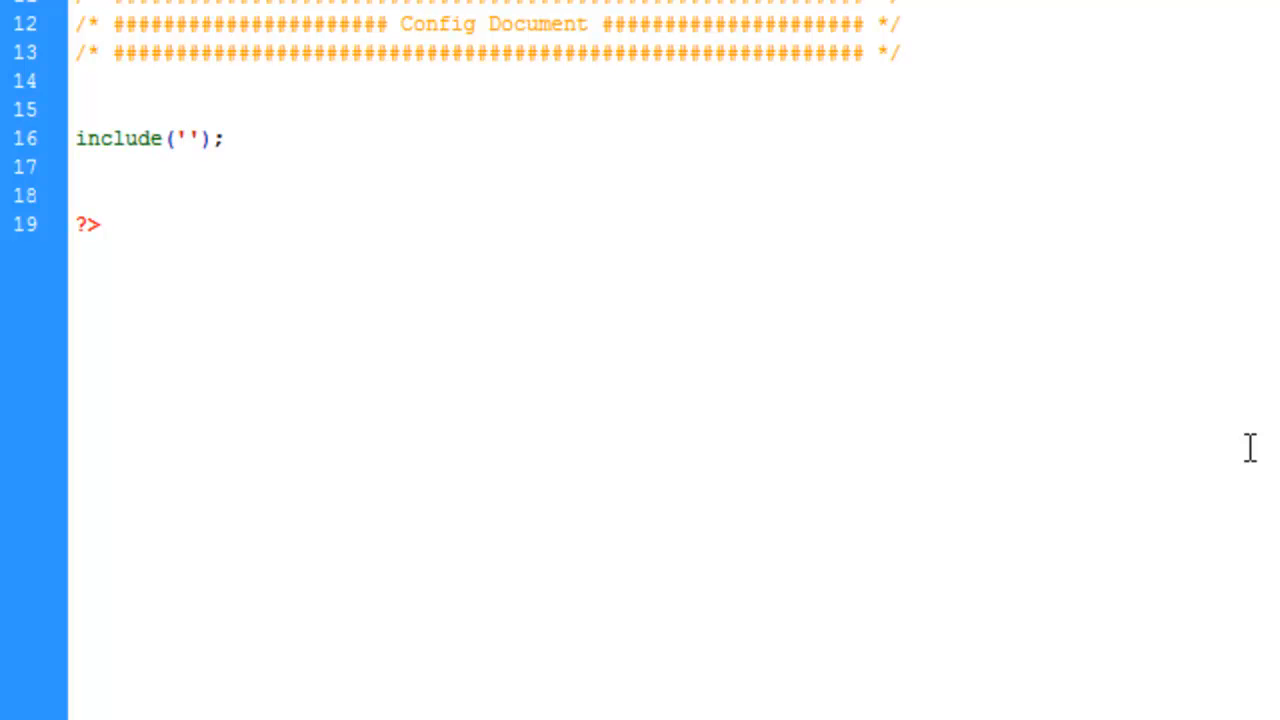
left_click(184, 138)
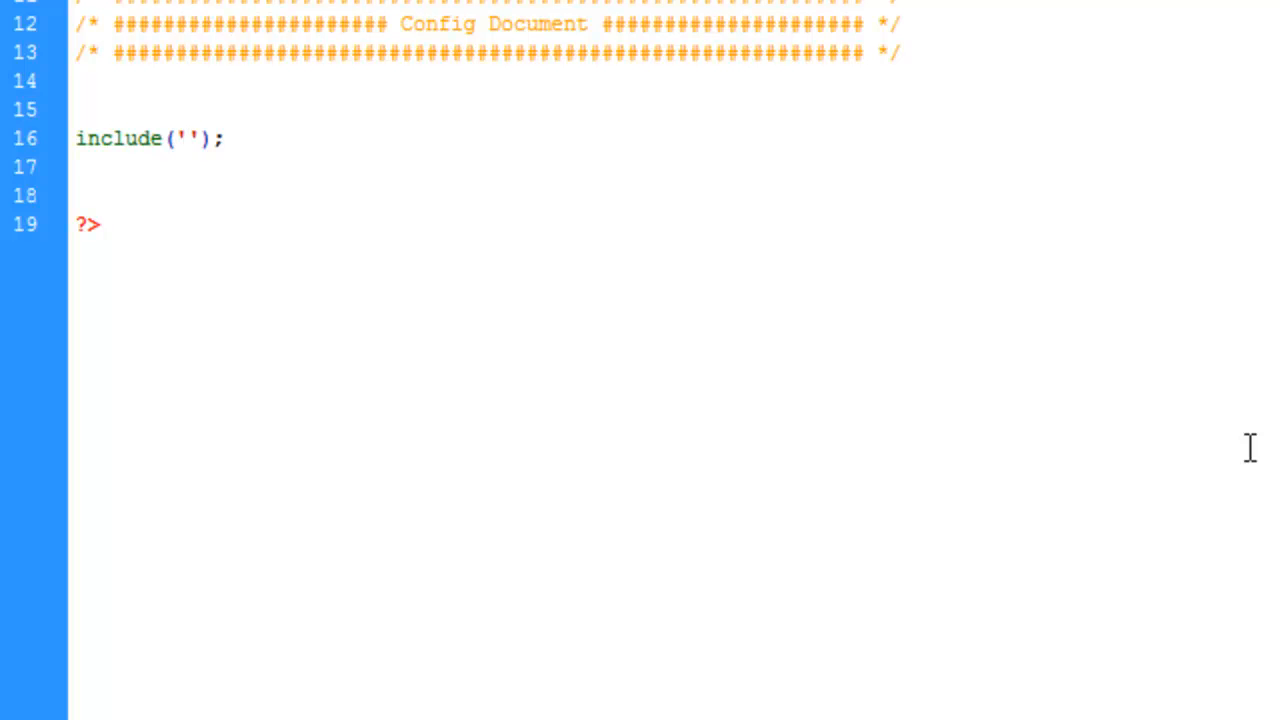
left_click(184, 138)
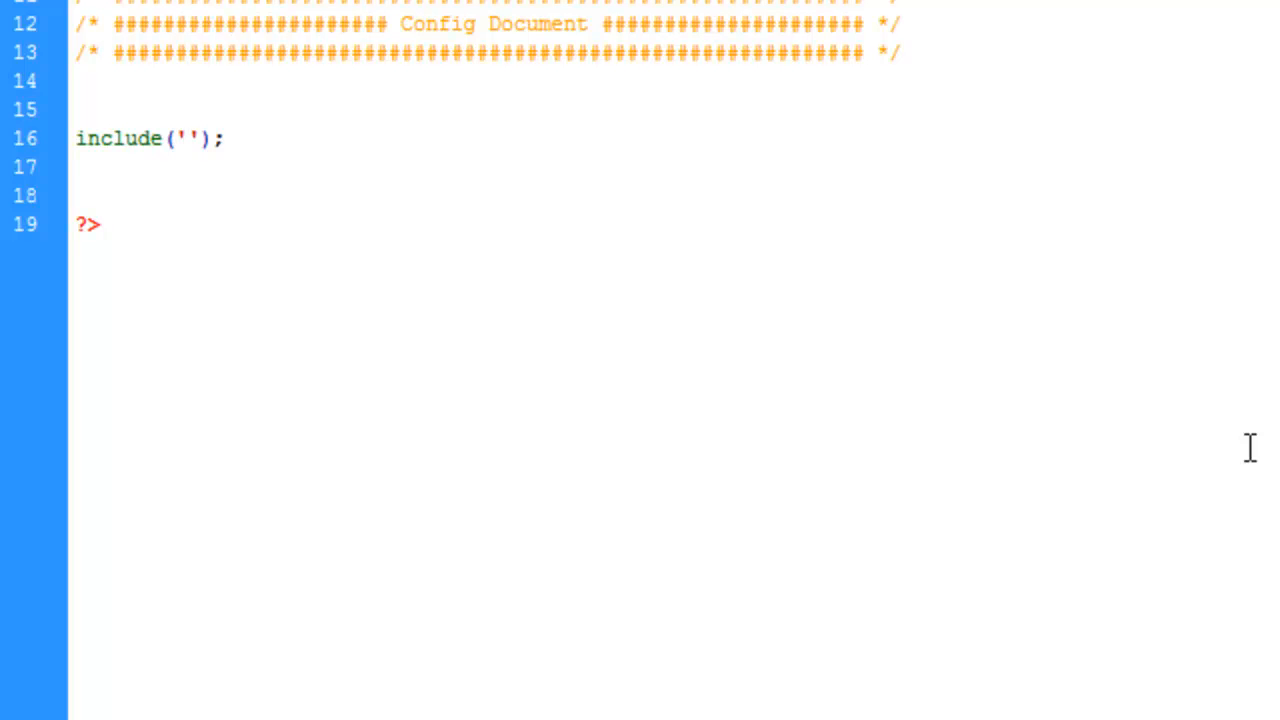
left_click(184, 138)
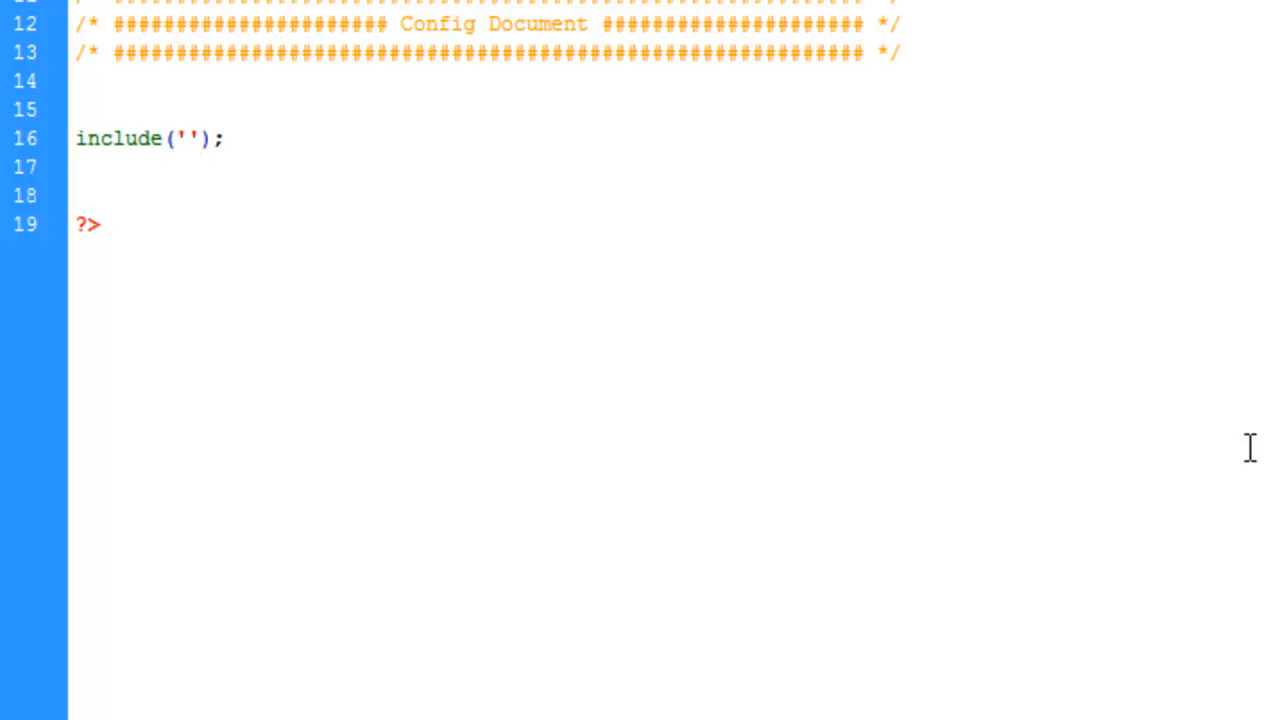
left_click(184, 138)
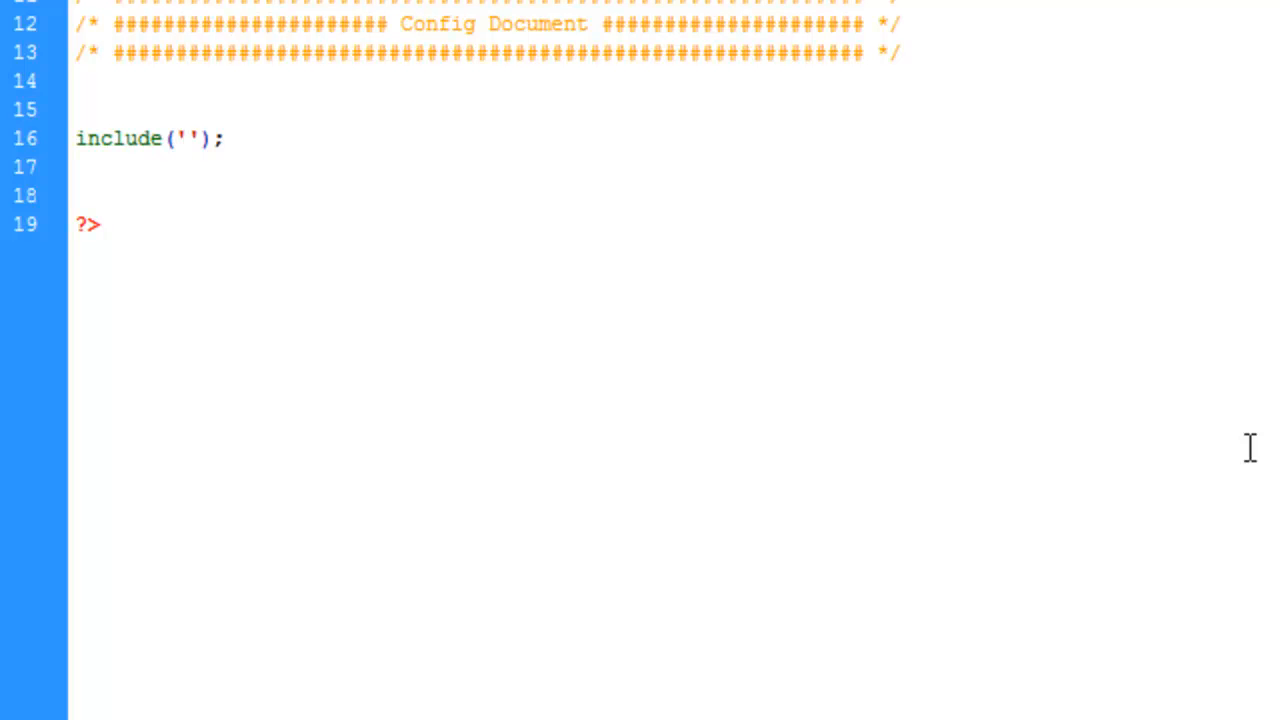
left_click(184, 138)
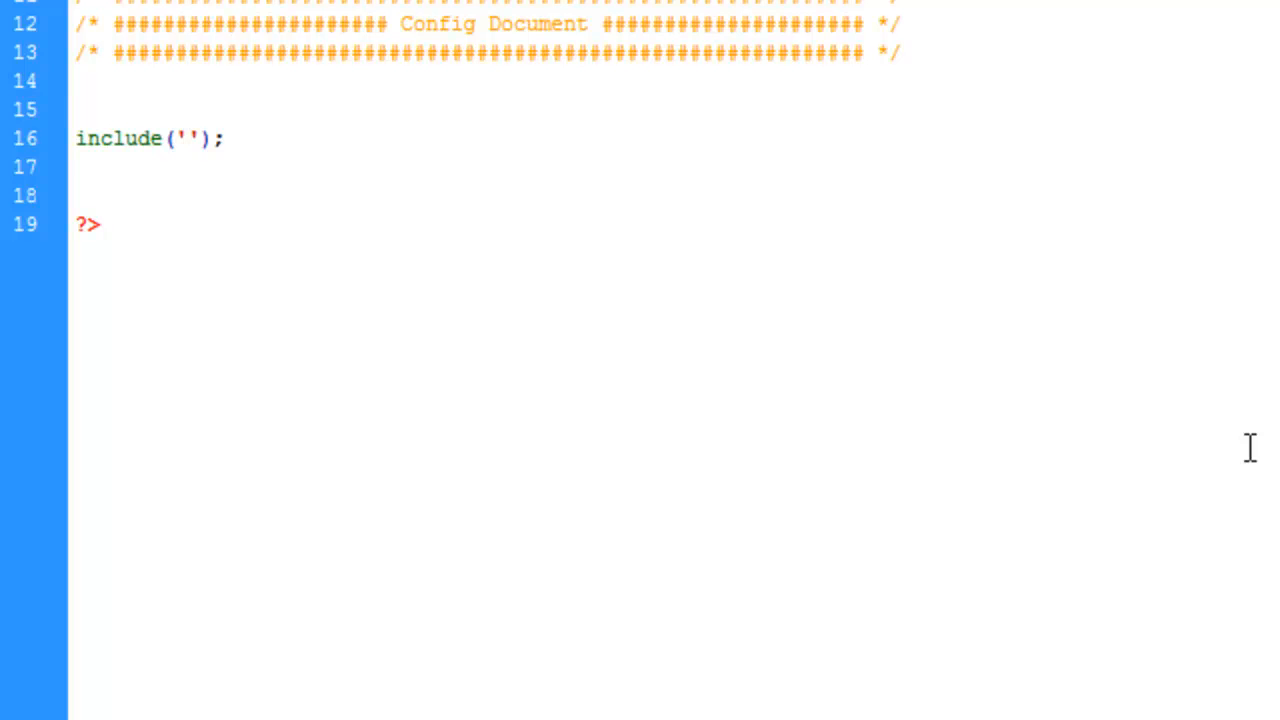
left_click(184, 138)
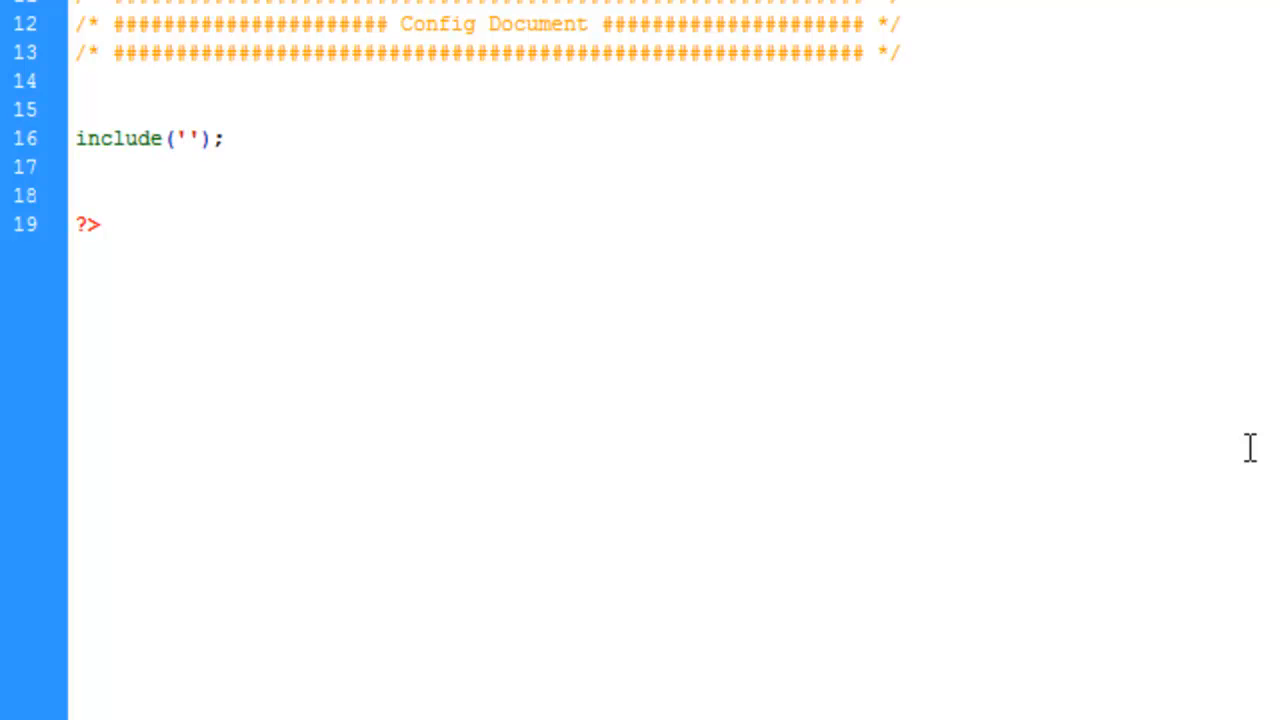
left_click(184, 138)
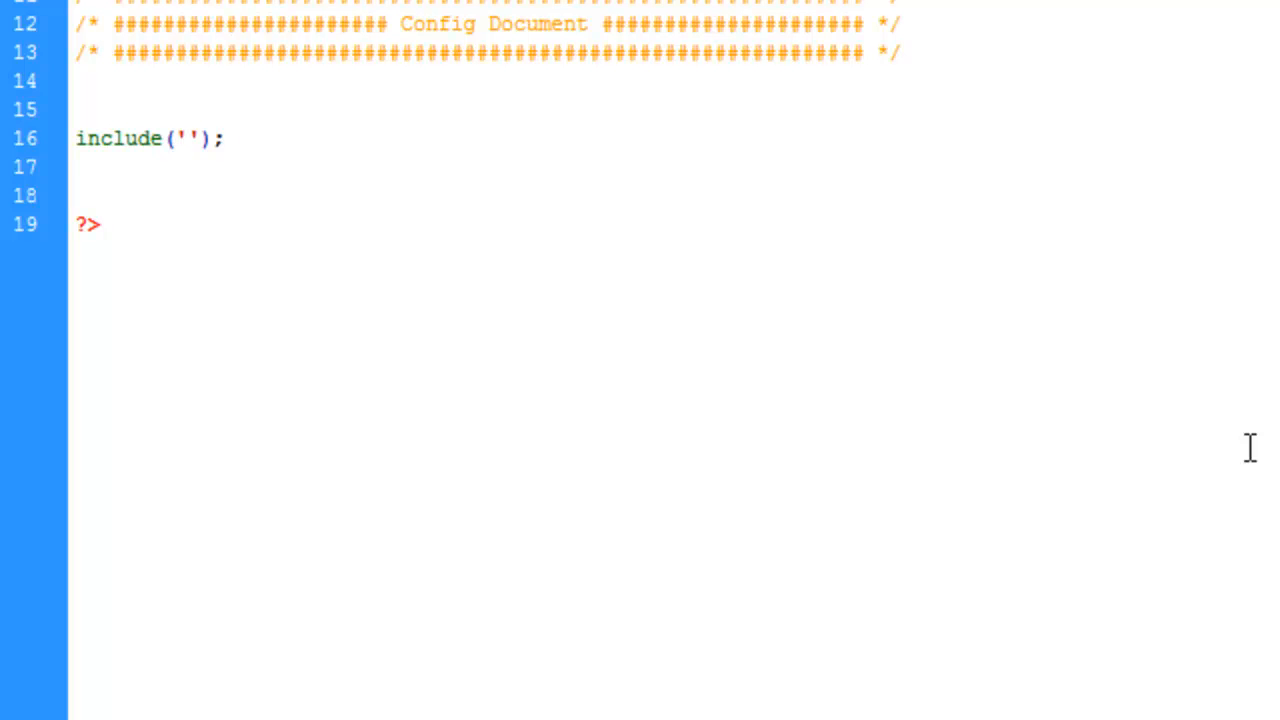
- Write the include for config/connection.php with the comment 'Attach our connection script.'
type("config")
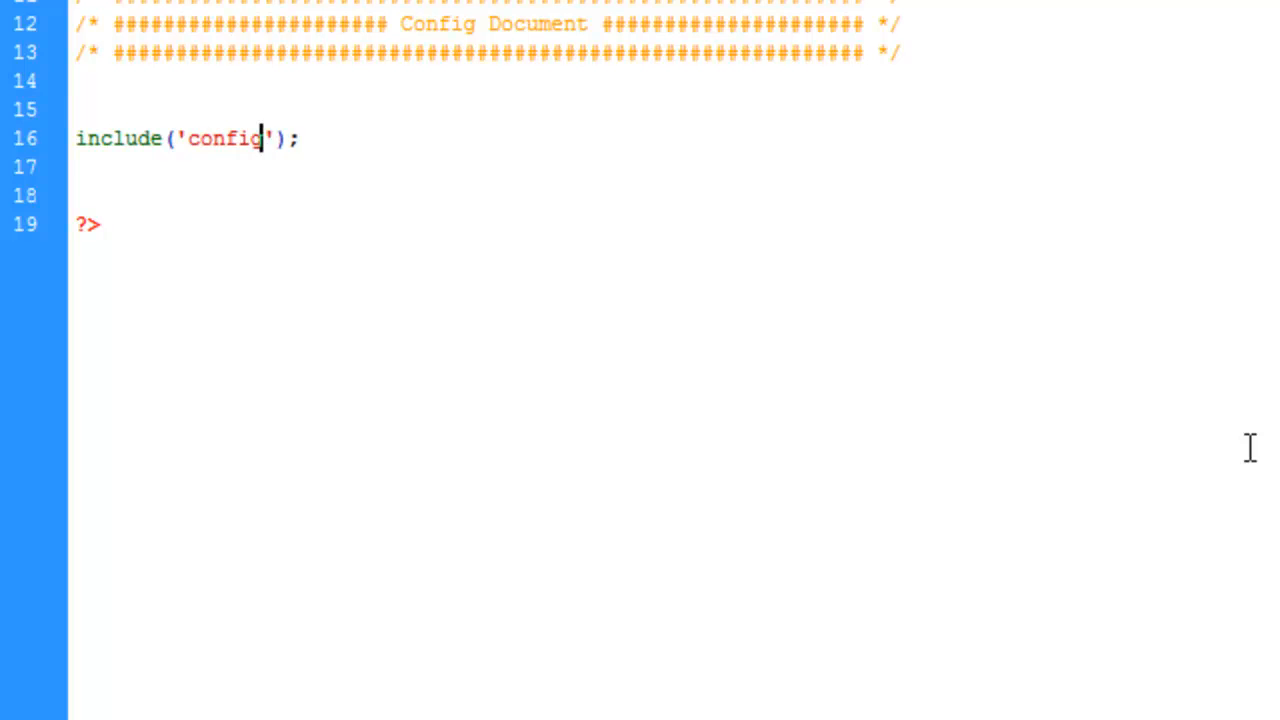
type(".")
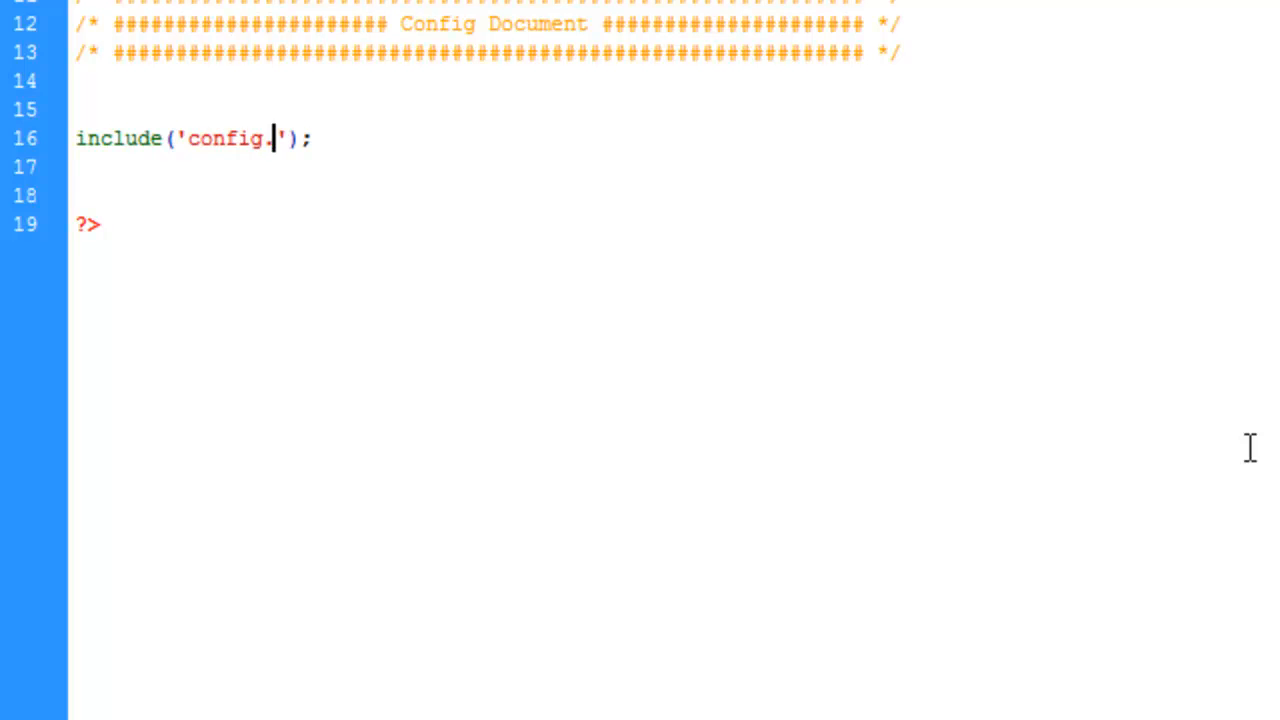
type("/")
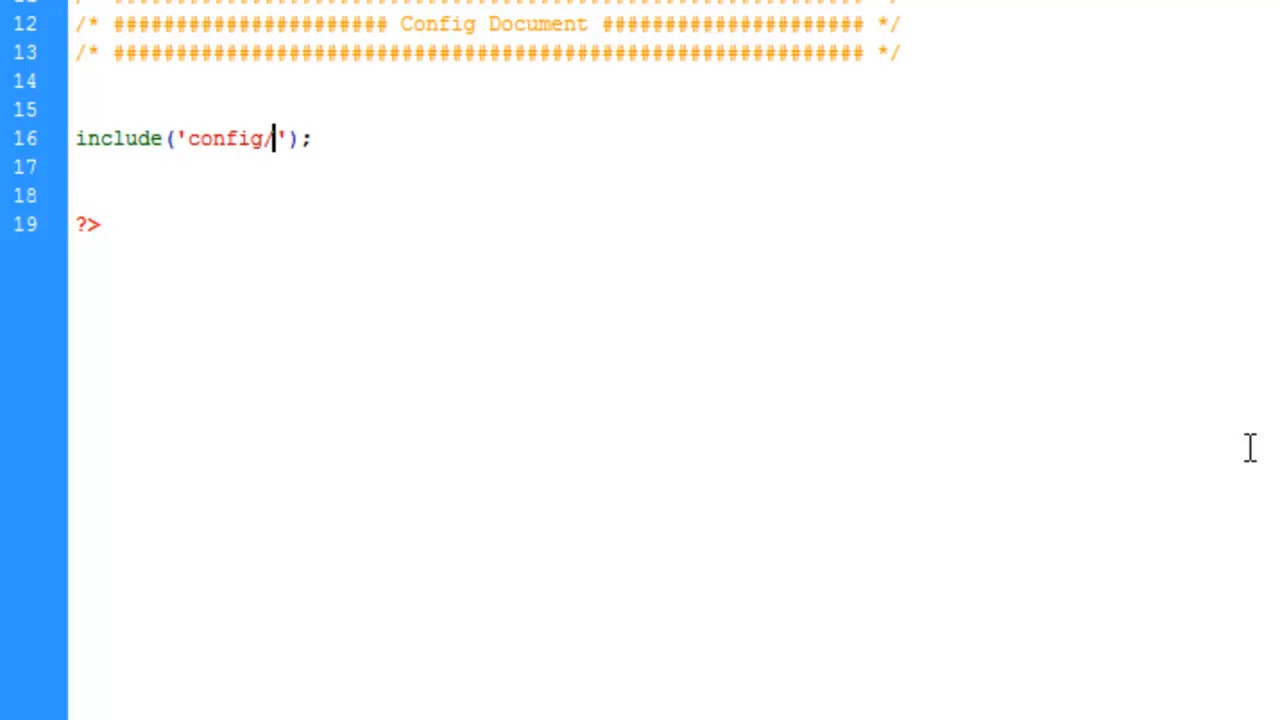
type("co")
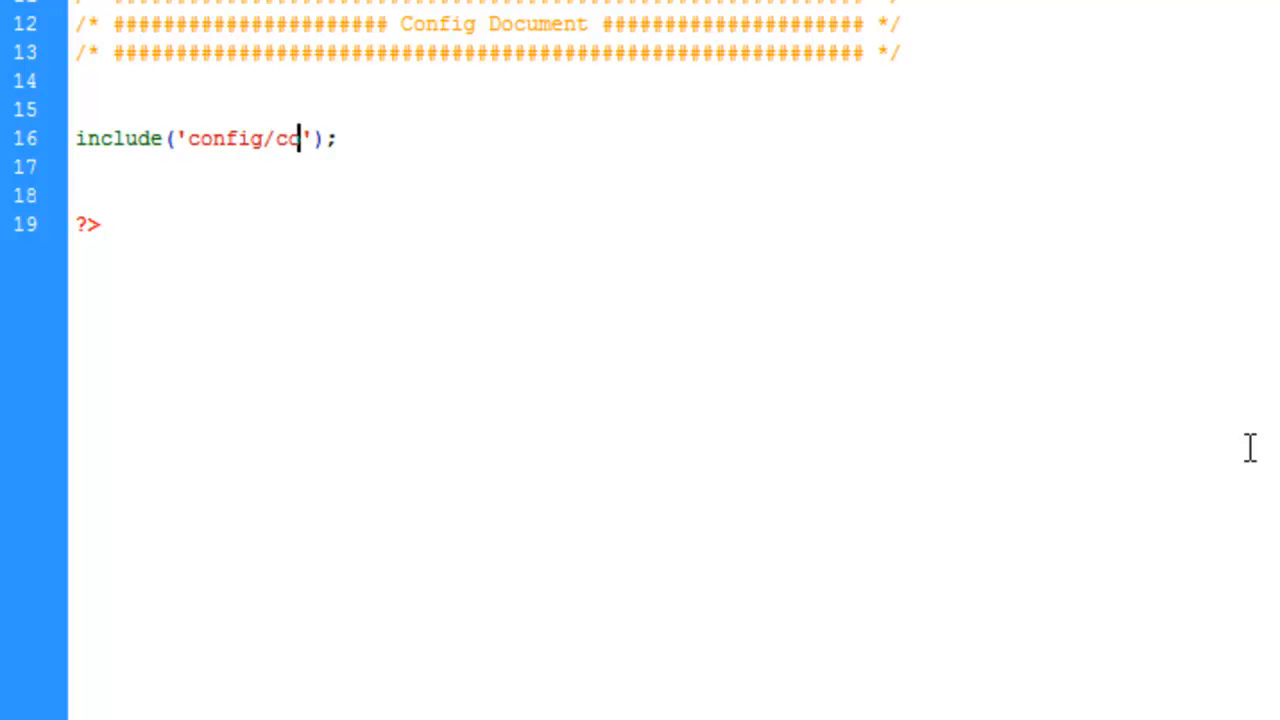
type("nnection.")
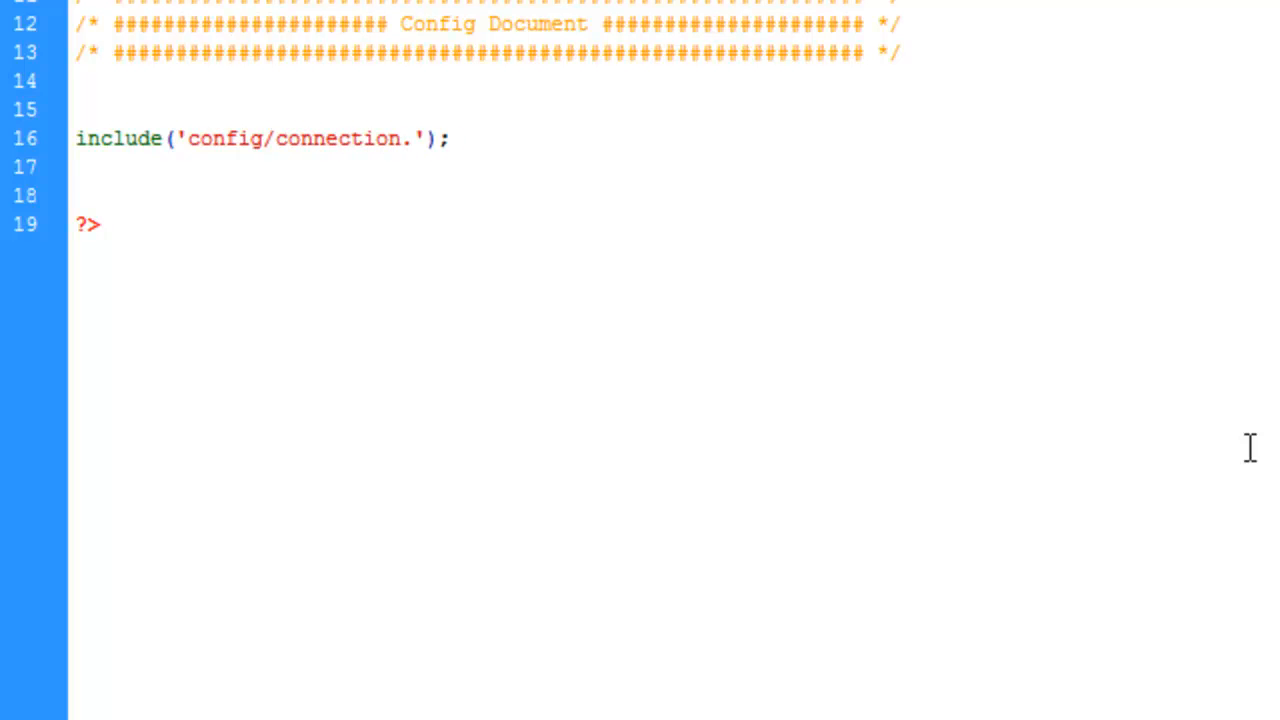
type("php")
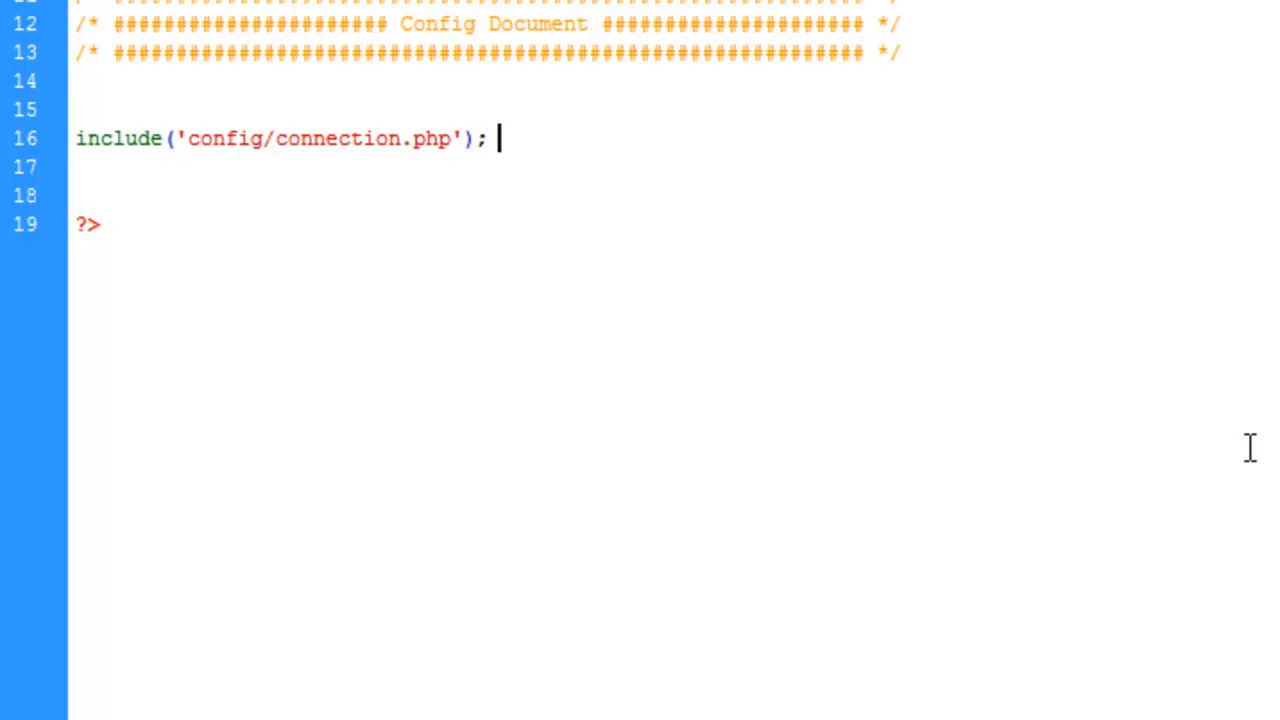
type("//")
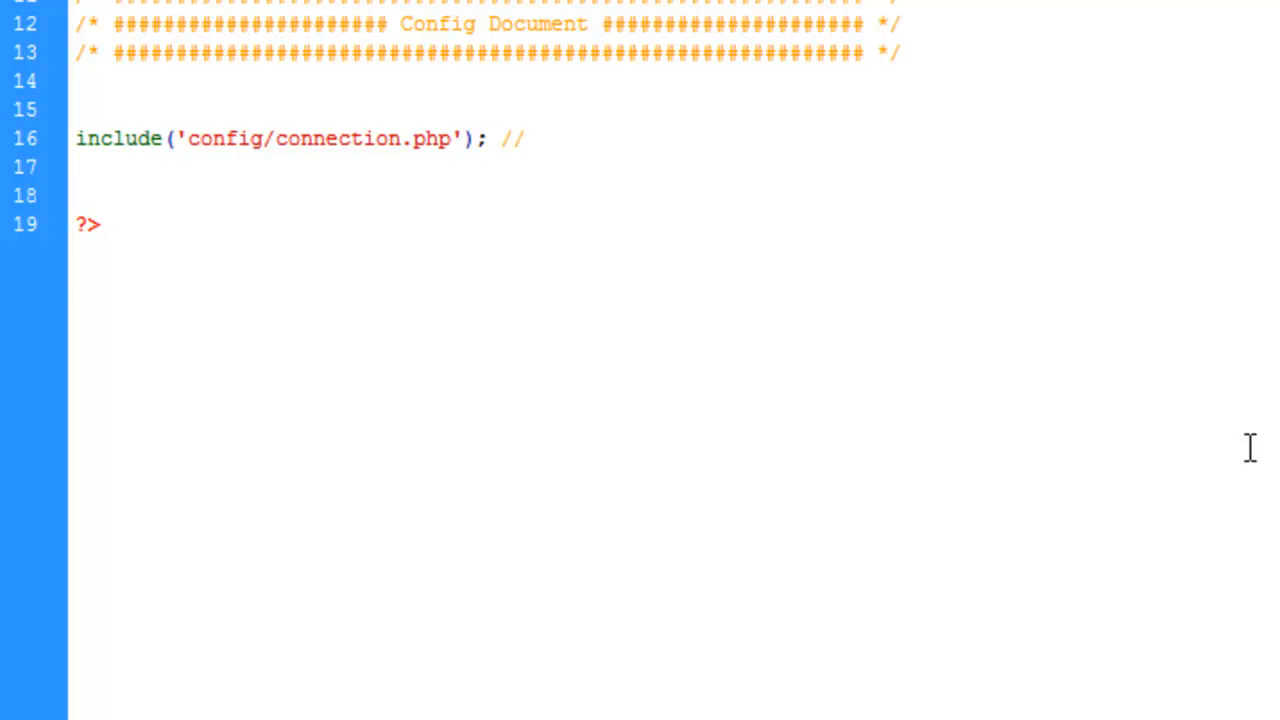
type("Attach our connection script.")
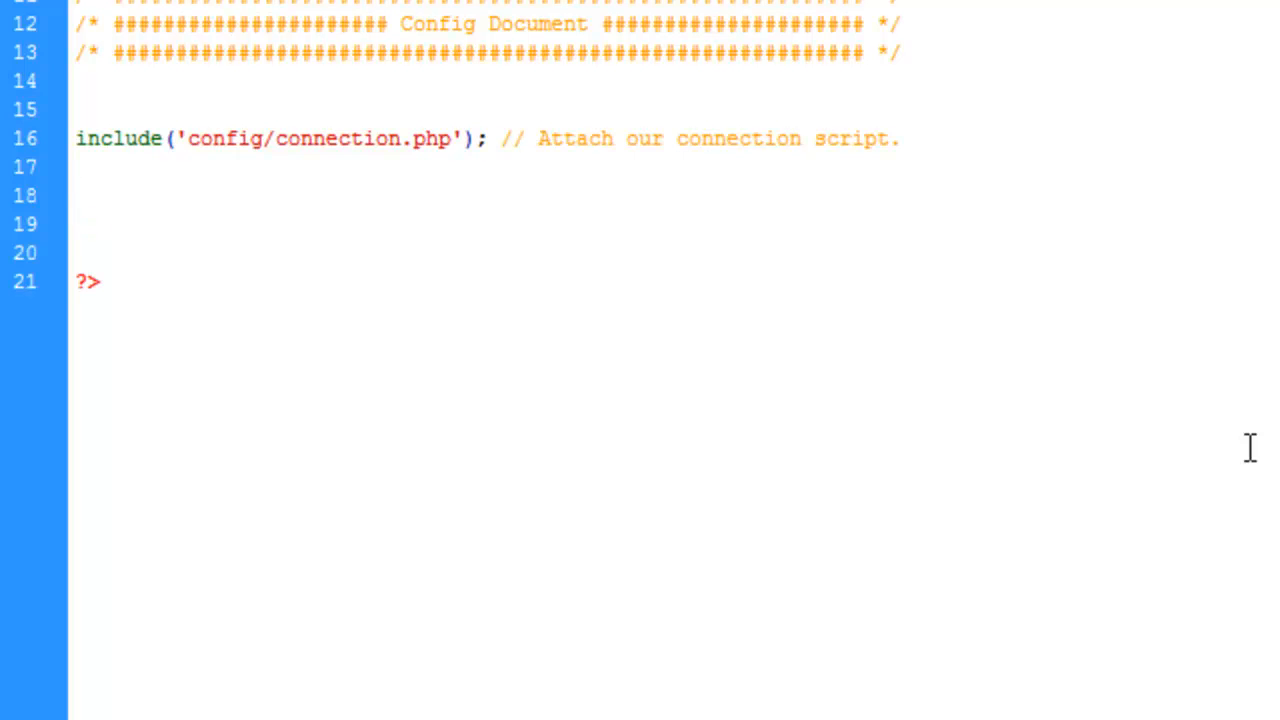
- Duplicate the connection include line below the first one
left_click(76, 196)
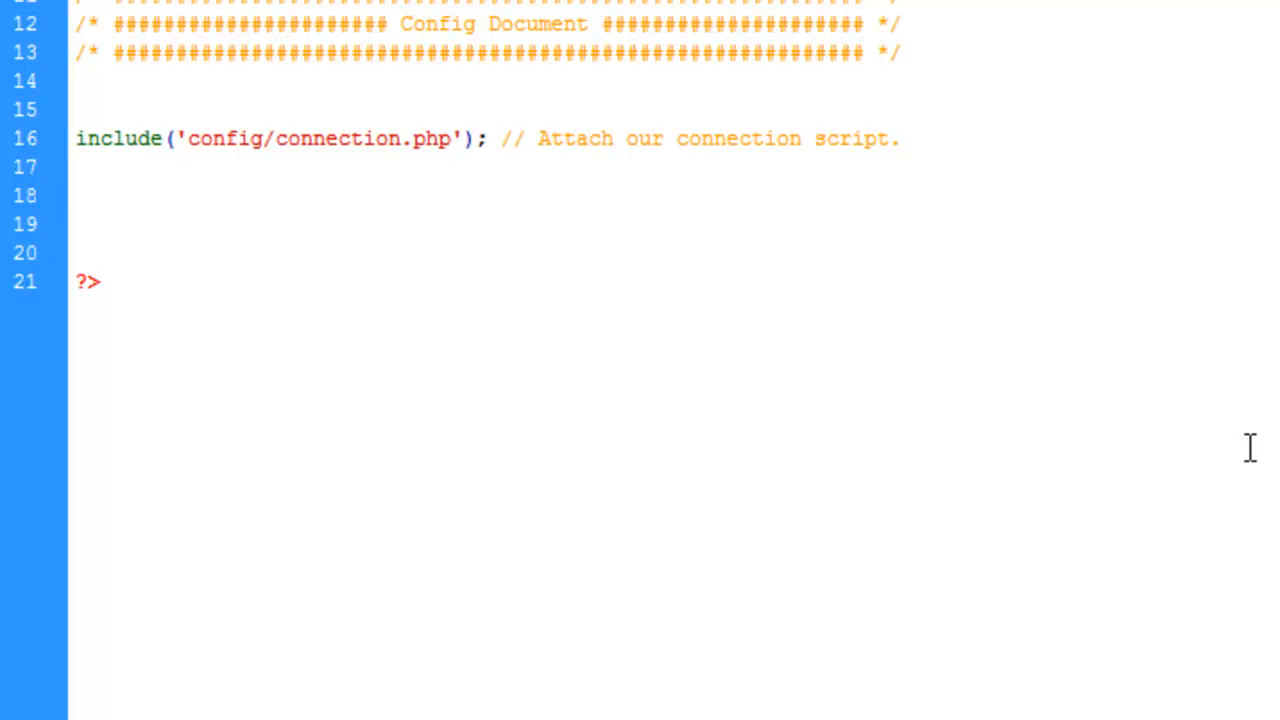
left_click(76, 196)
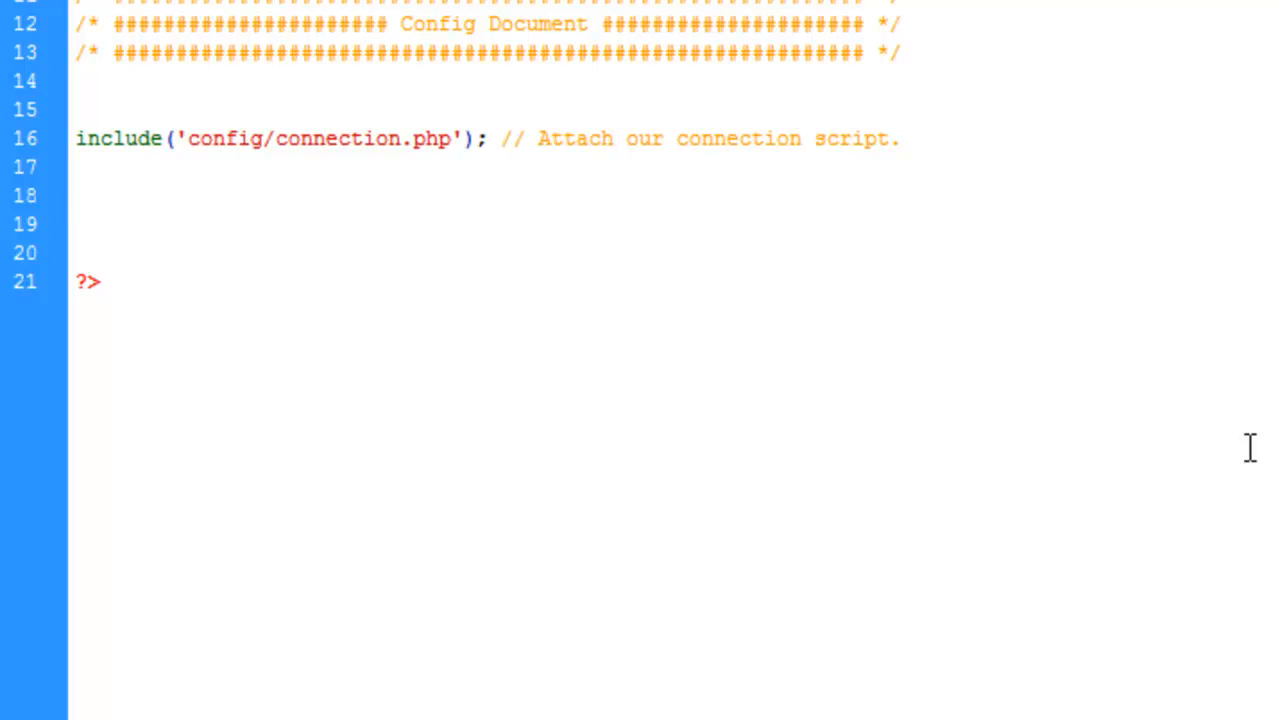
left_click(76, 196)
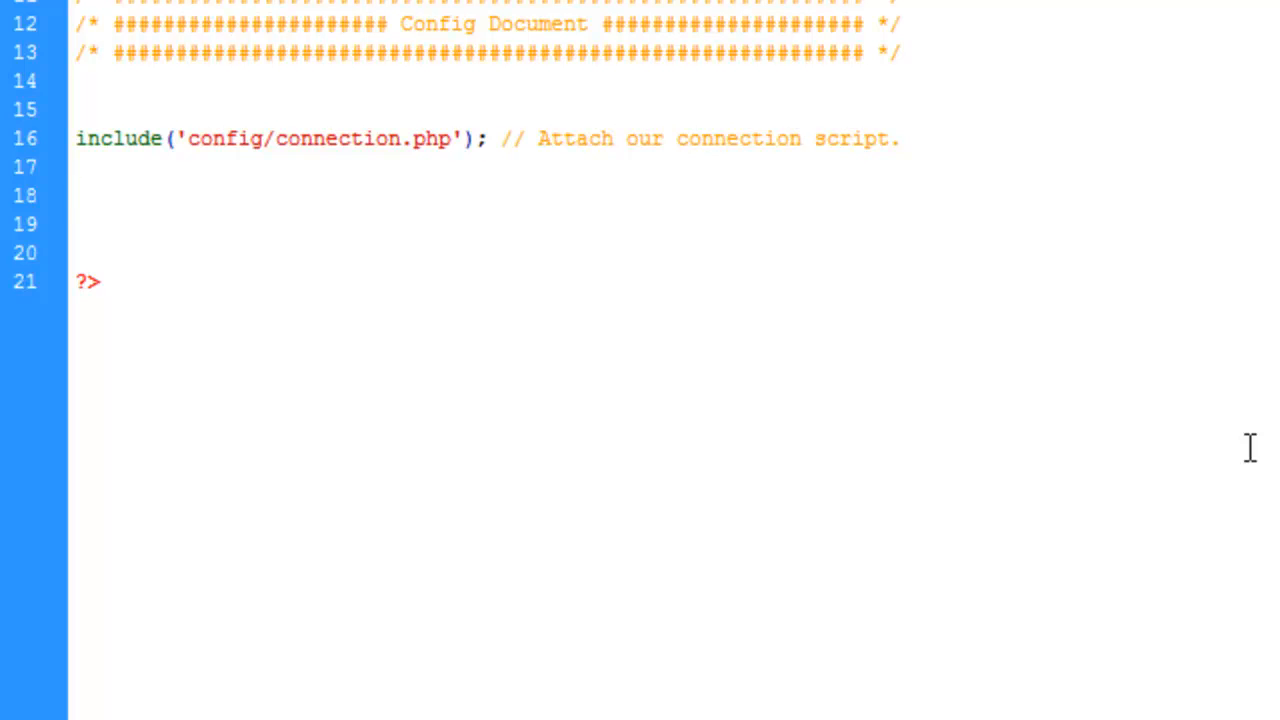
left_click(76, 196)
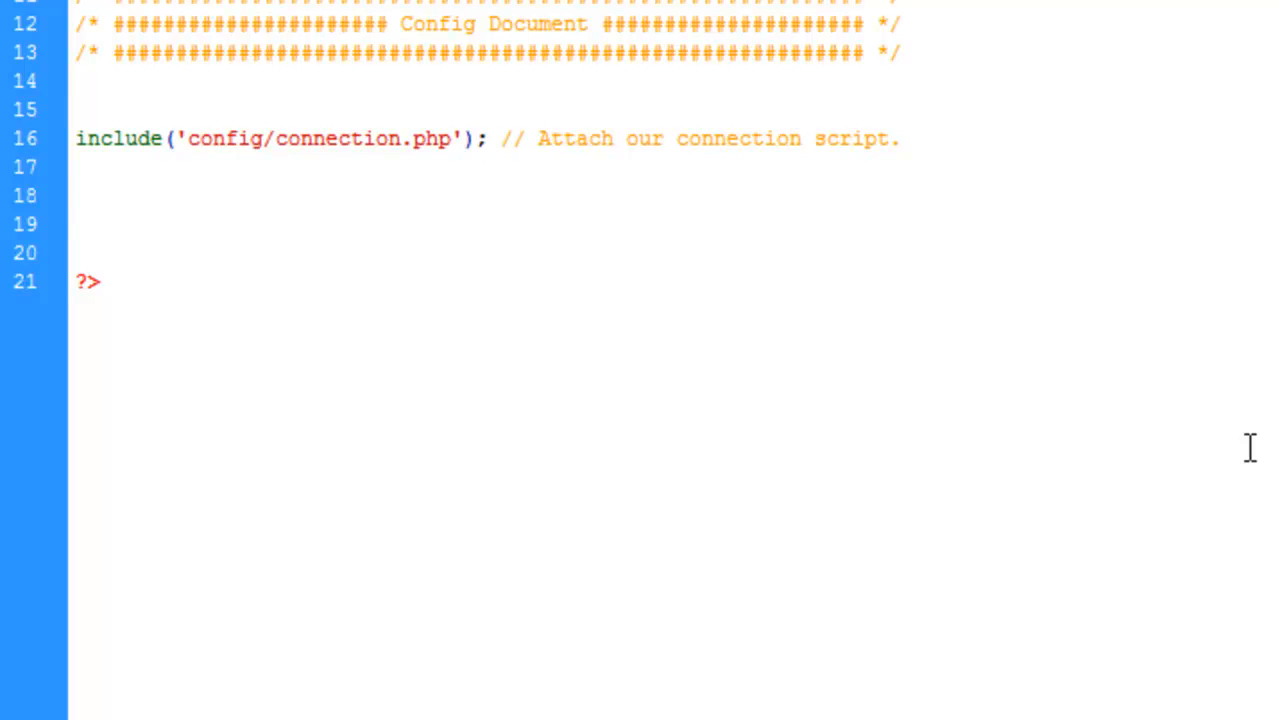
left_click(240, 138)
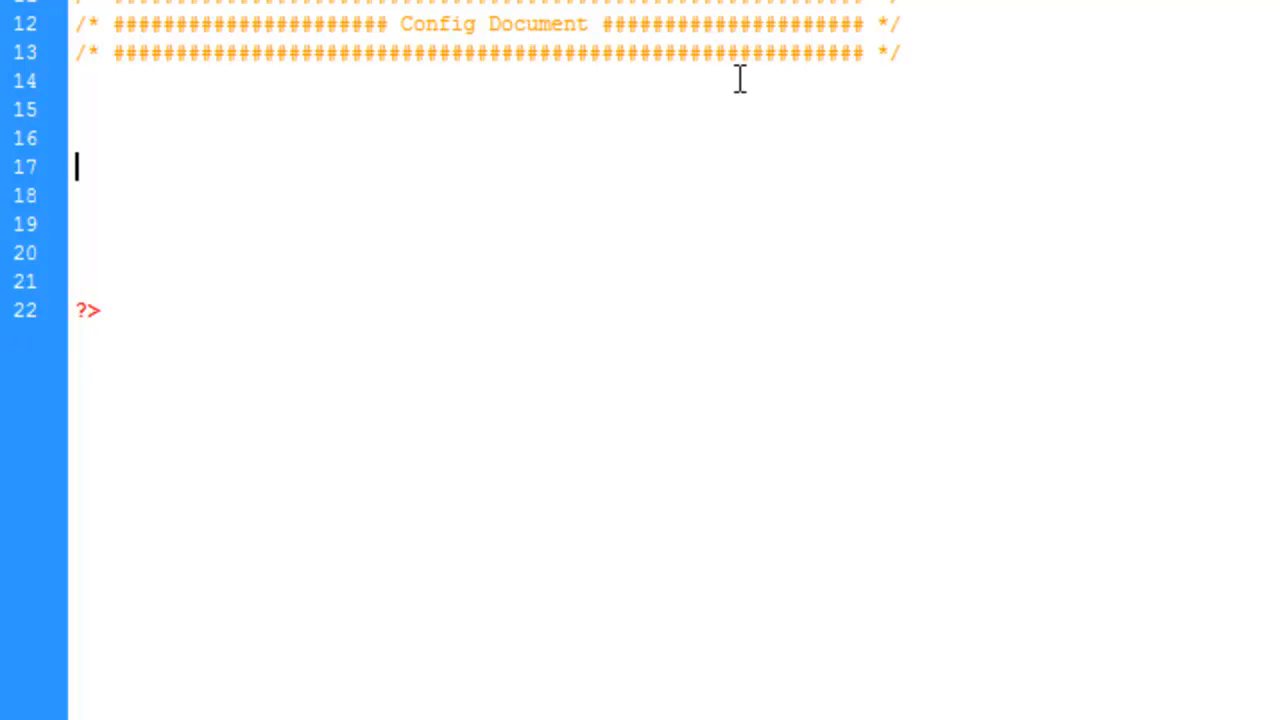
type("include('config/connection.php'); // Attach our connection script.")
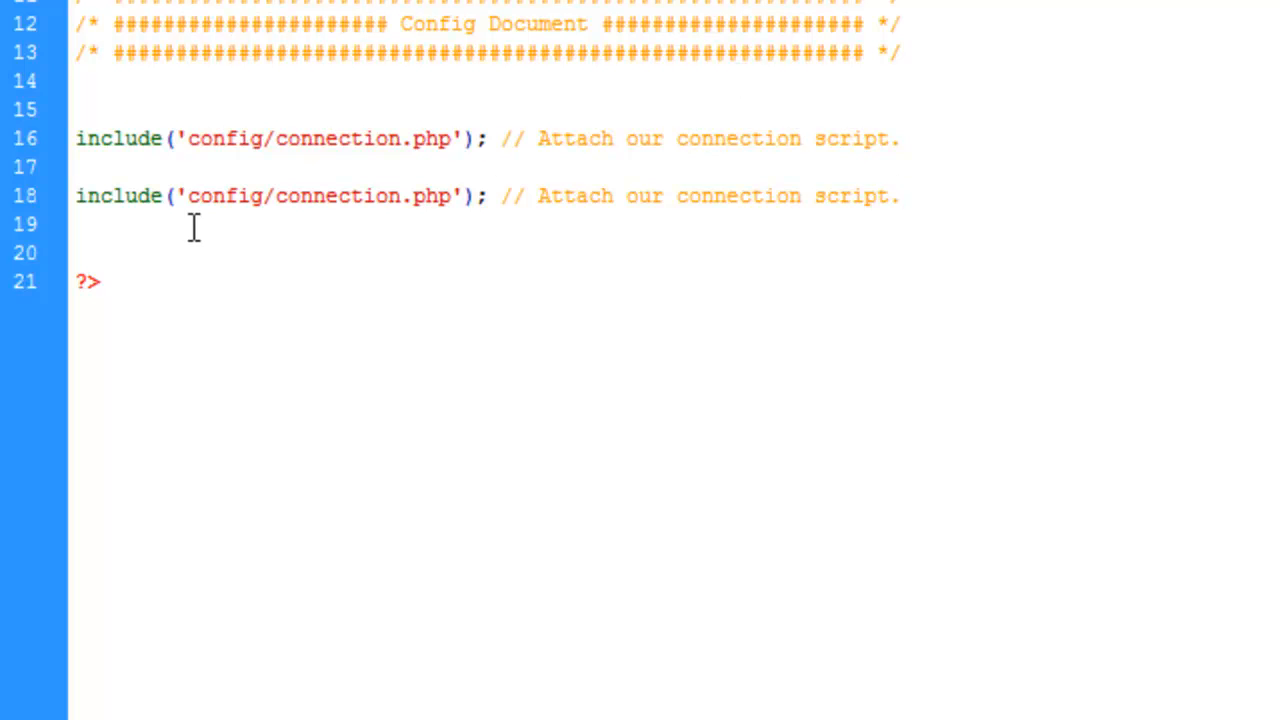
- Change the copied include to functions/template.php with a template function comment
double_click(224, 196)
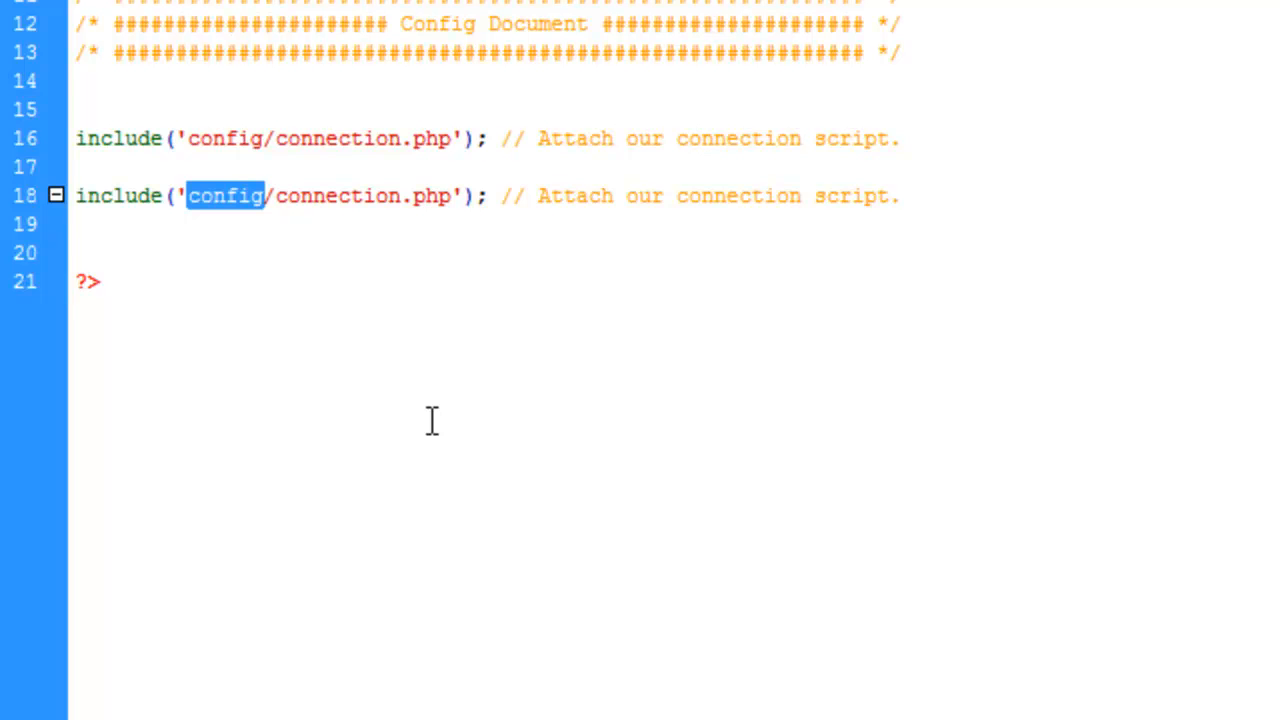
type("functionsc")
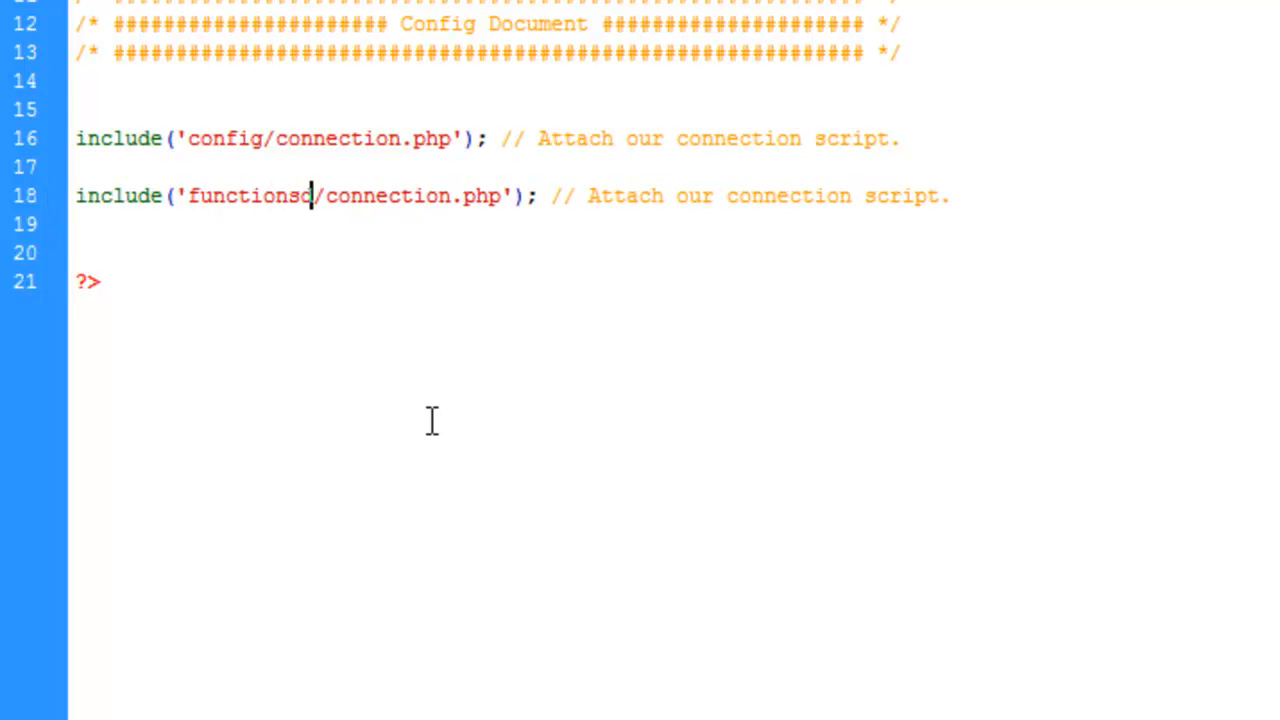
key("Backspace")
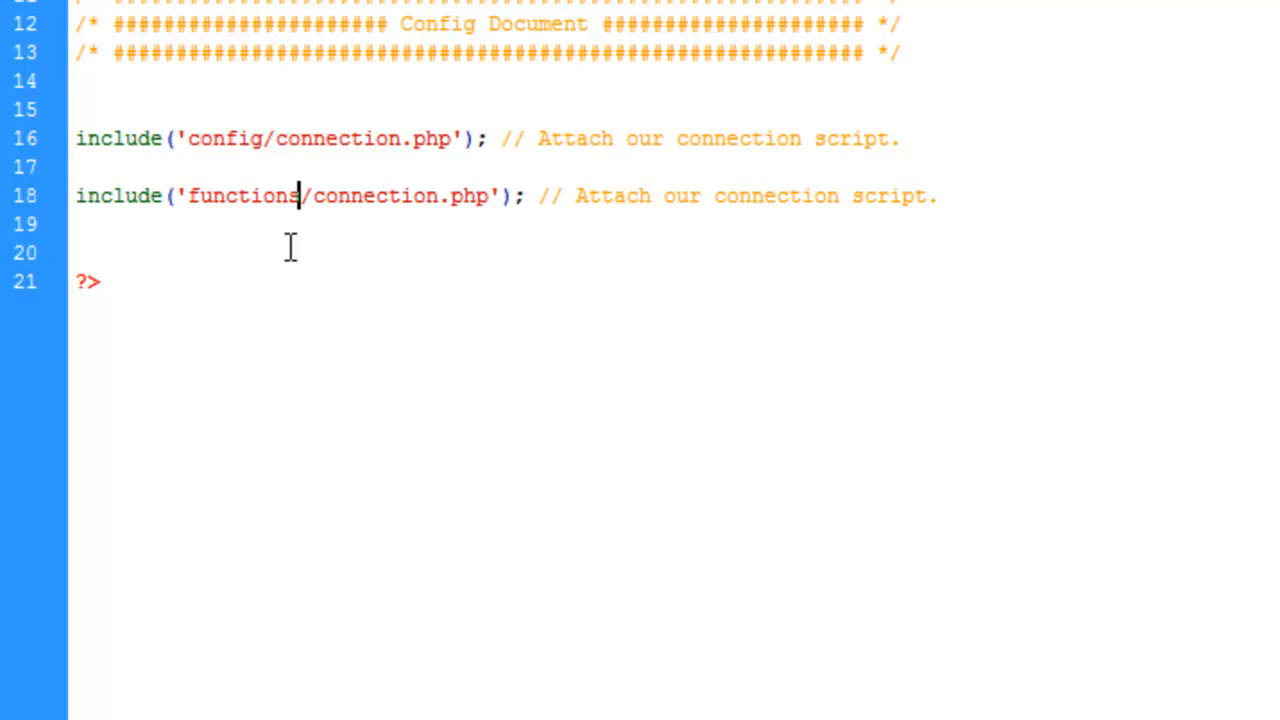
double_click(376, 196)
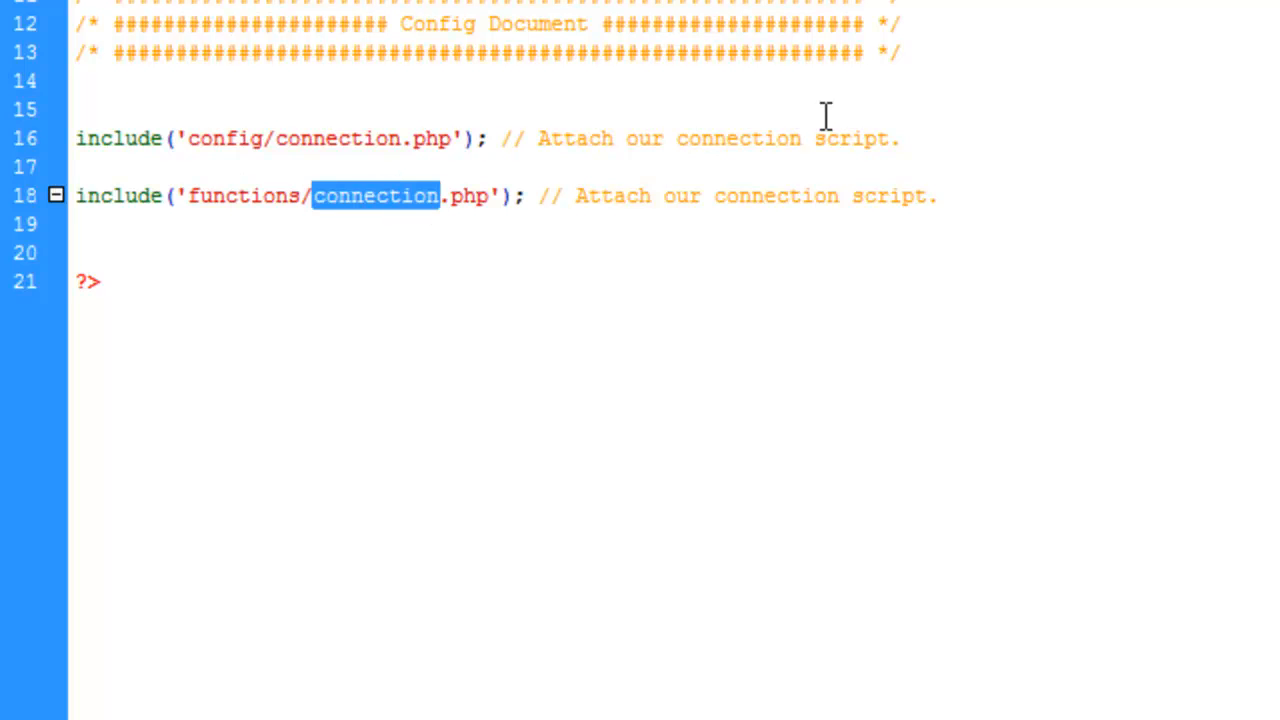
type("template")
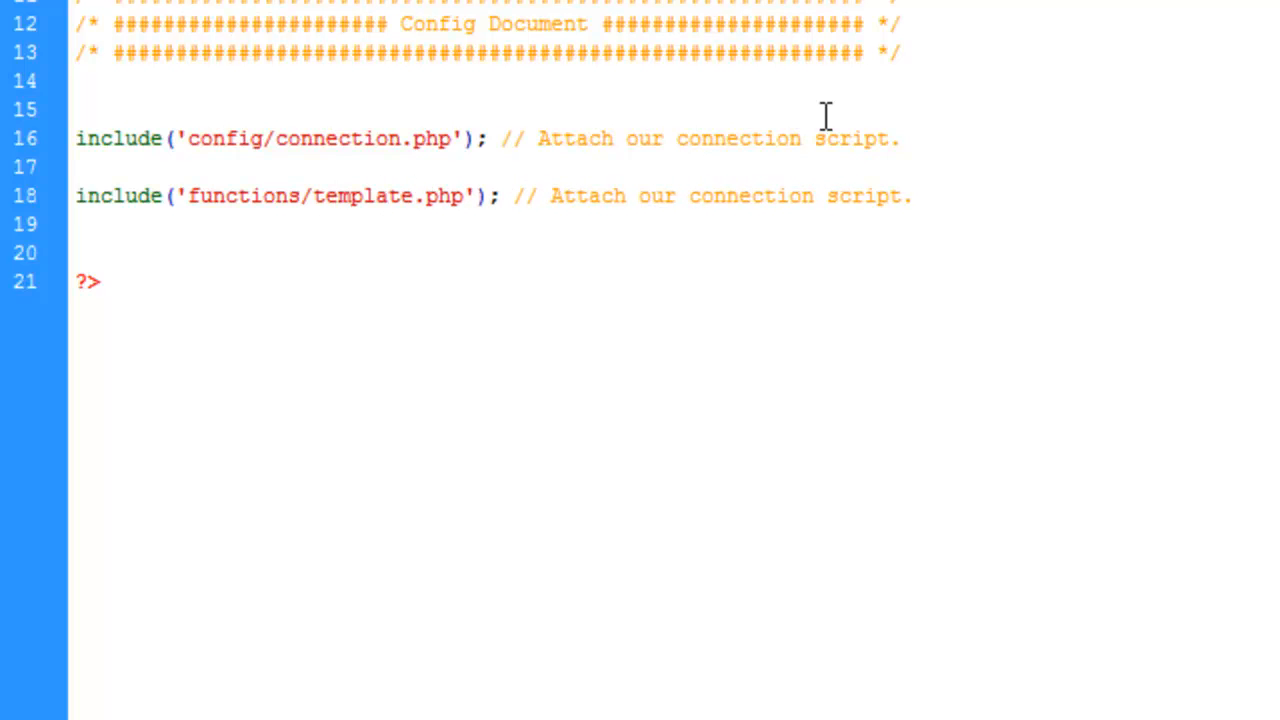
type("template function")
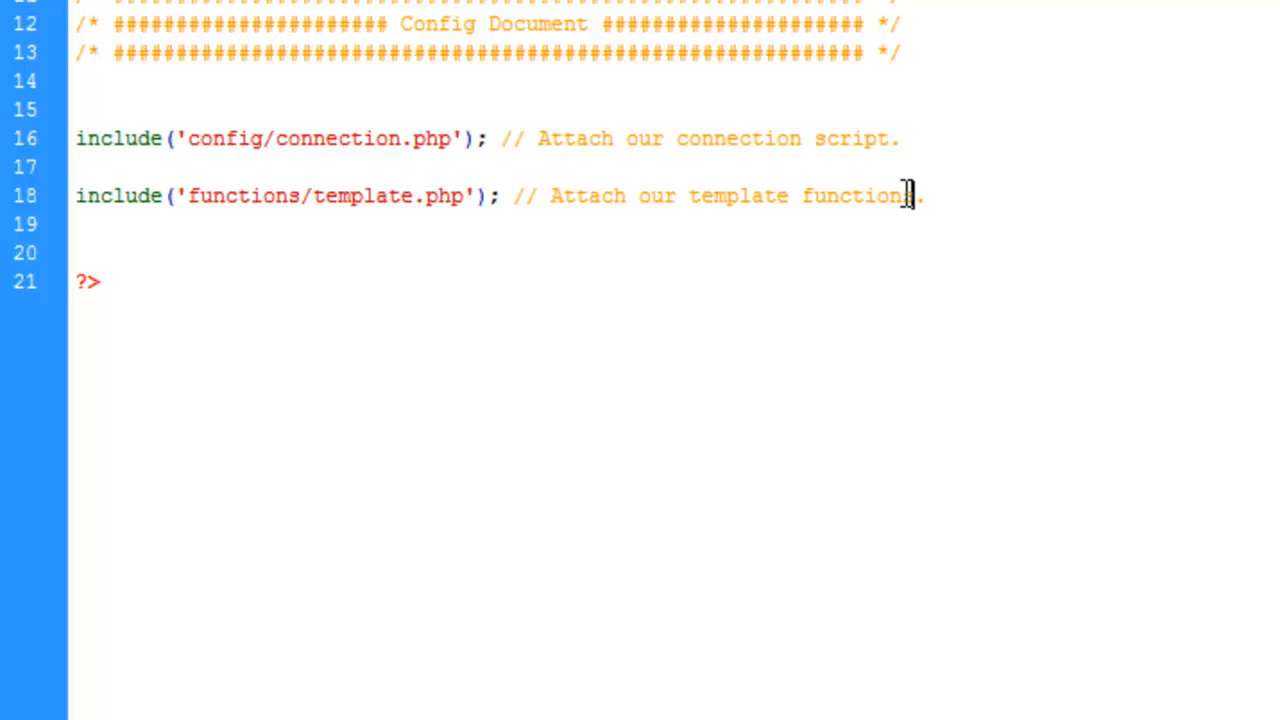
mouse_move(904, 196)
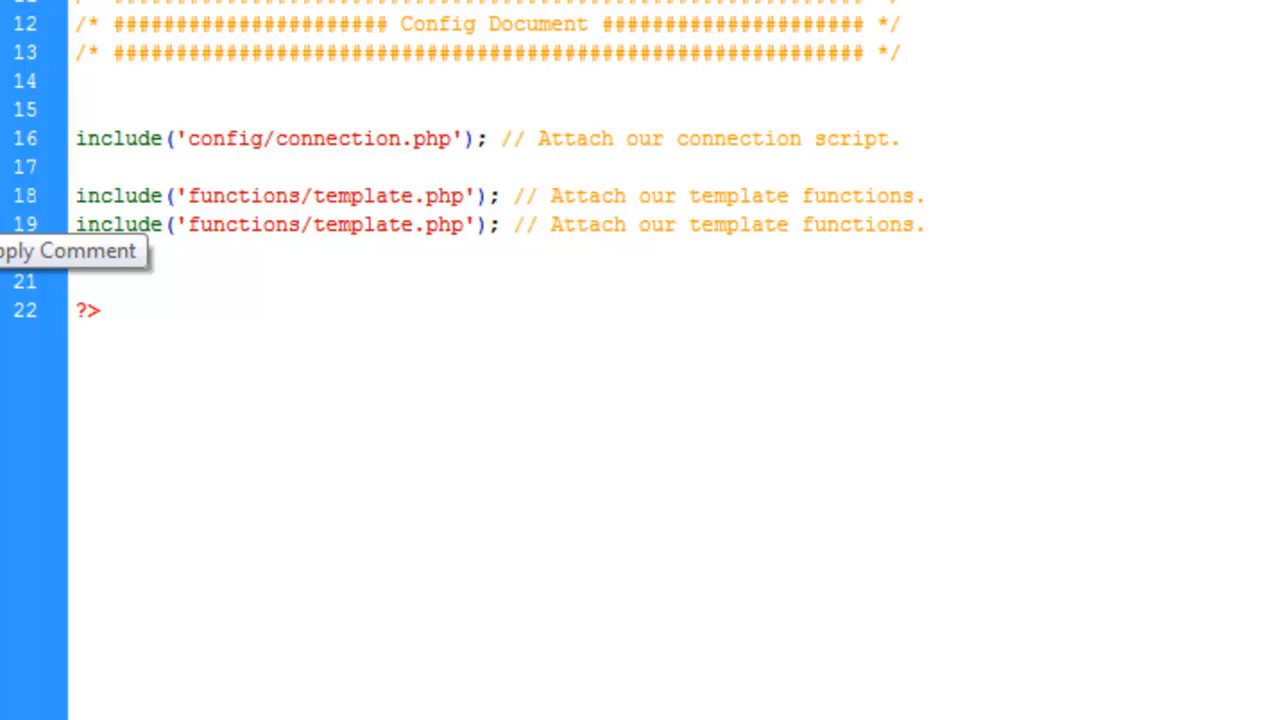
- Point the second functions include at functions/sandbox.php
double_click(364, 224)
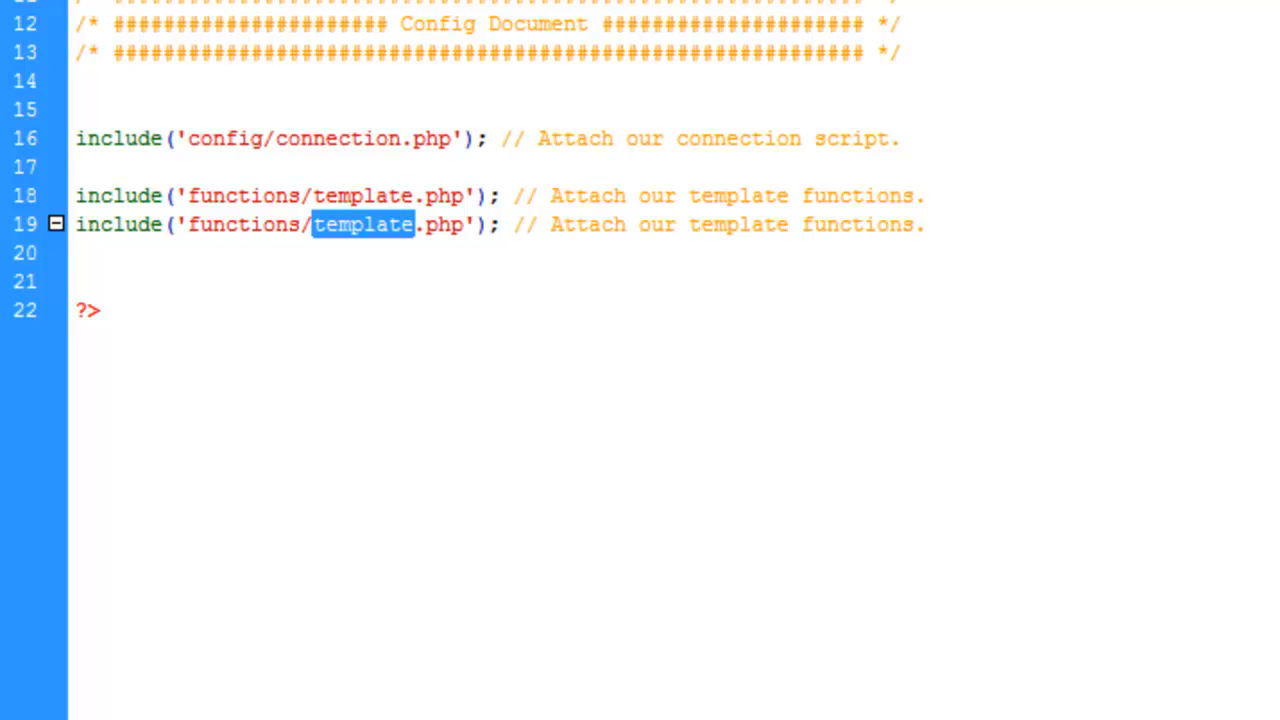
mouse_move(748, 260)
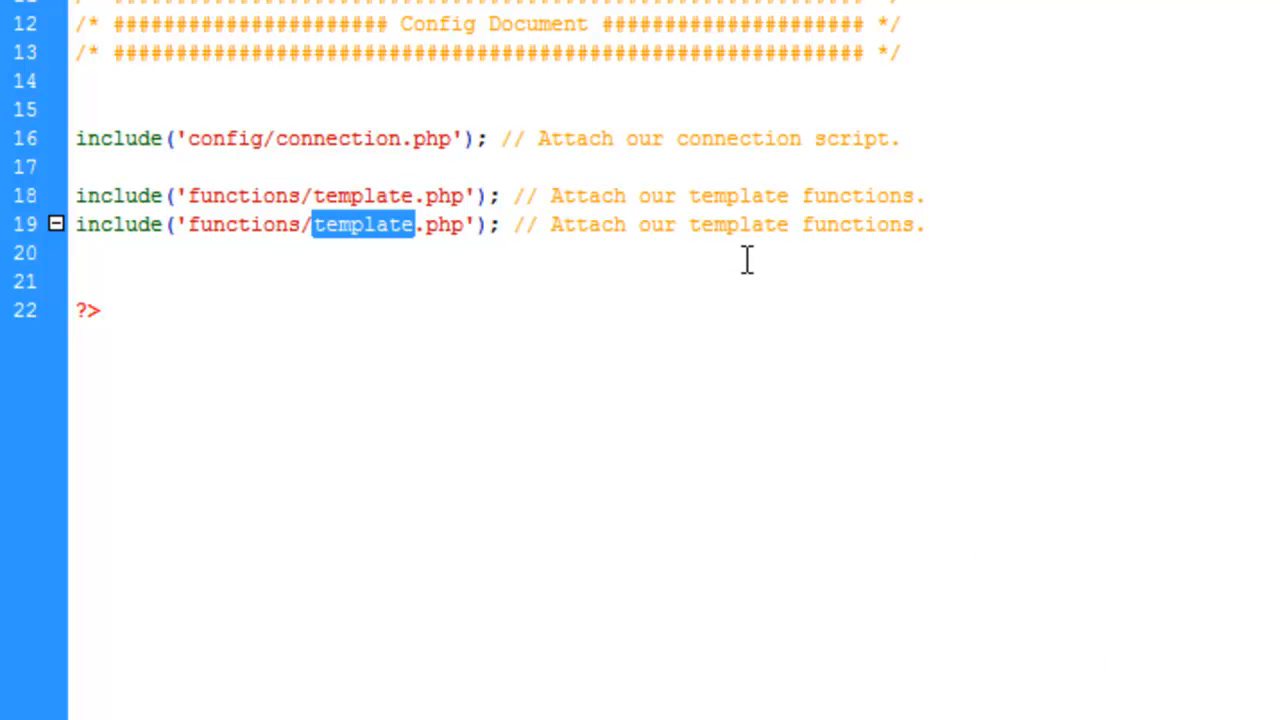
mouse_move(798, 224)
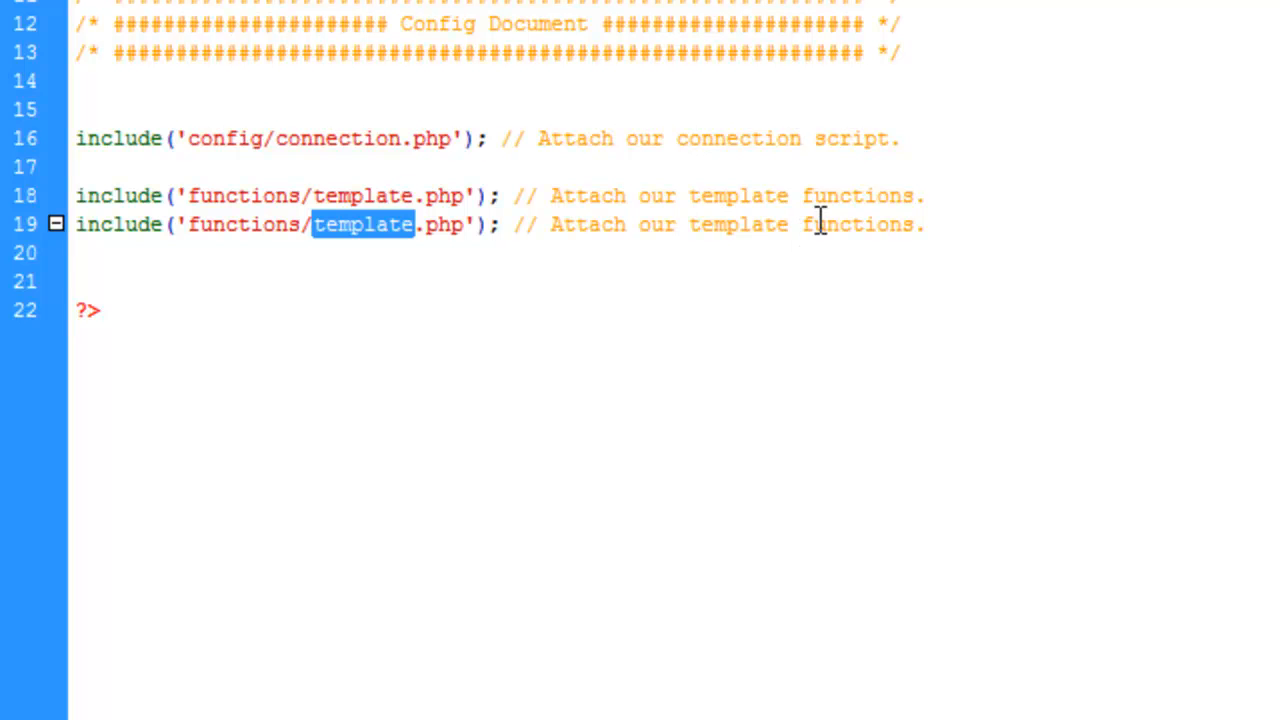
mouse_move(1012, 114)
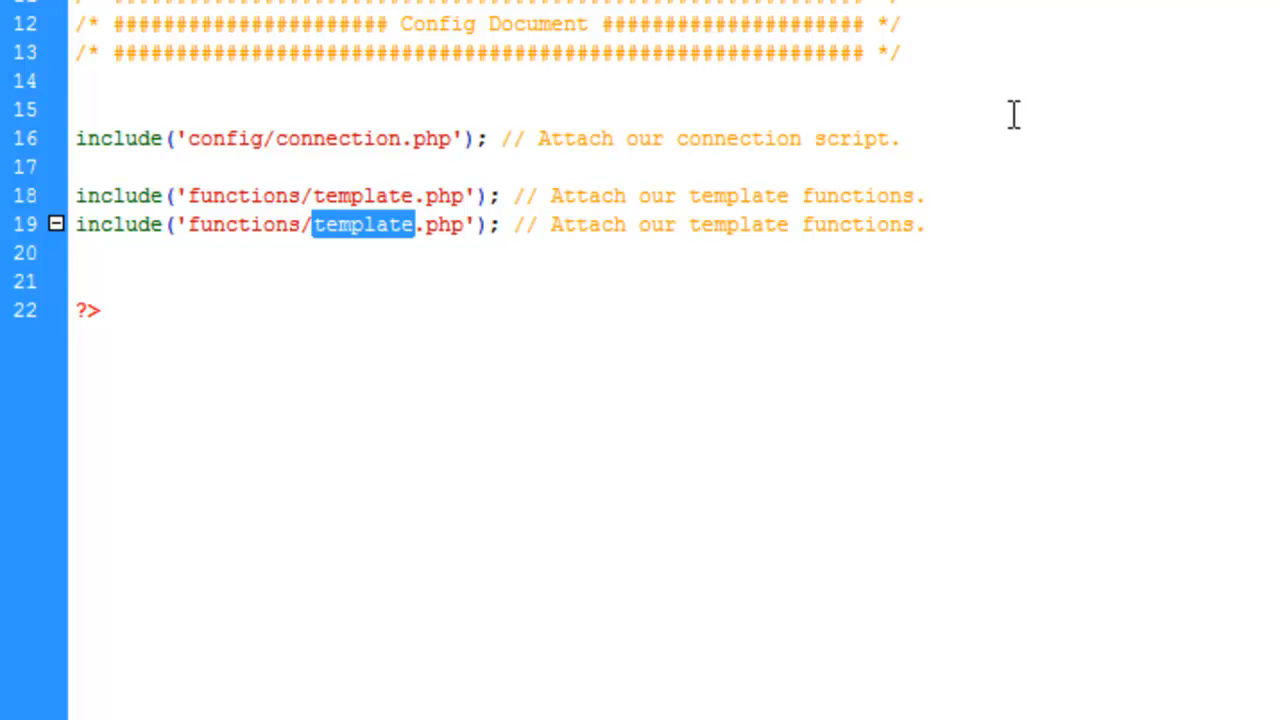
mouse_move(1044, 96)
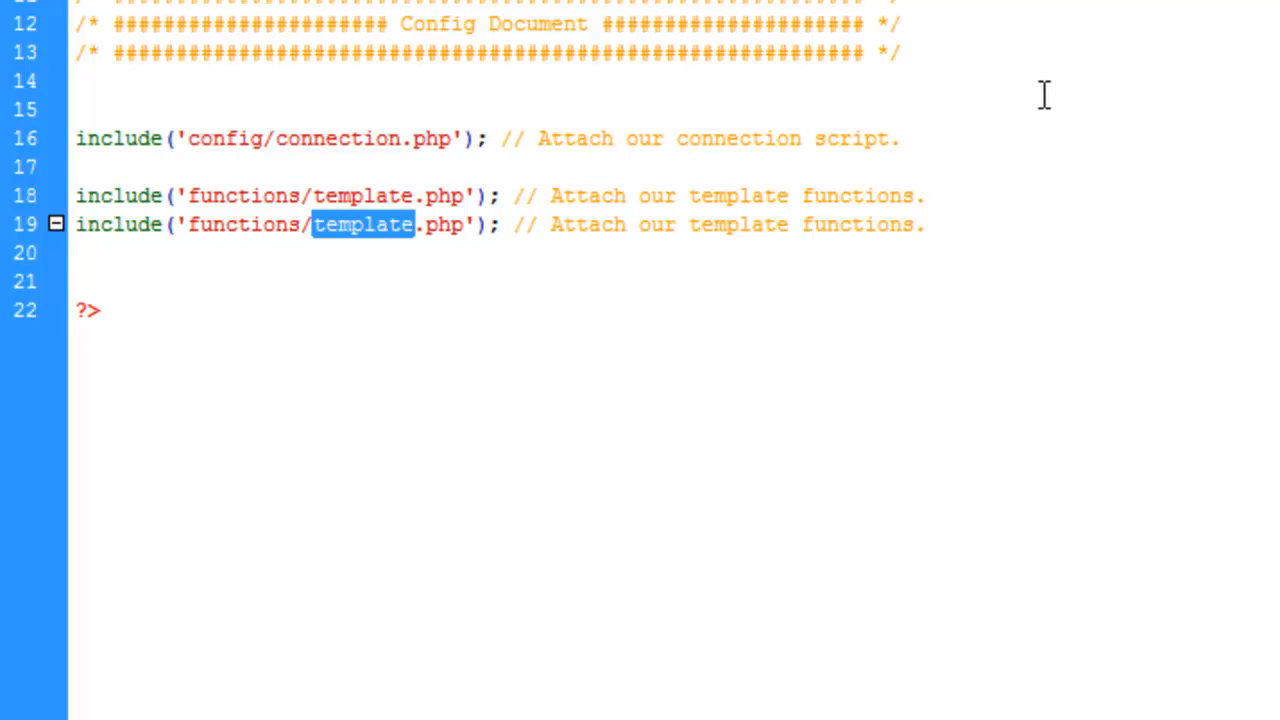
mouse_move(596, 232)
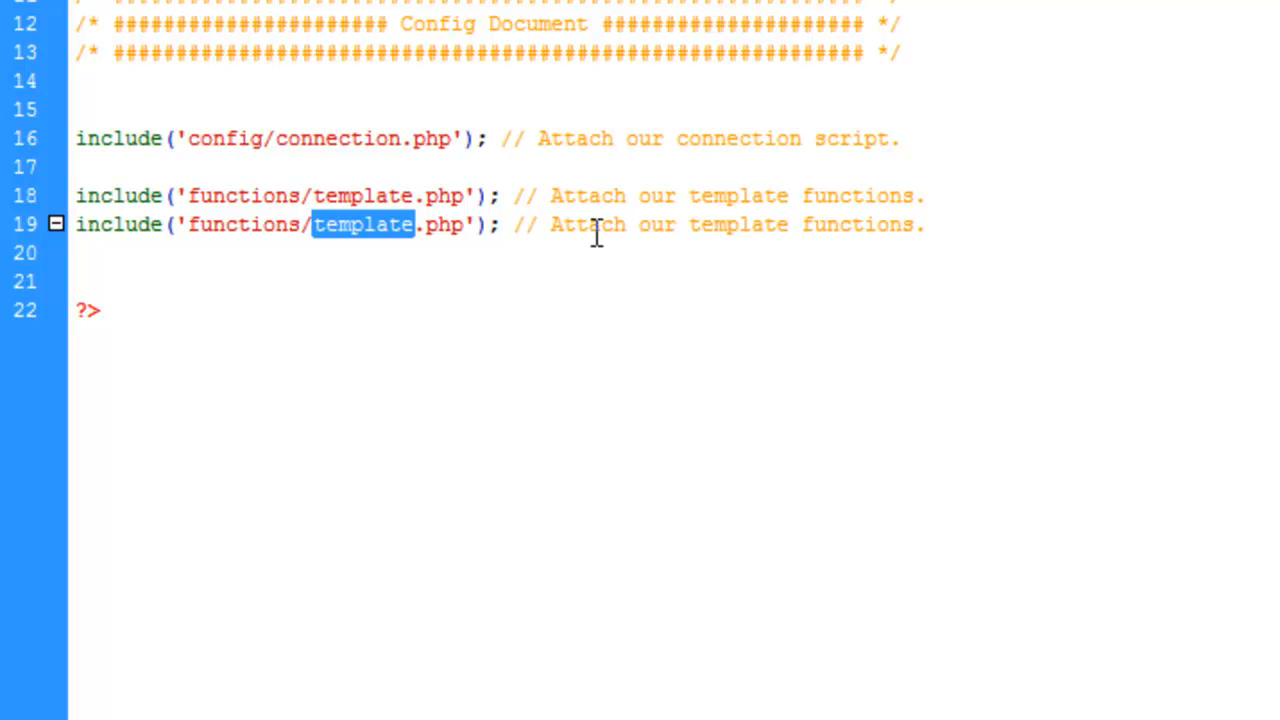
mouse_move(878, 222)
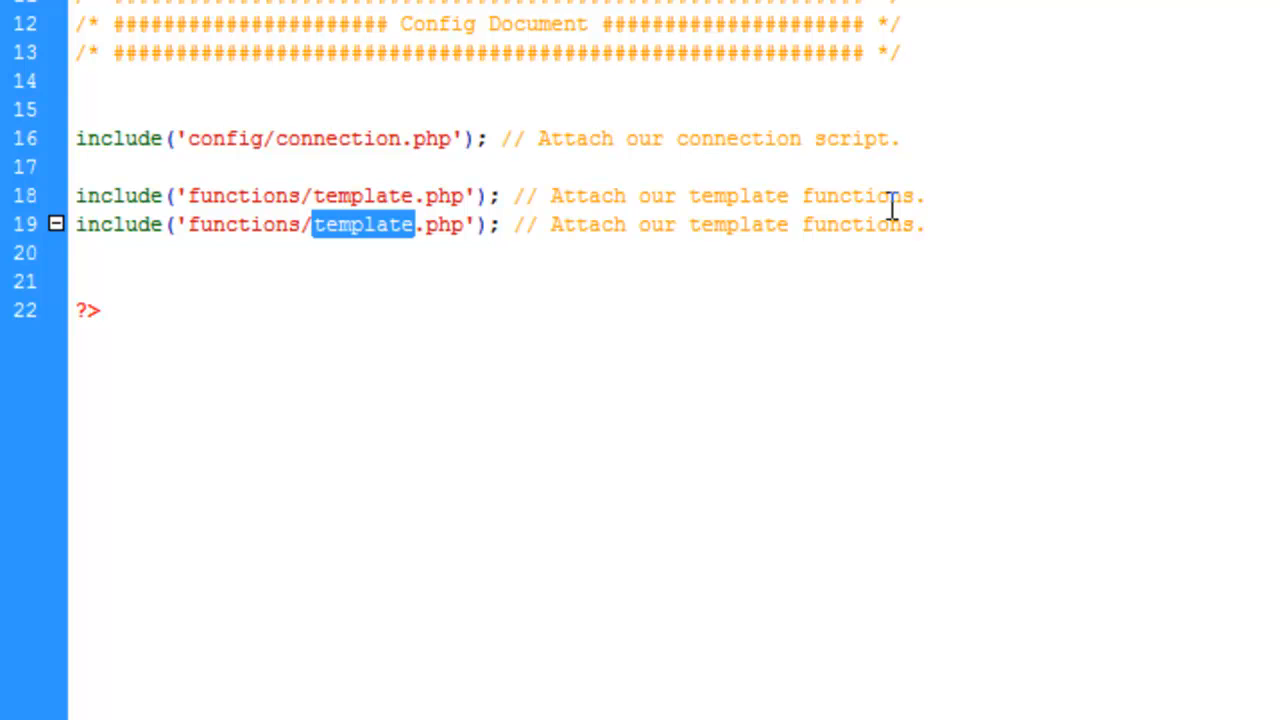
mouse_move(912, 224)
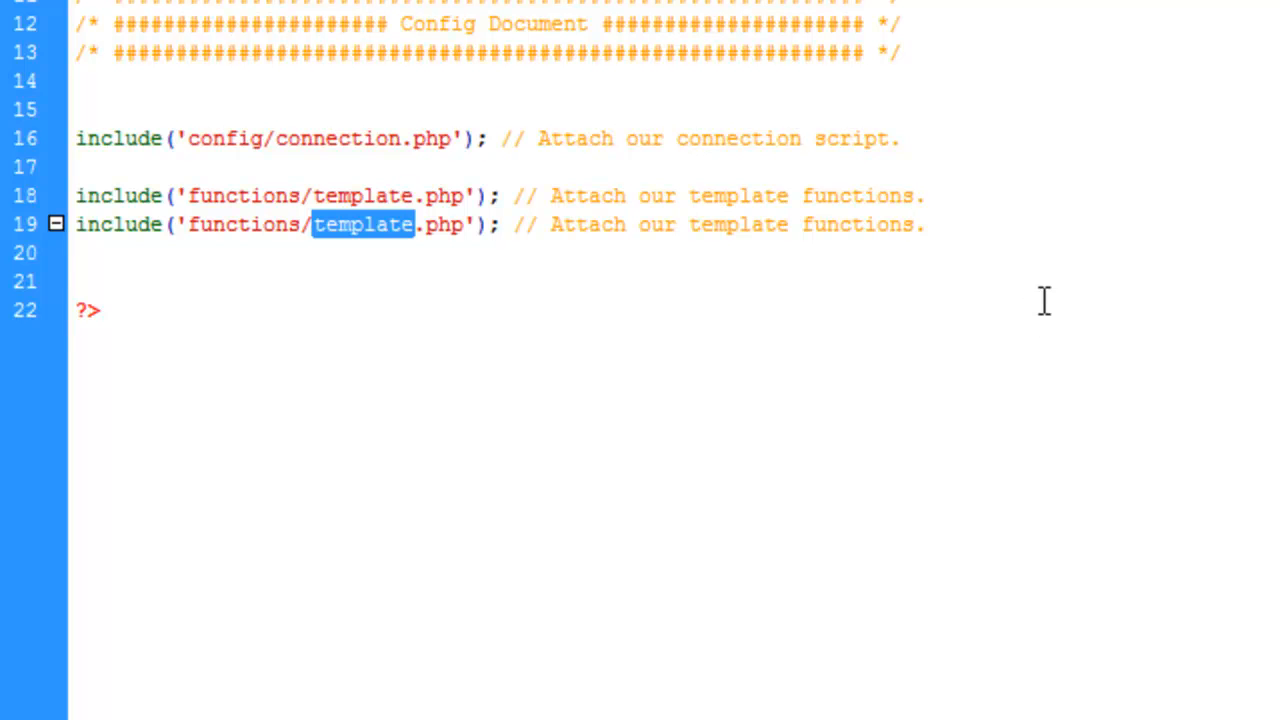
type("se")
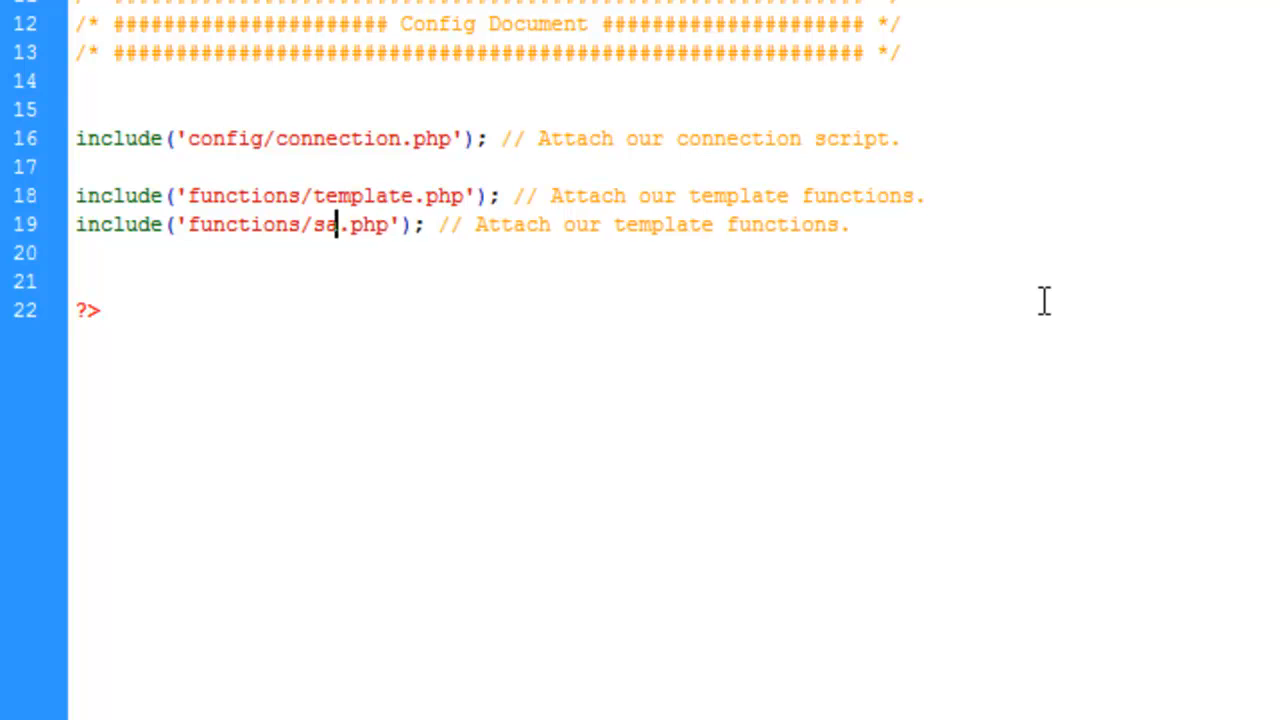
type("ndbox")
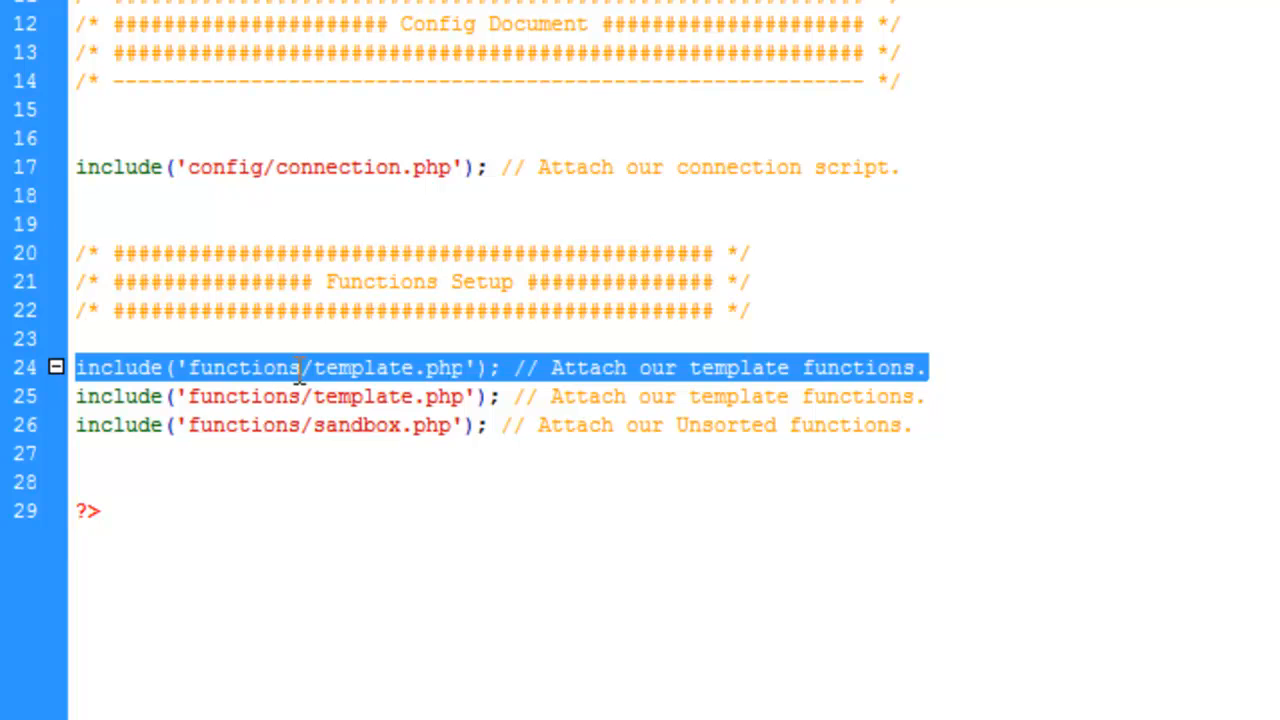
- Change the first functions include to functions/pre.php and its comment to pre functions, then start a save
double_click(364, 368)
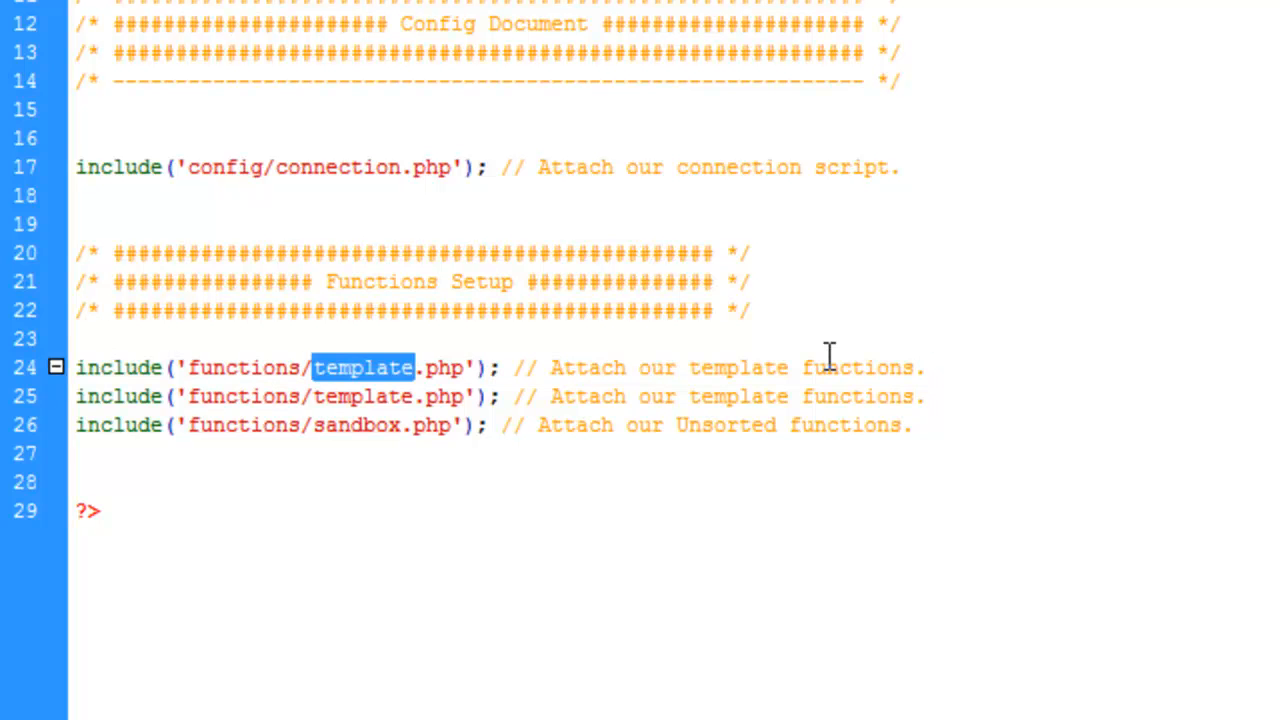
type("pre")
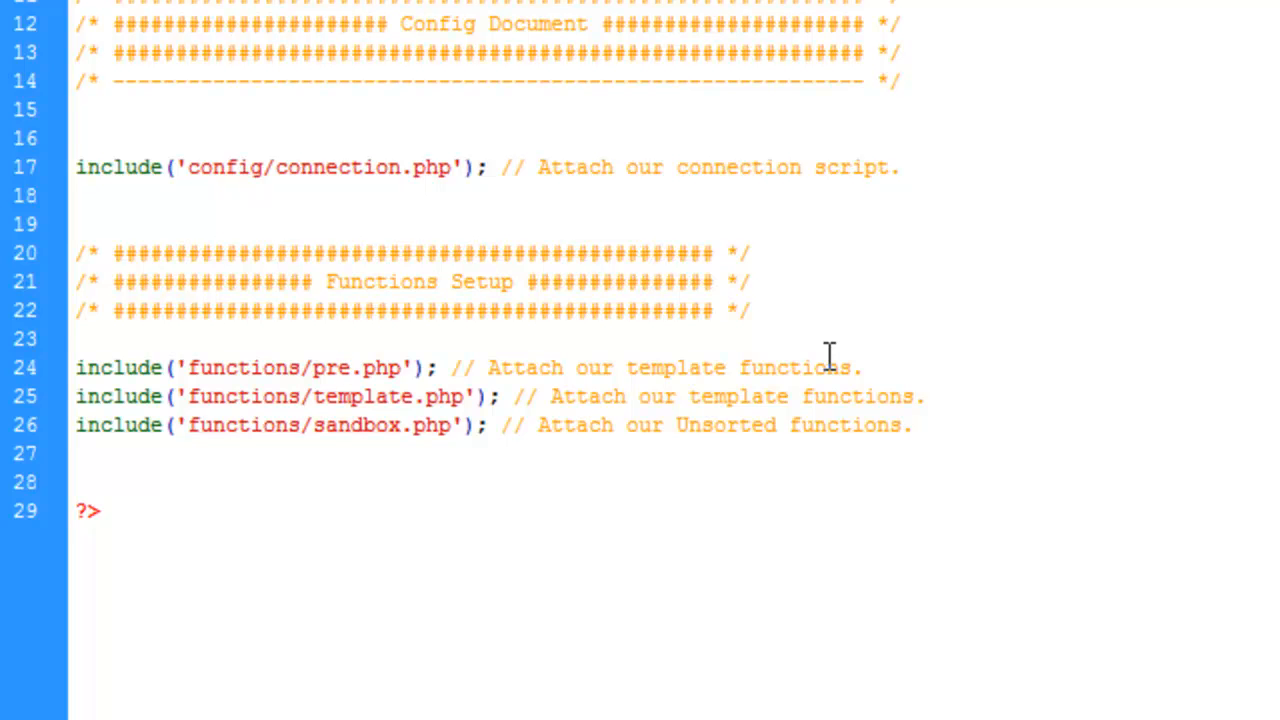
left_click(348, 368)
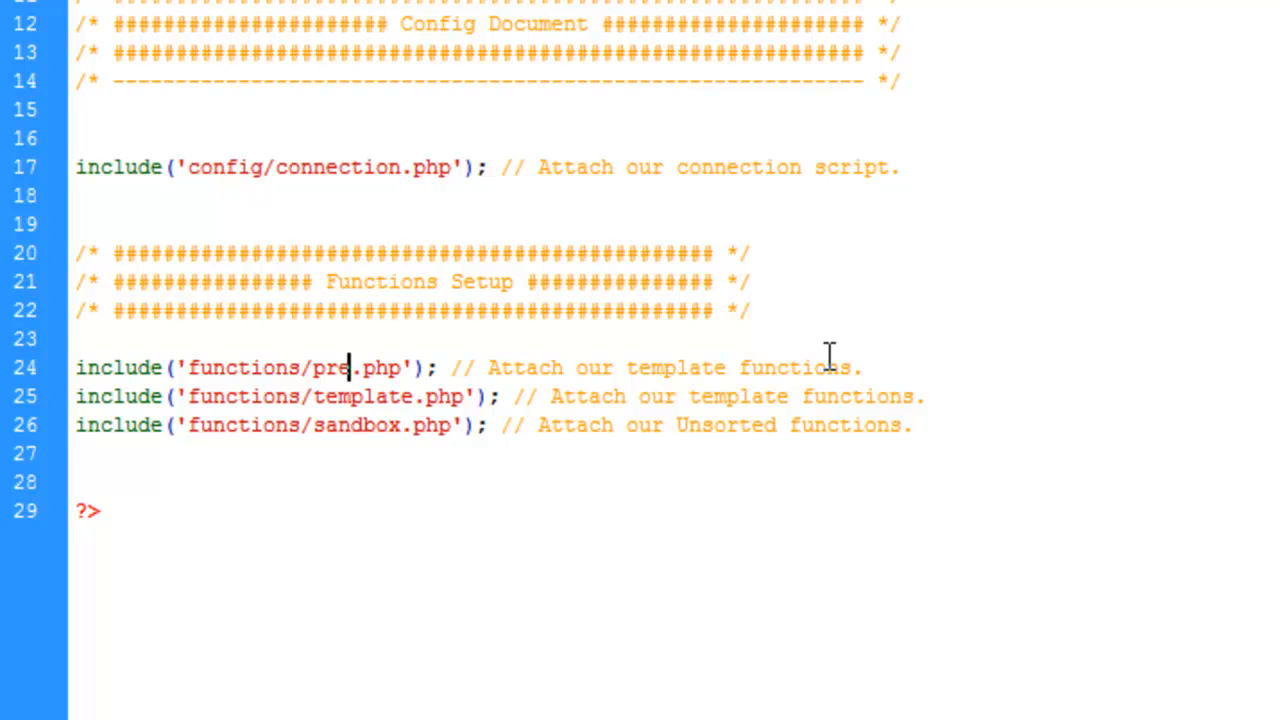
mouse_move(656, 390)
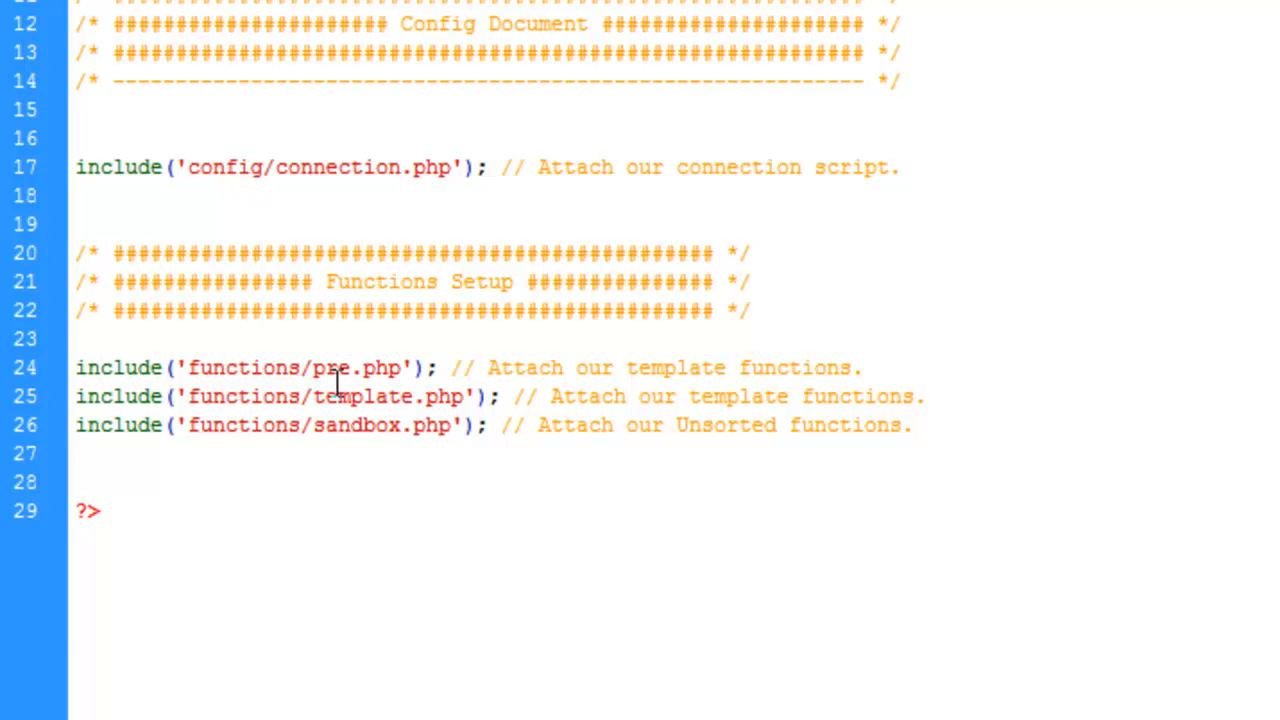
double_click(330, 368)
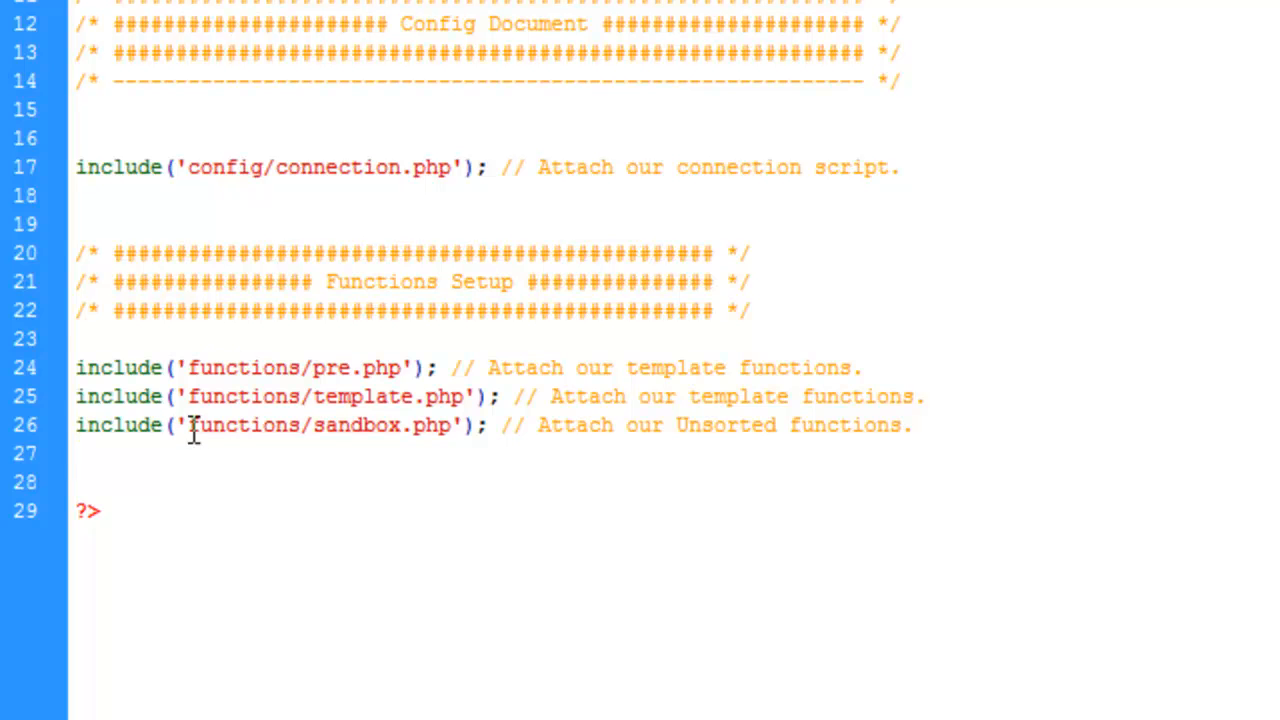
left_click(78, 452)
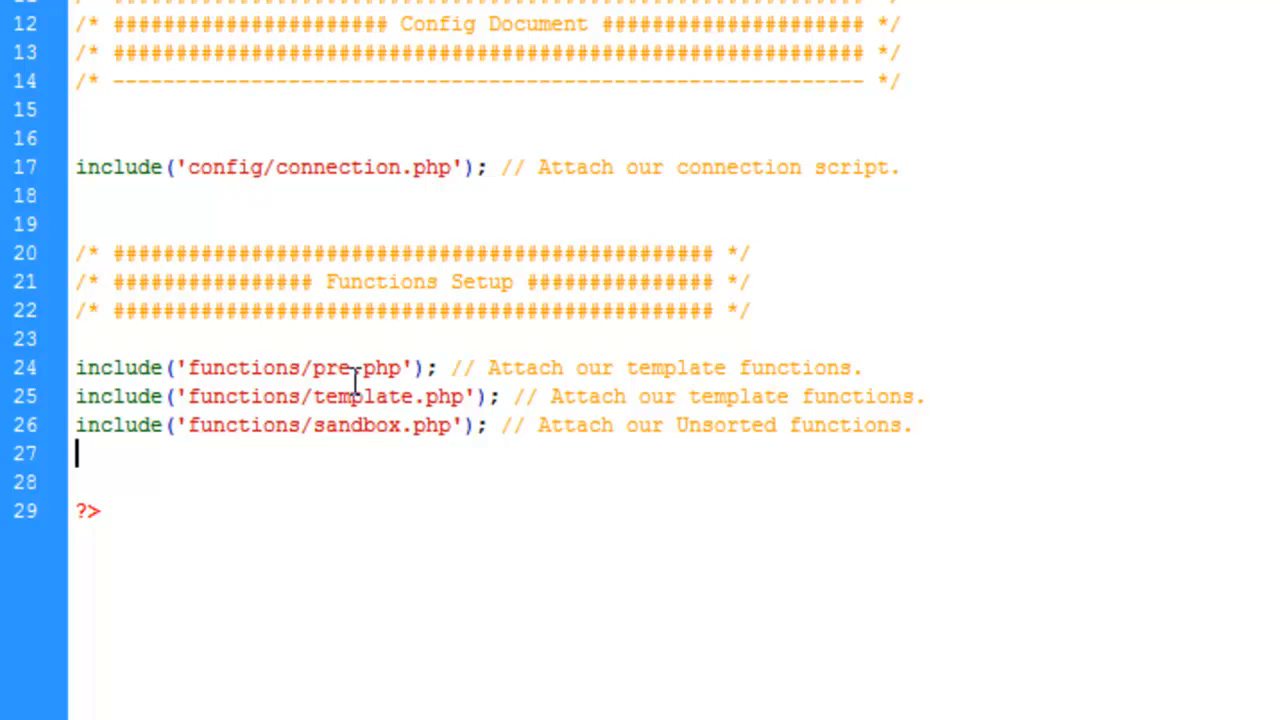
double_click(332, 368)
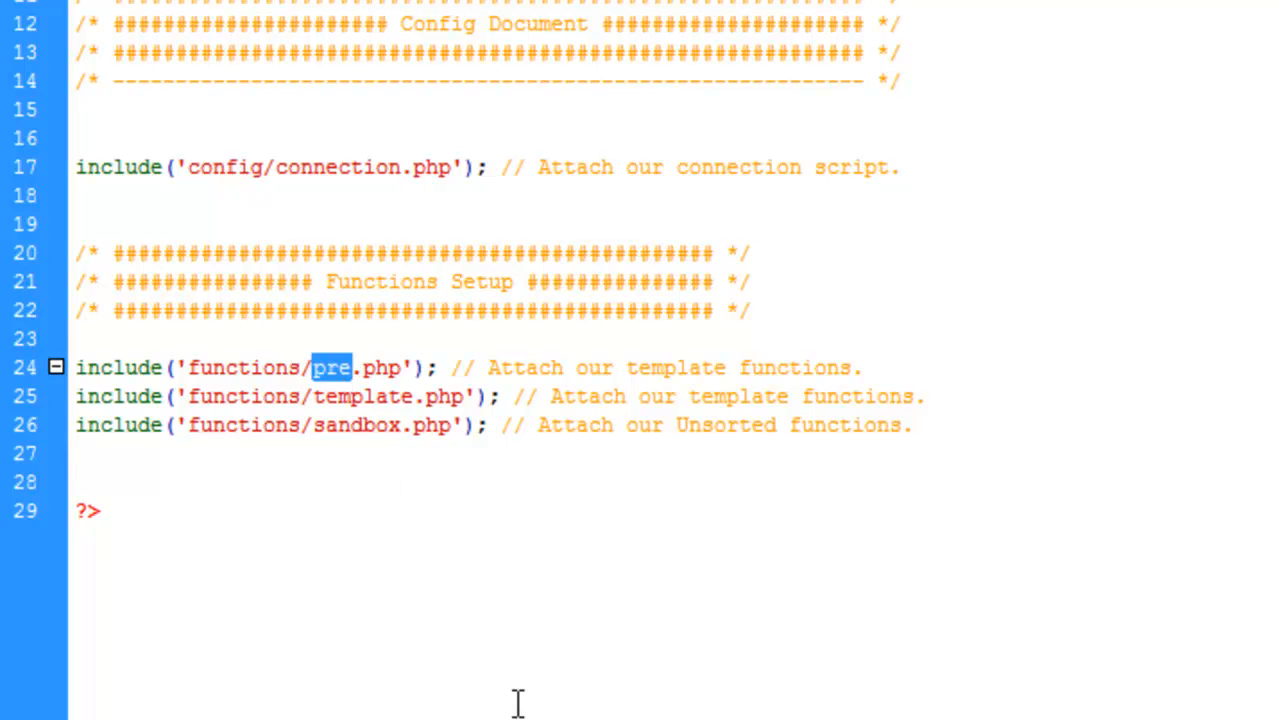
double_click(676, 368)
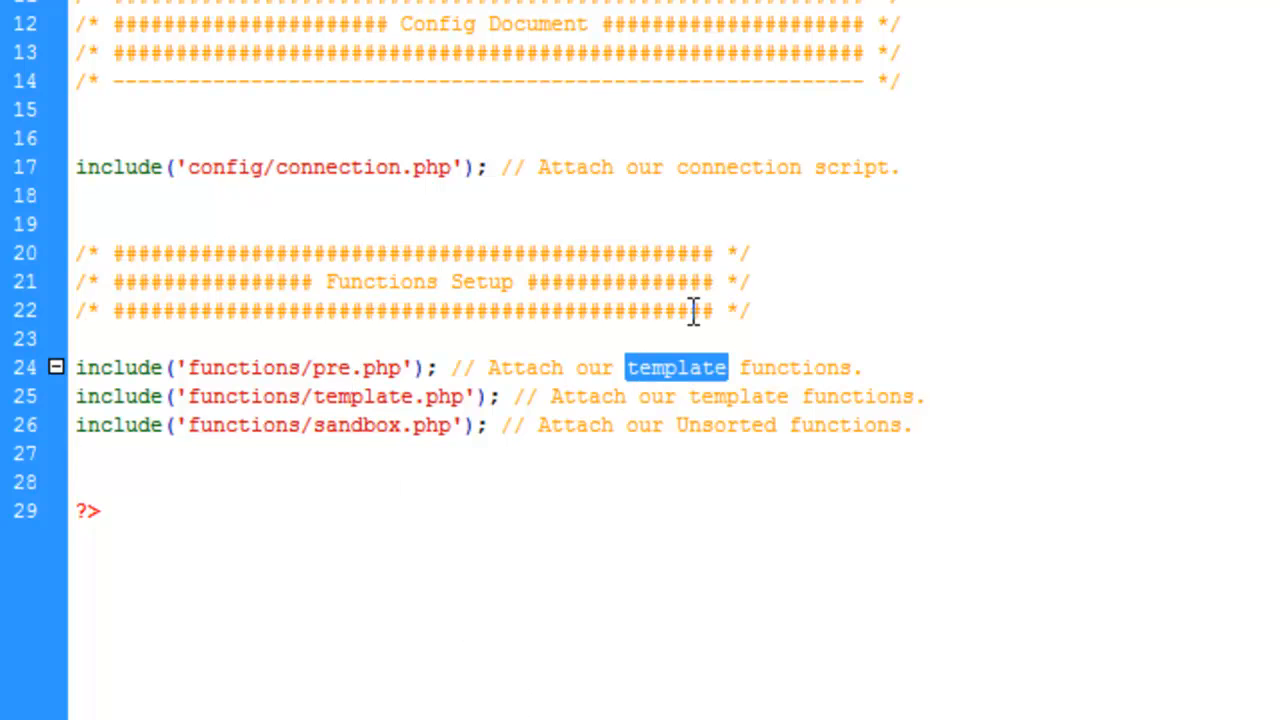
type("pre")
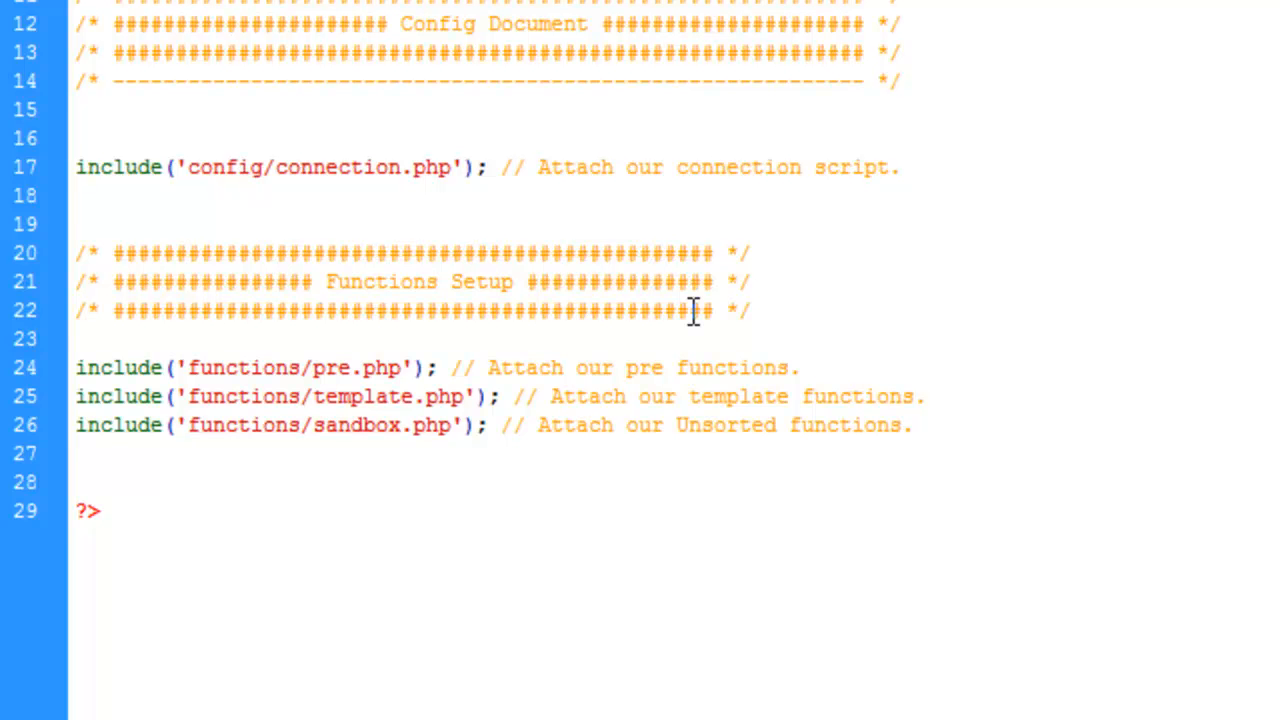
key("ctrl+s")
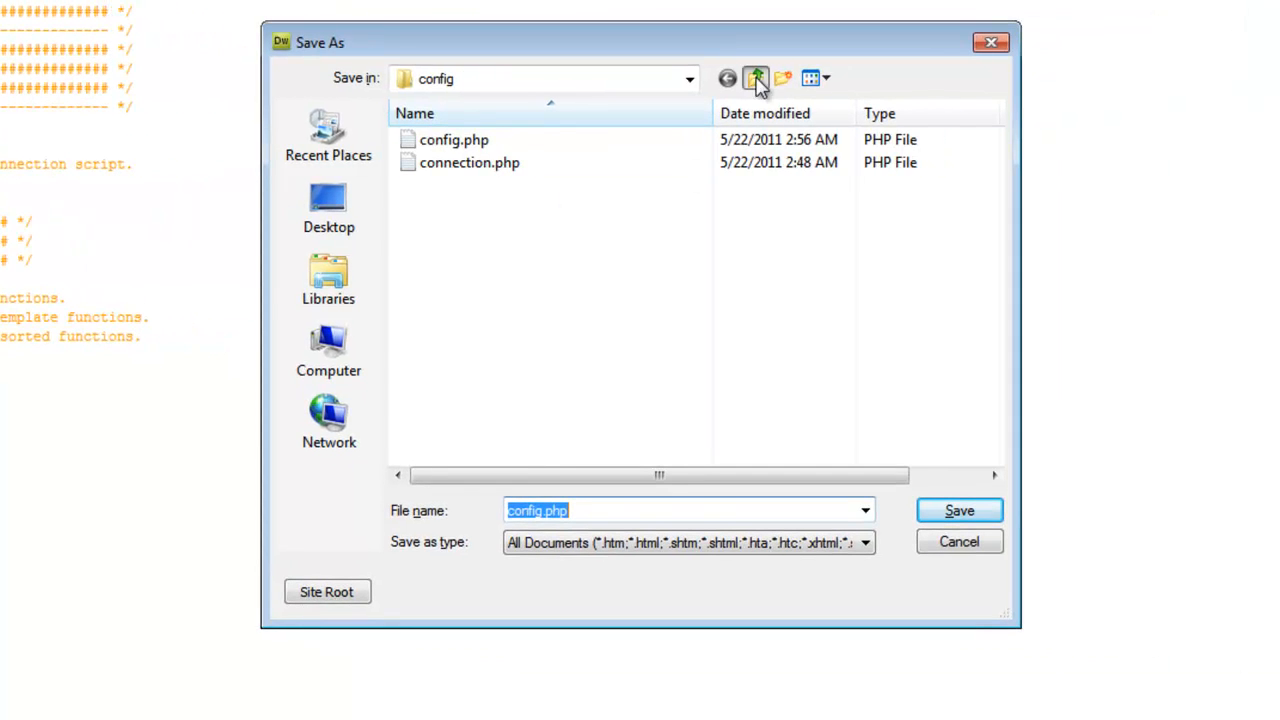
- Save the document as pre in the functions folder, declining to update links
left_click(756, 78)
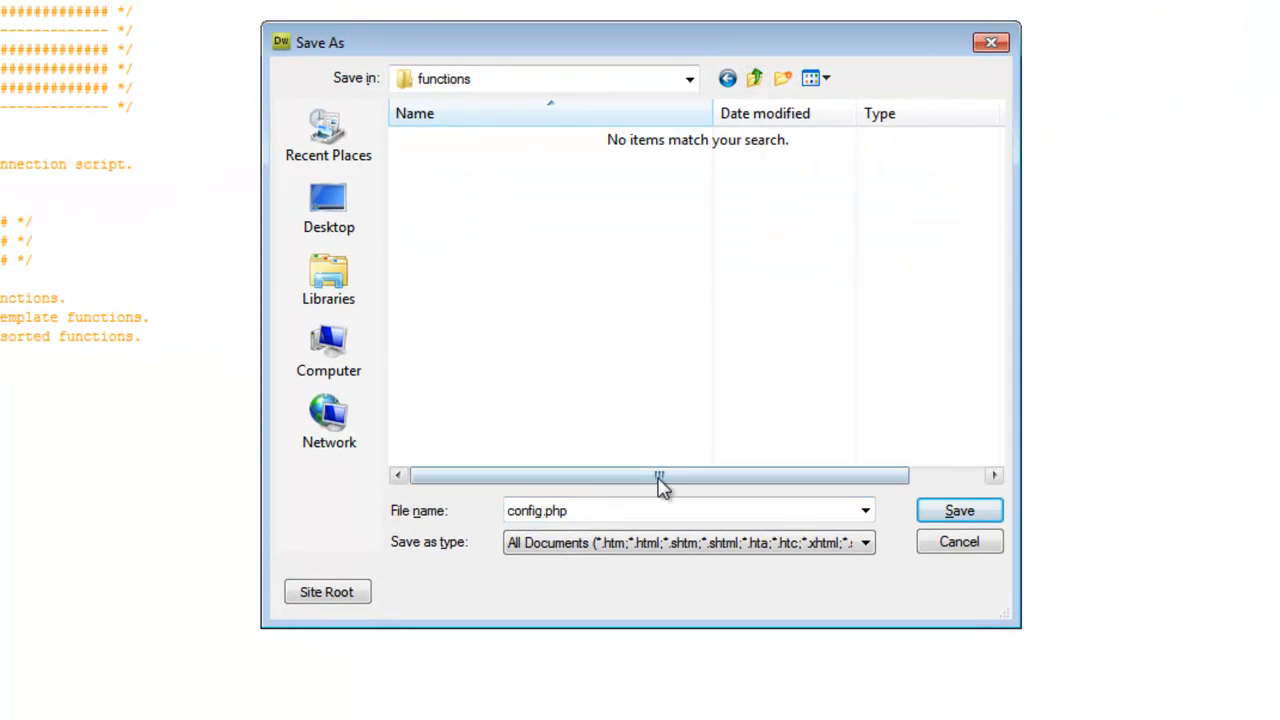
left_click(684, 510)
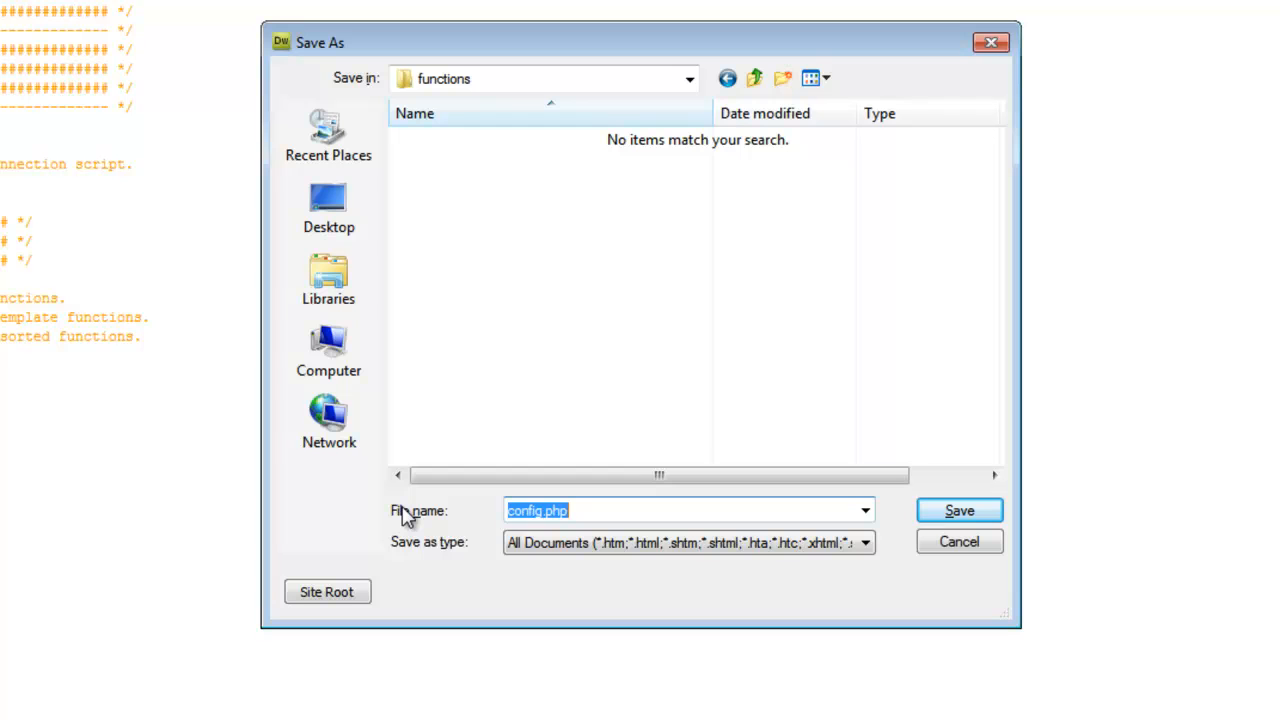
type("pre")
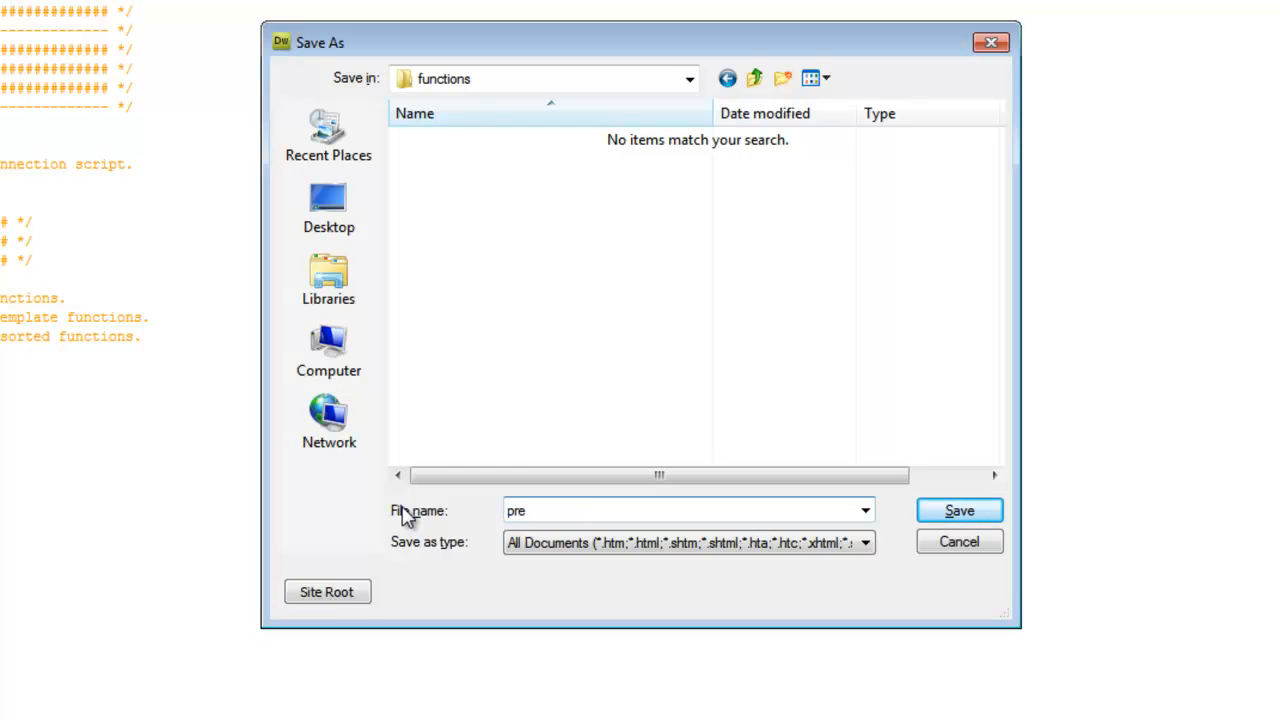
left_click(956, 510)
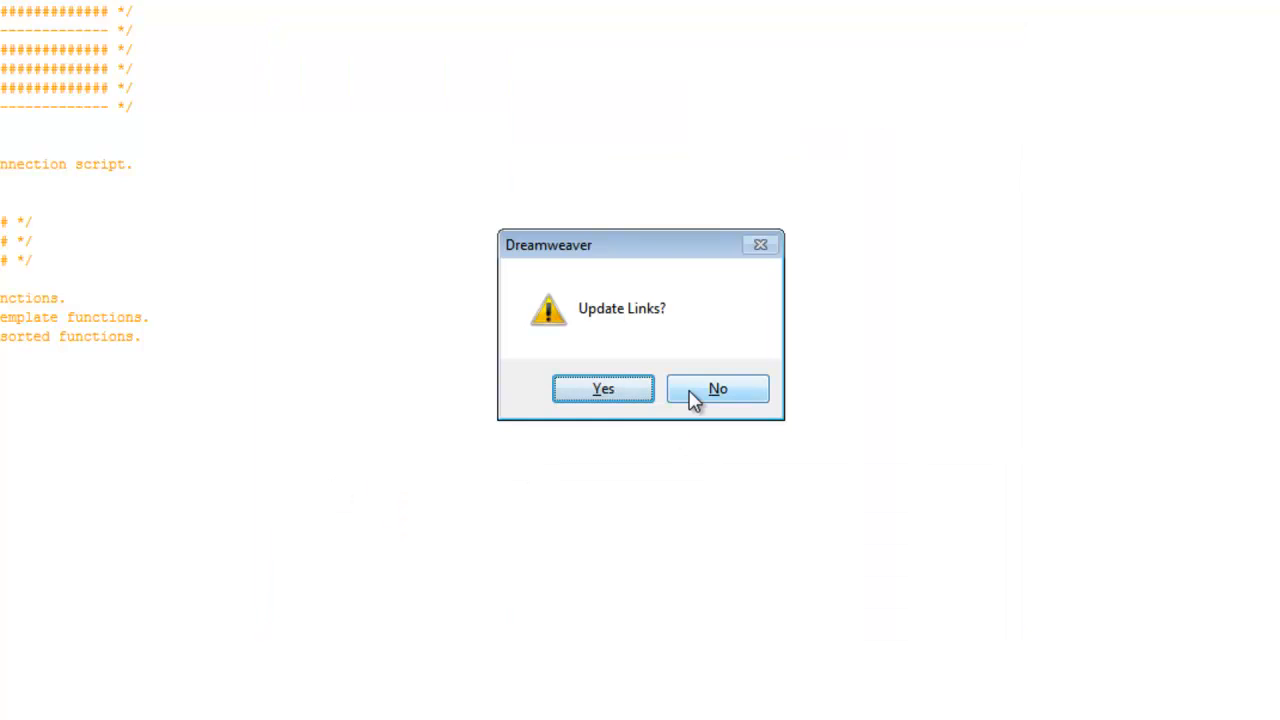
left_click(716, 388)
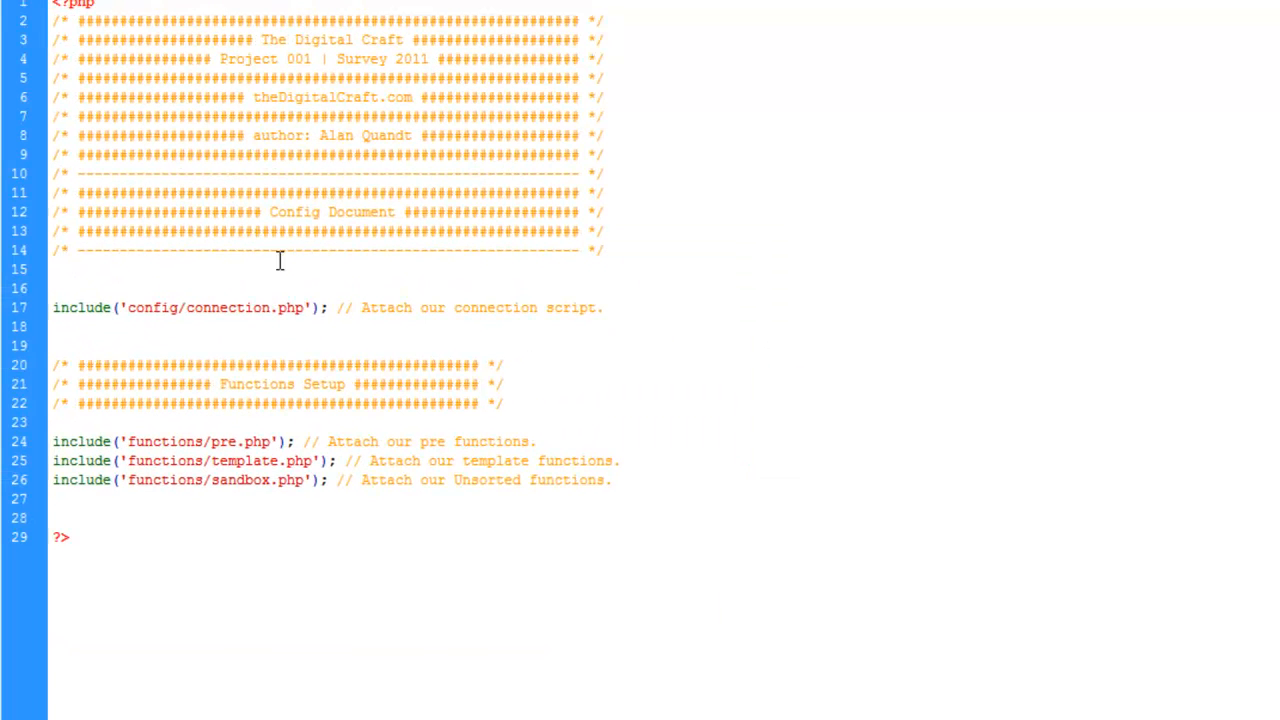
double_click(296, 212)
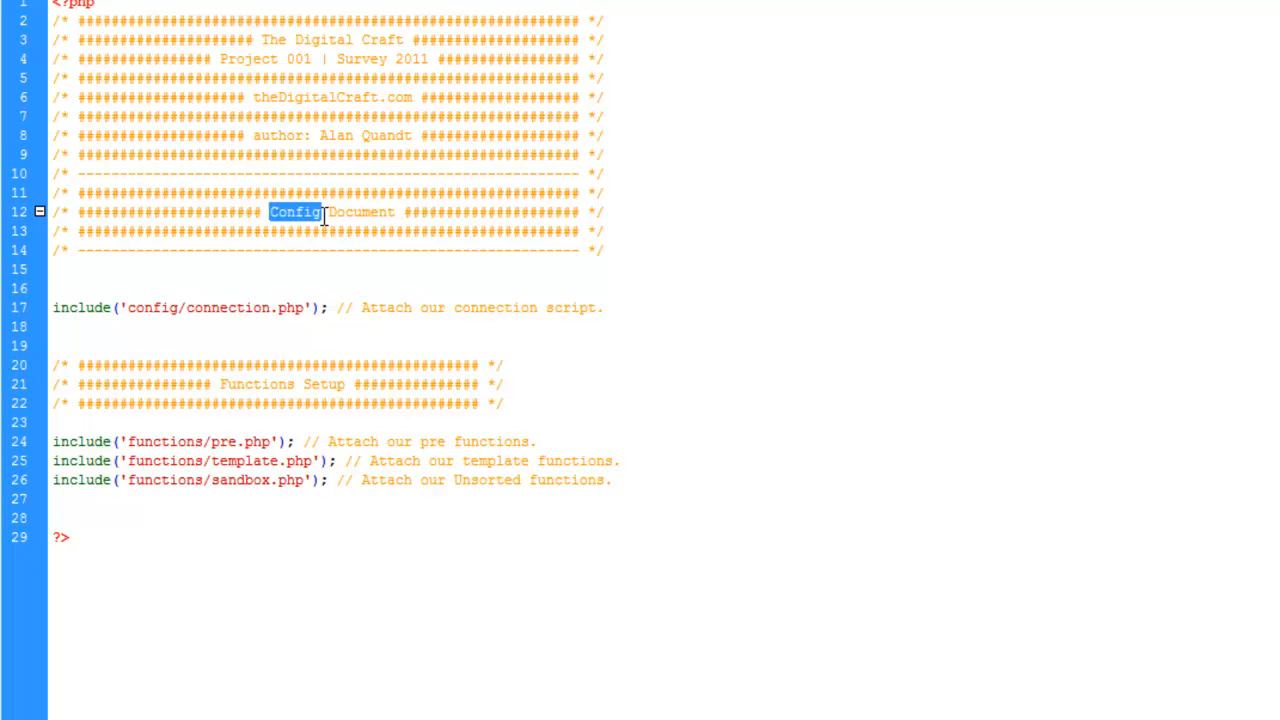